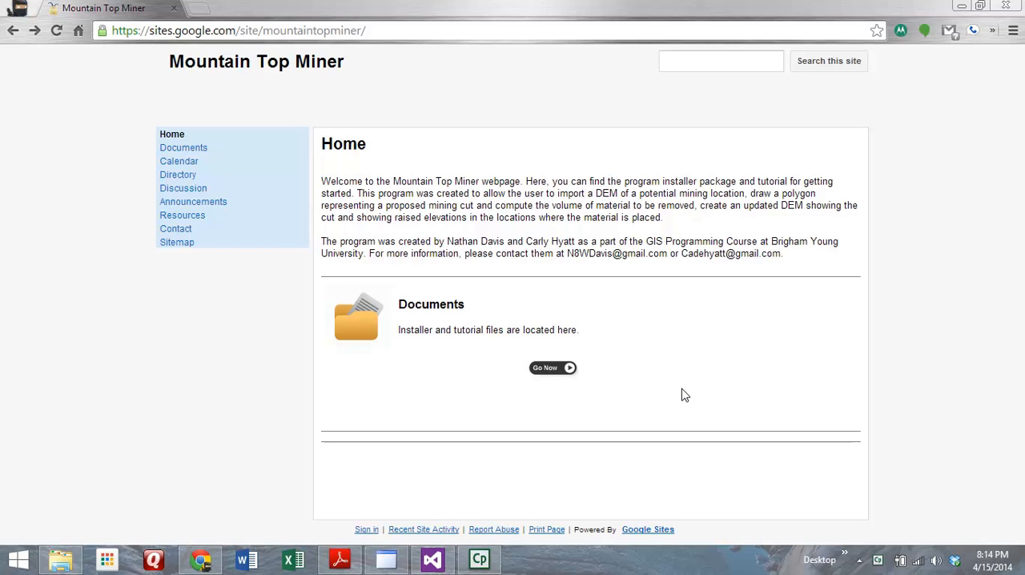
mouse_move(532, 176)
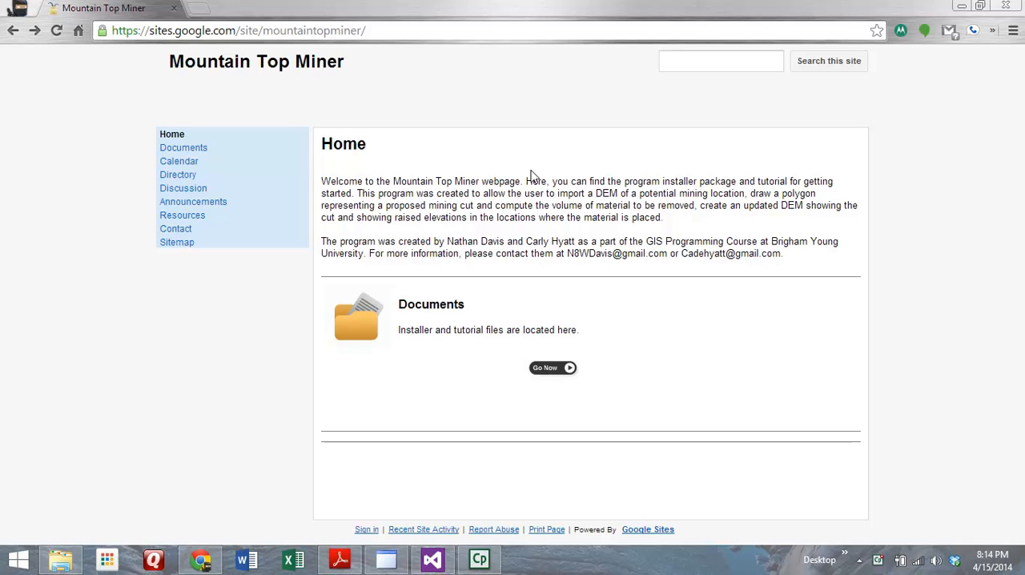
mouse_move(548, 151)
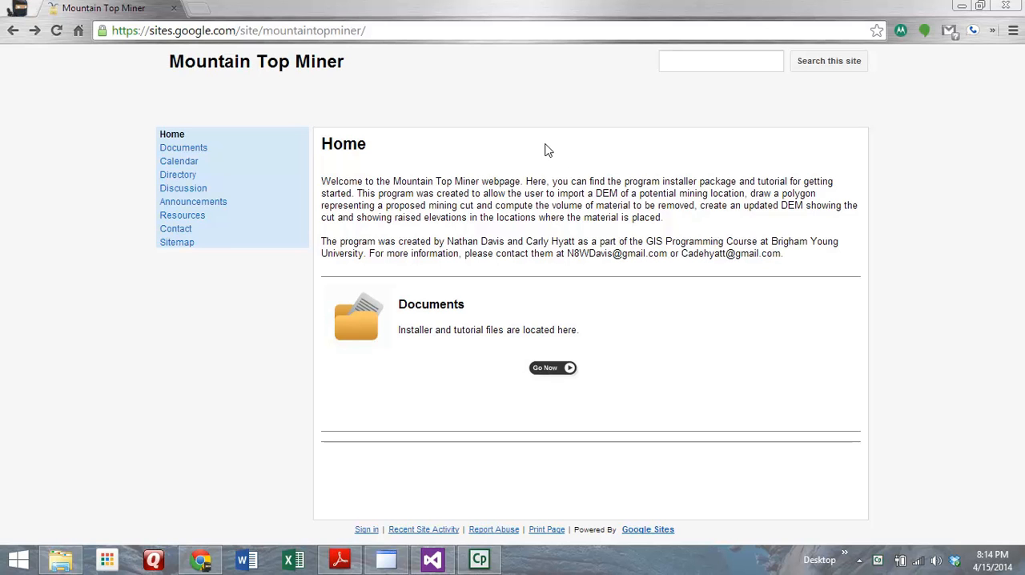
mouse_move(496, 120)
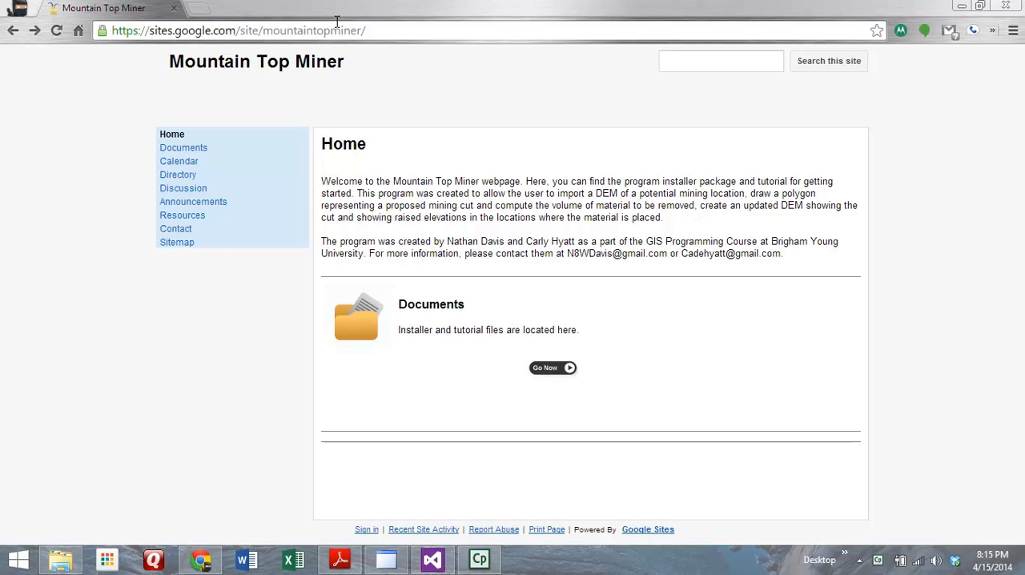
mouse_move(438, 73)
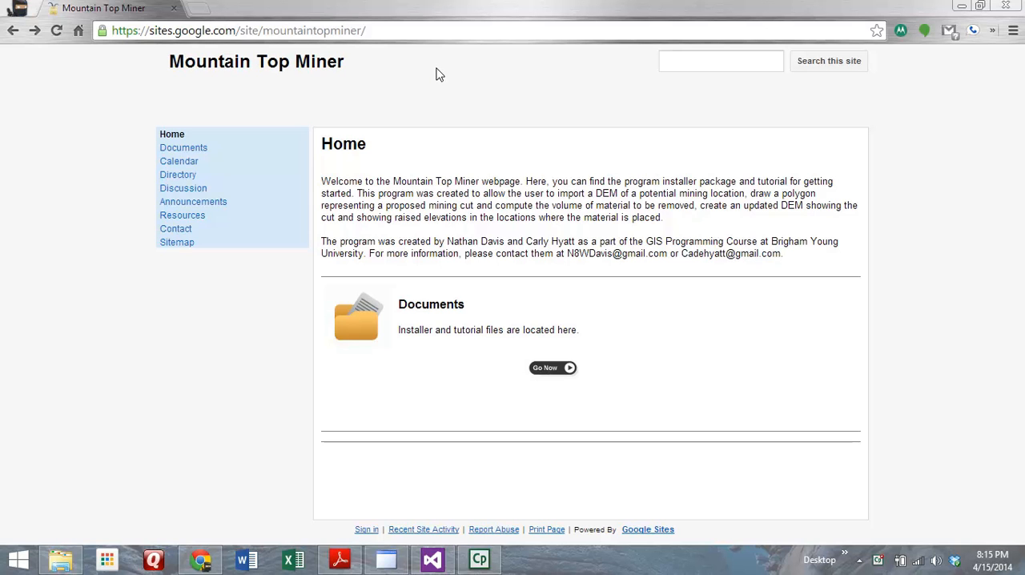
mouse_move(461, 186)
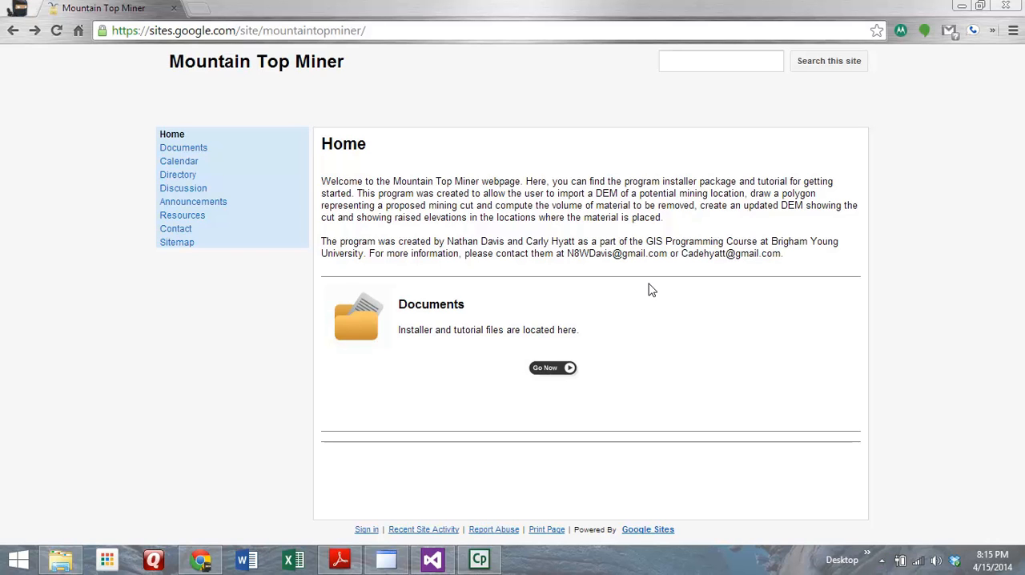
mouse_move(657, 278)
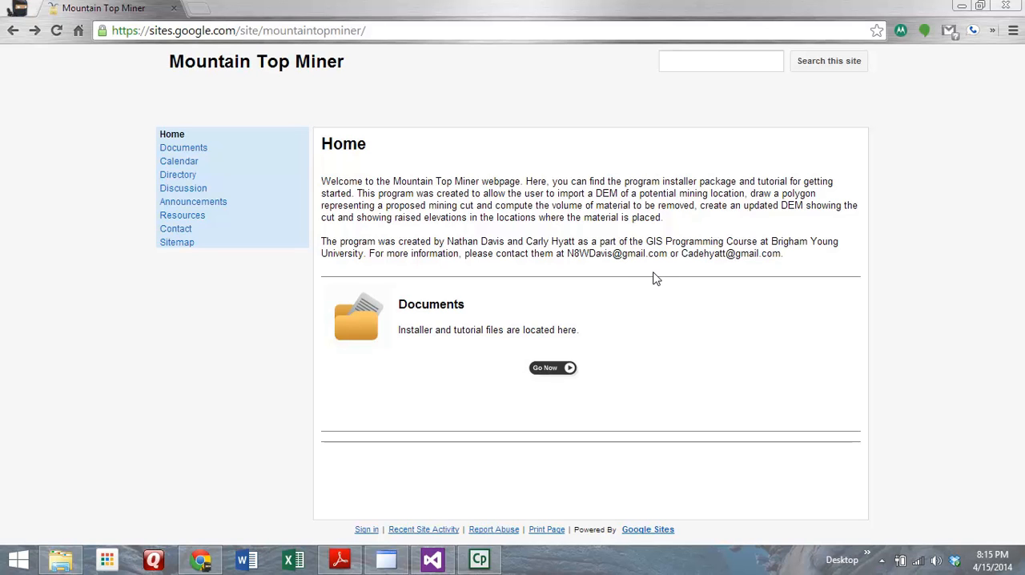
mouse_move(659, 279)
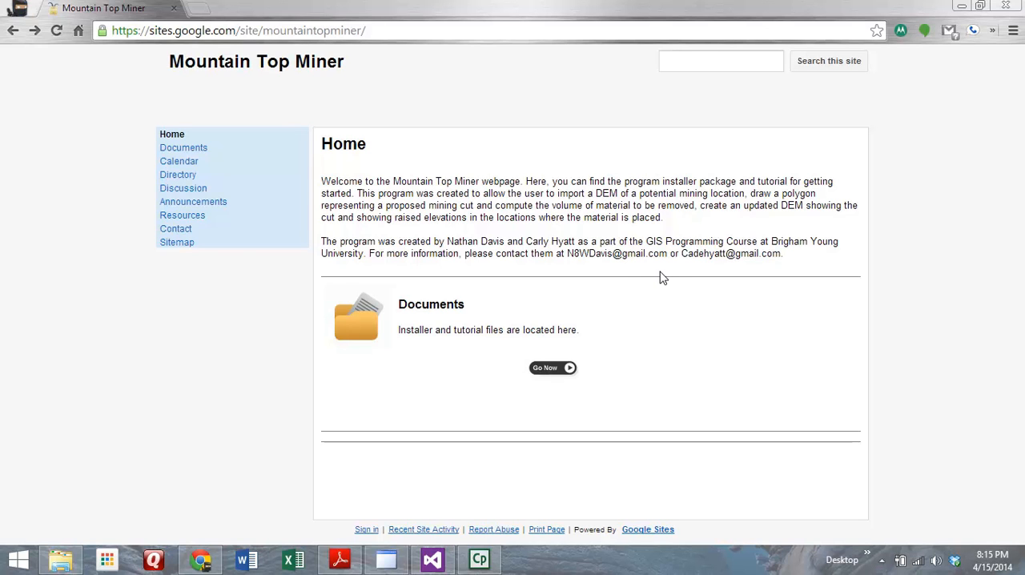
mouse_move(664, 282)
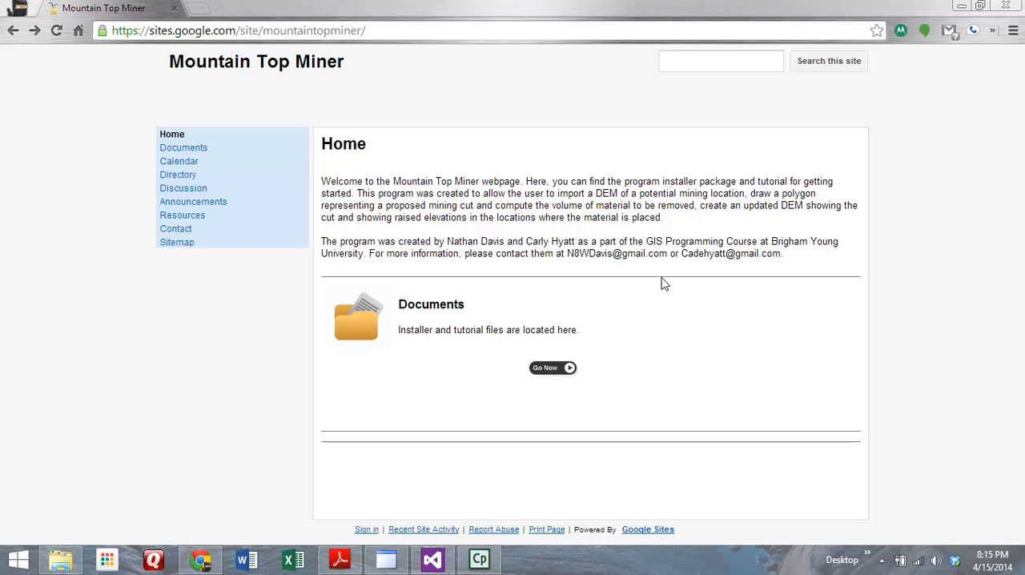
mouse_move(657, 297)
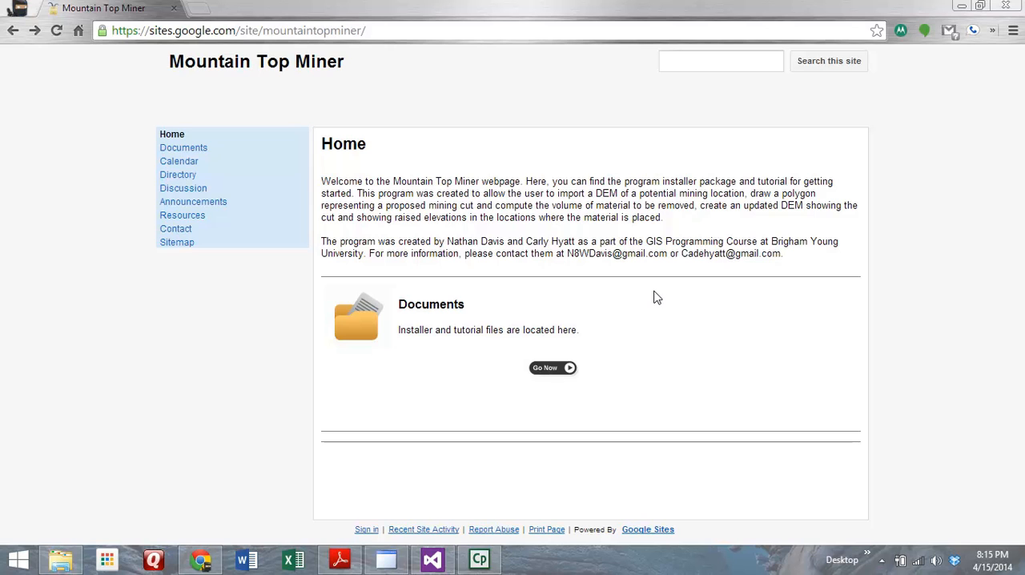
mouse_move(636, 330)
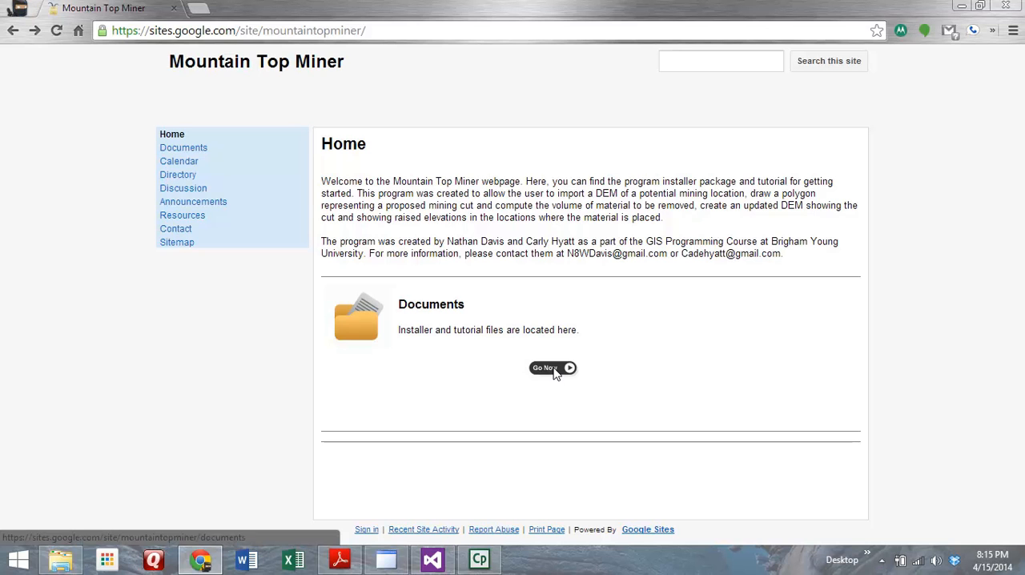
Go to the Documents page listing MountainTopMiner.zip and Tutorial.zip
click(551, 368)
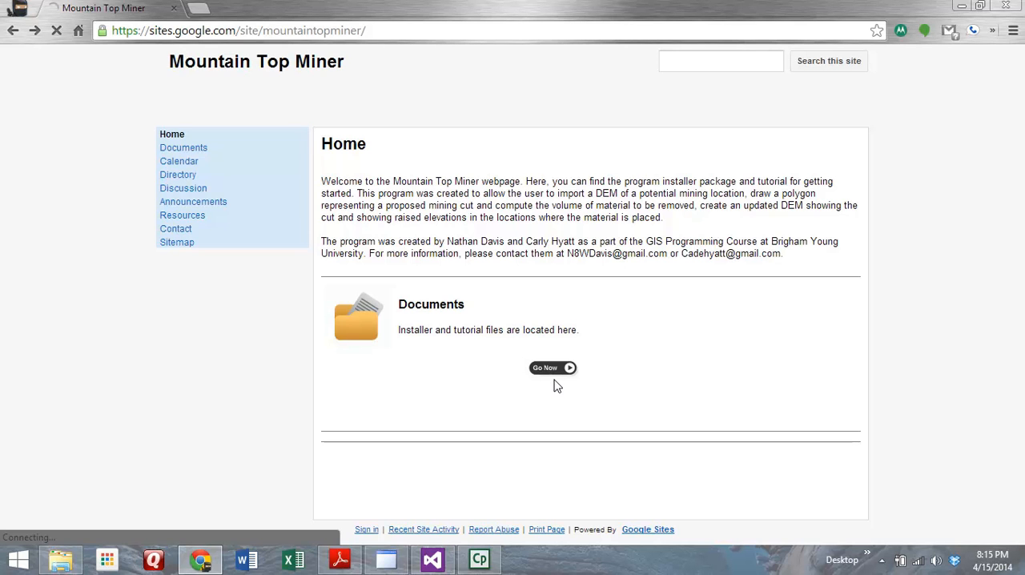
mouse_move(567, 407)
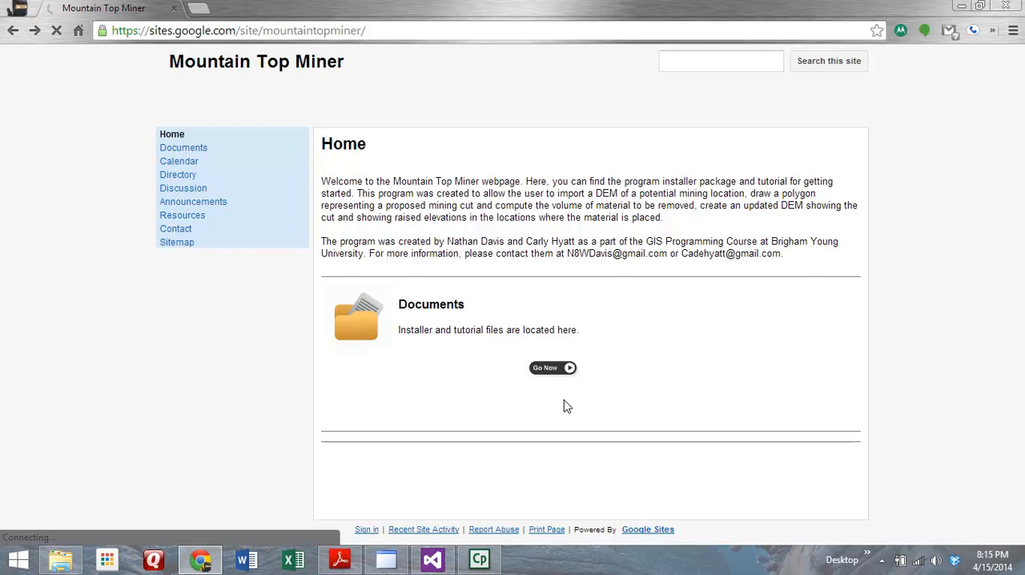
click(547, 368)
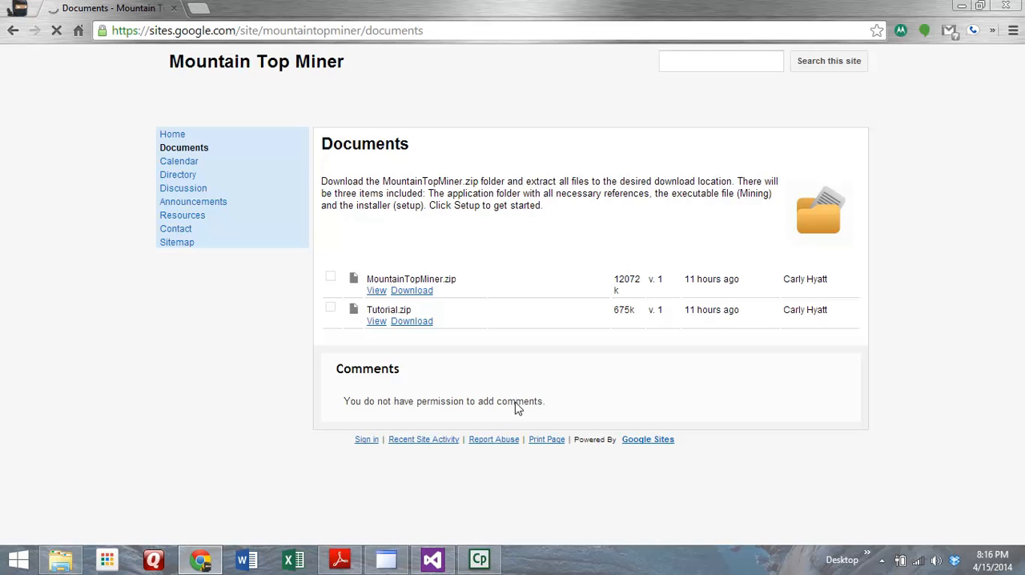
mouse_move(472, 413)
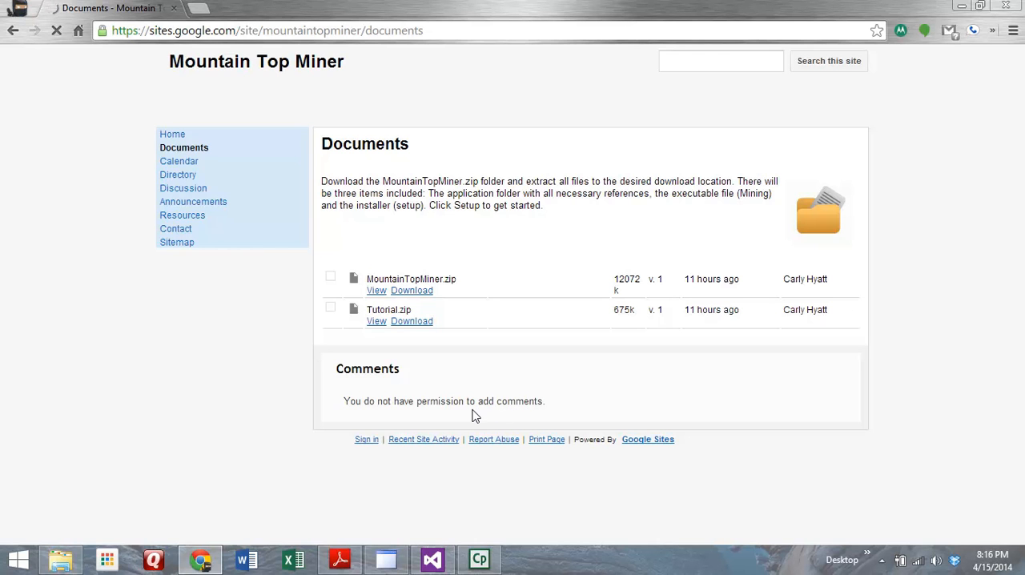
mouse_move(439, 429)
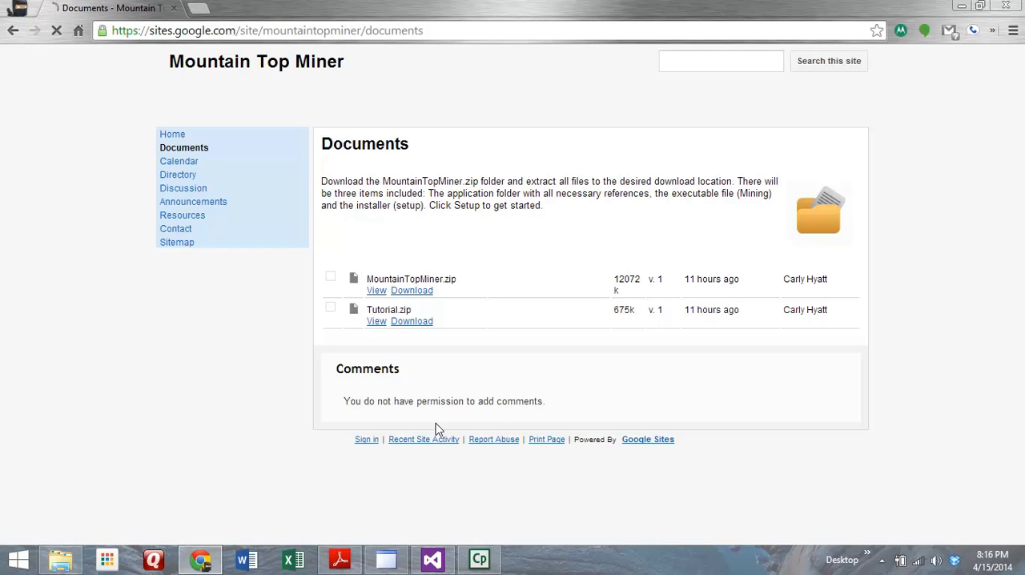
mouse_move(407, 446)
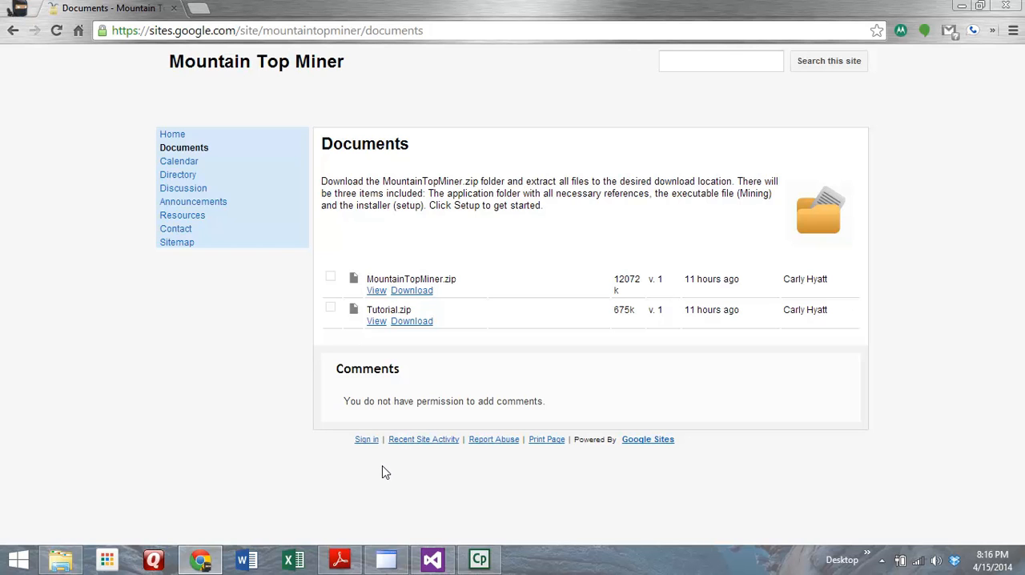
mouse_move(368, 501)
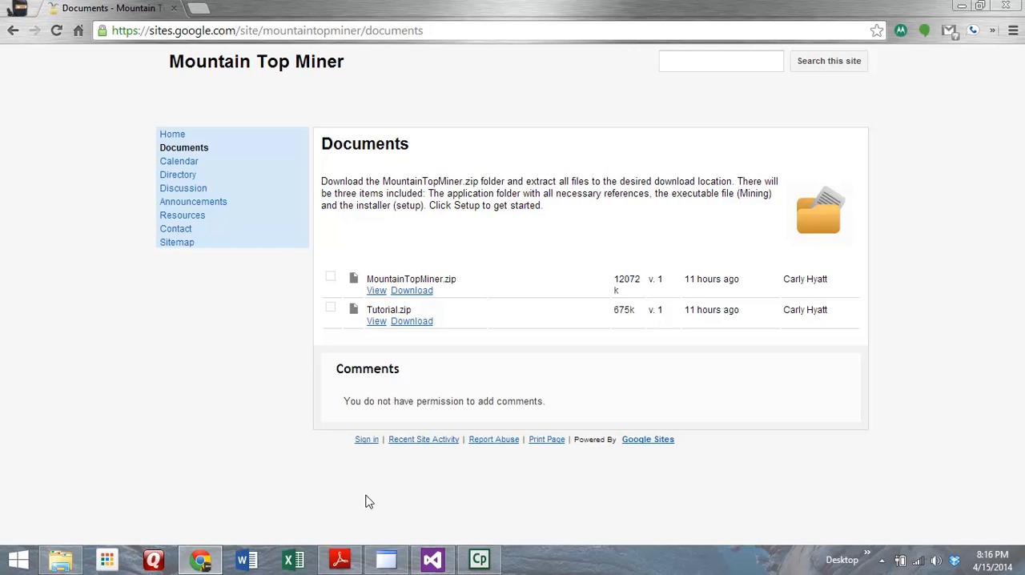
mouse_move(359, 534)
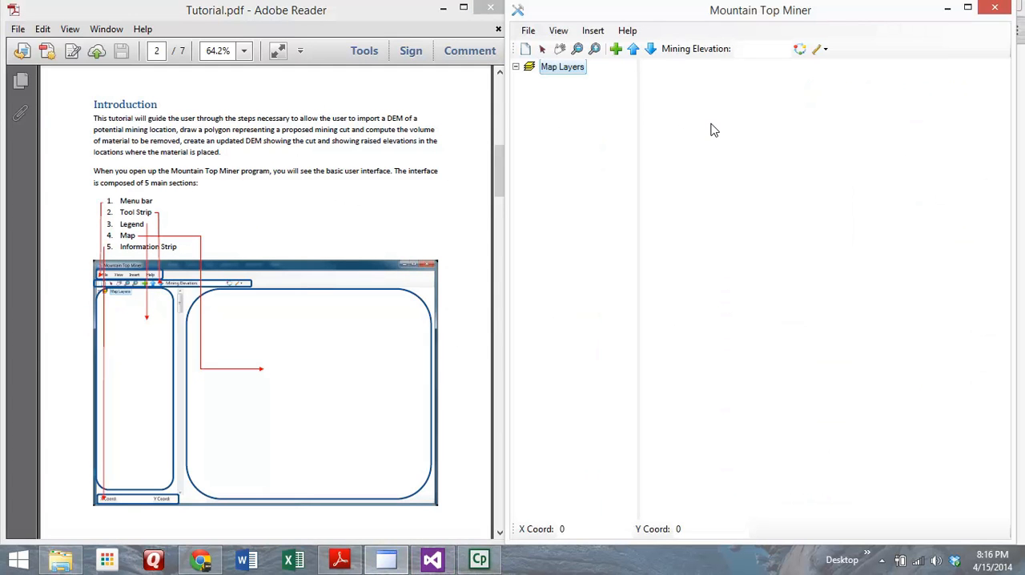
mouse_move(679, 179)
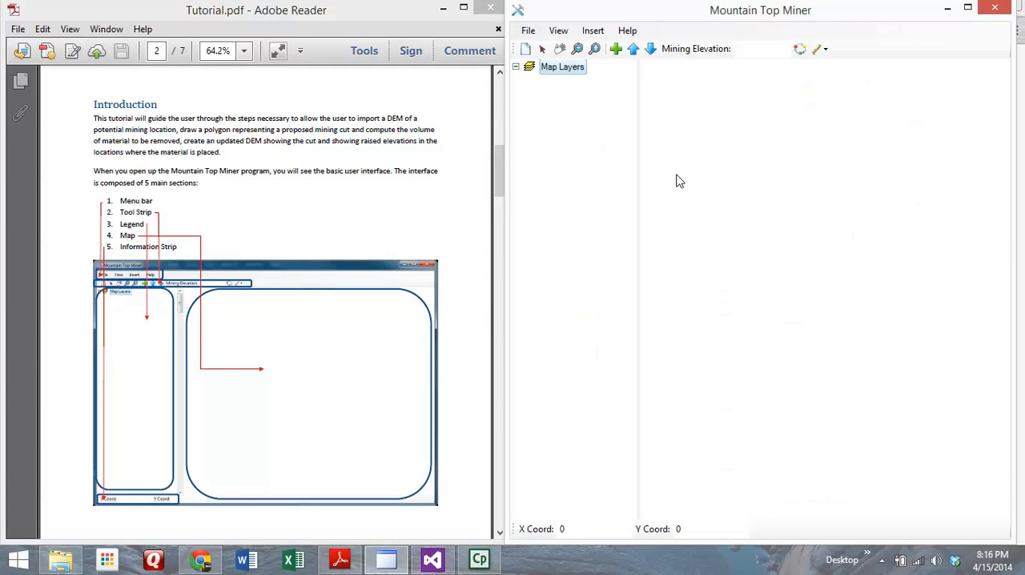
click(628, 30)
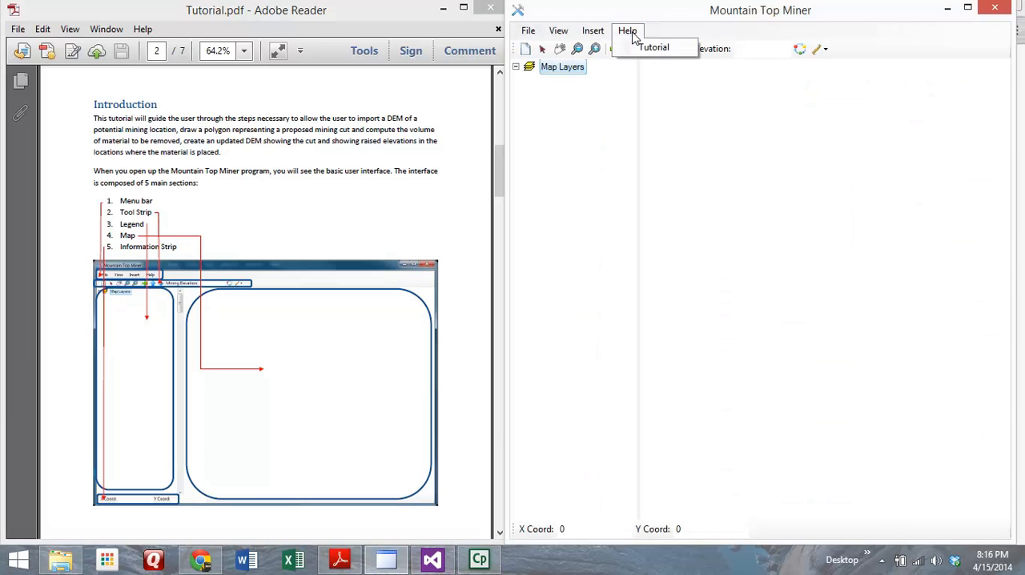
mouse_move(653, 47)
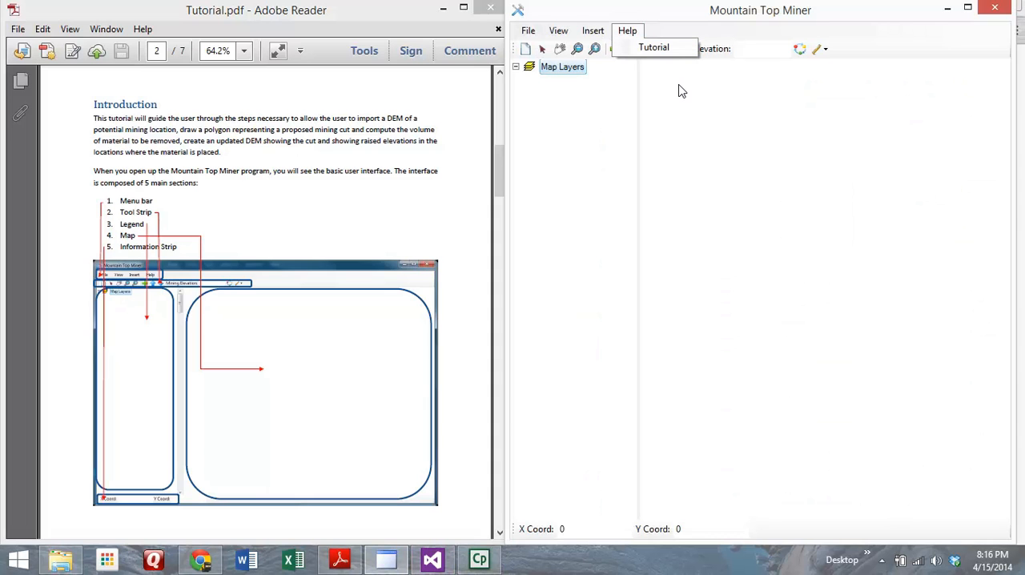
click(560, 67)
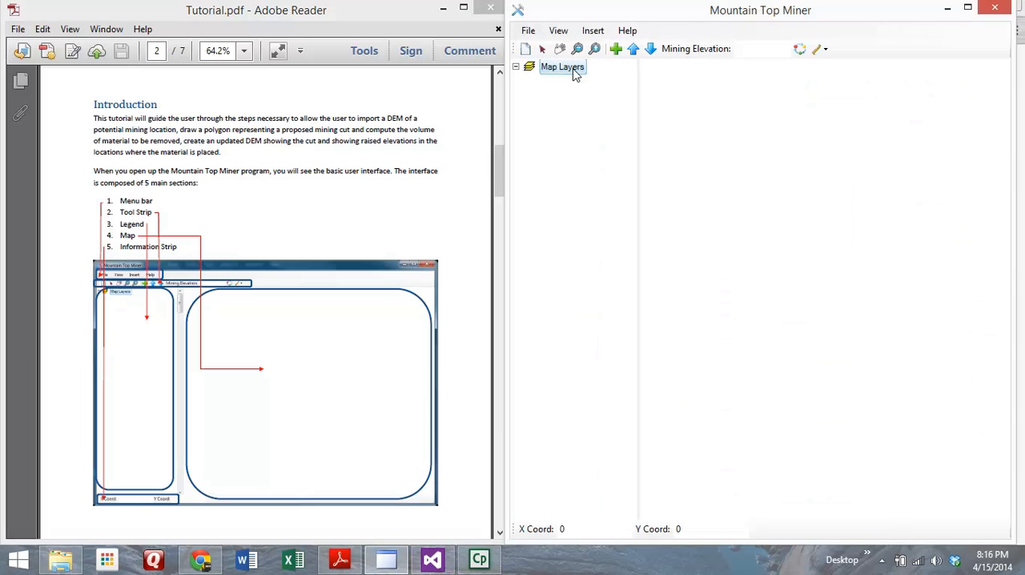
mouse_move(567, 71)
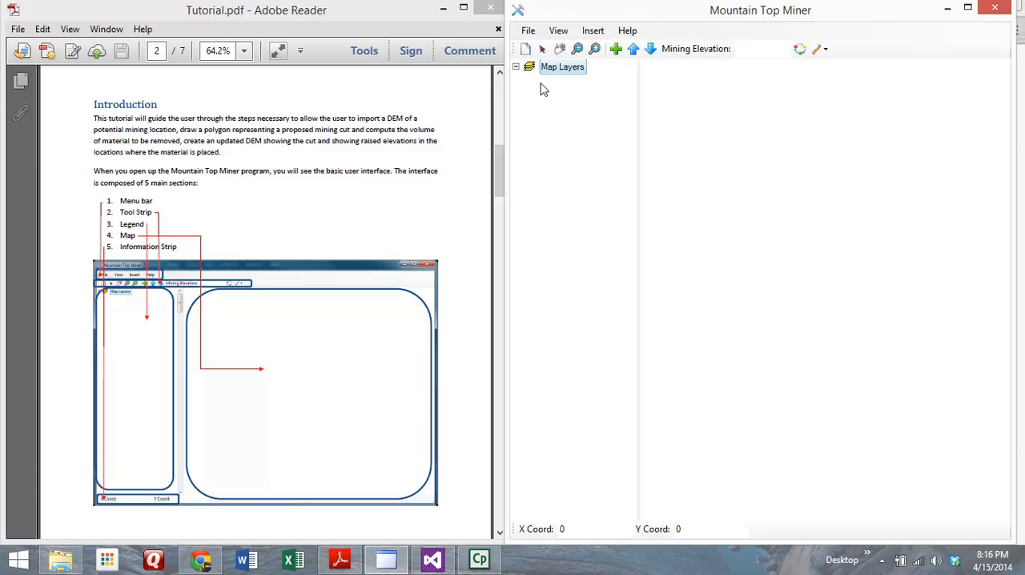
mouse_move(816, 125)
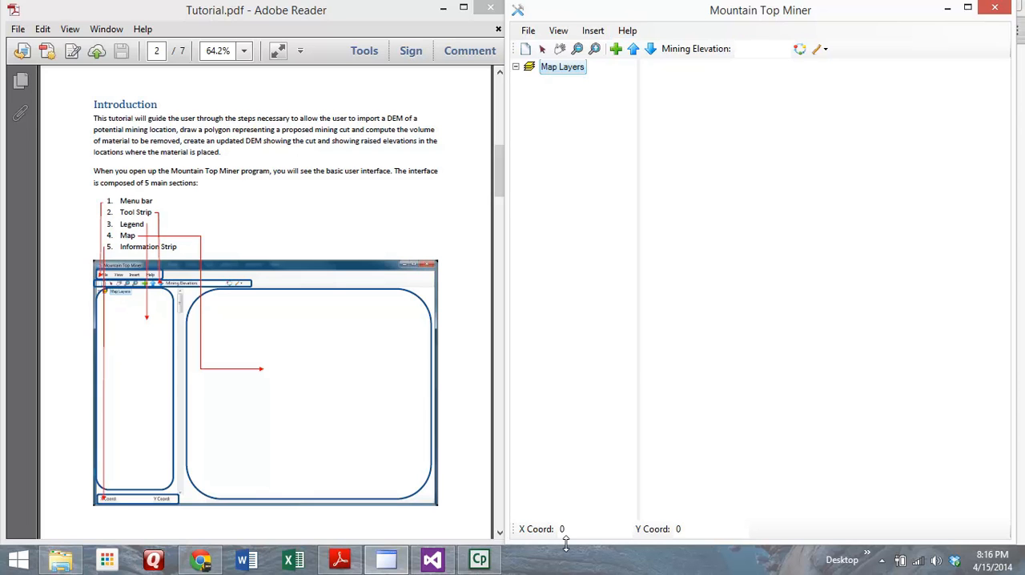
mouse_move(732, 211)
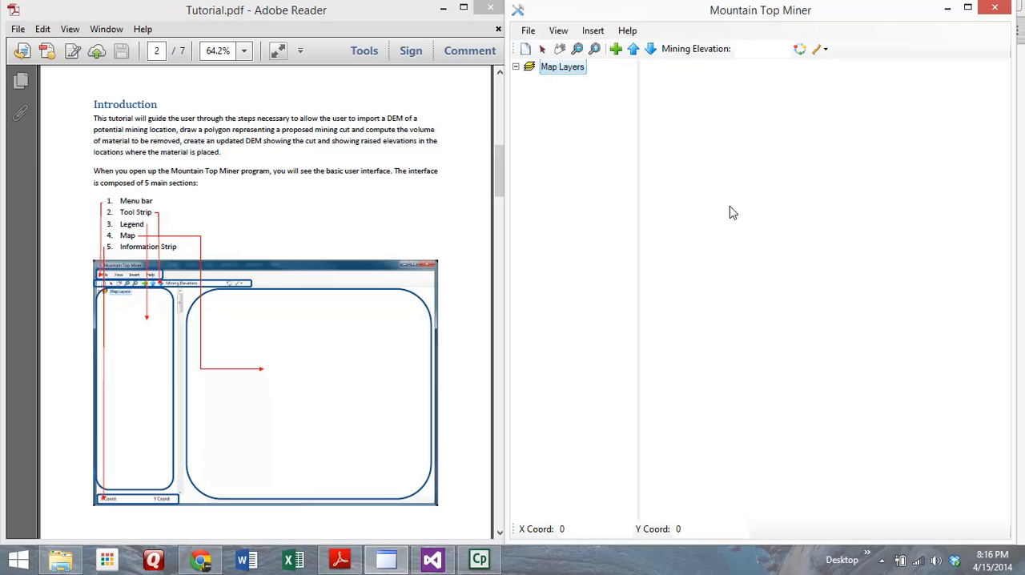
mouse_move(617, 48)
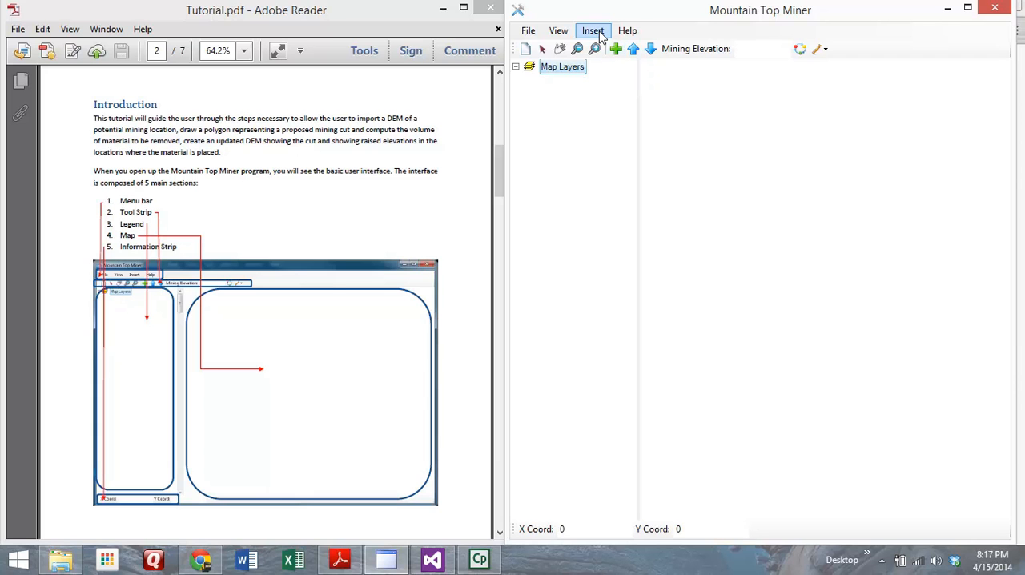
Add the iron elevation raster as a map layer, keeping the map's WGS84 coordinate system
click(592, 30)
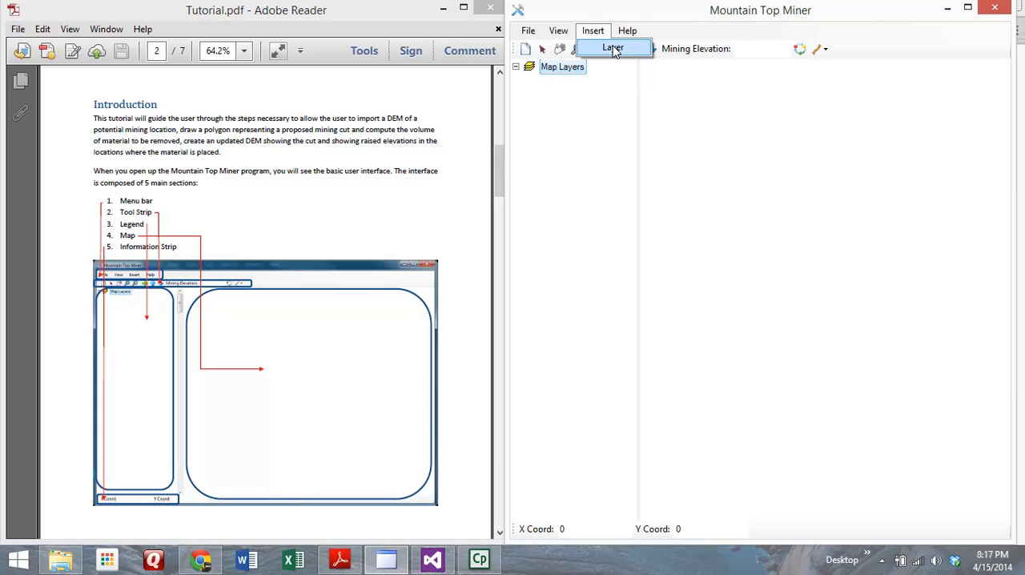
click(611, 48)
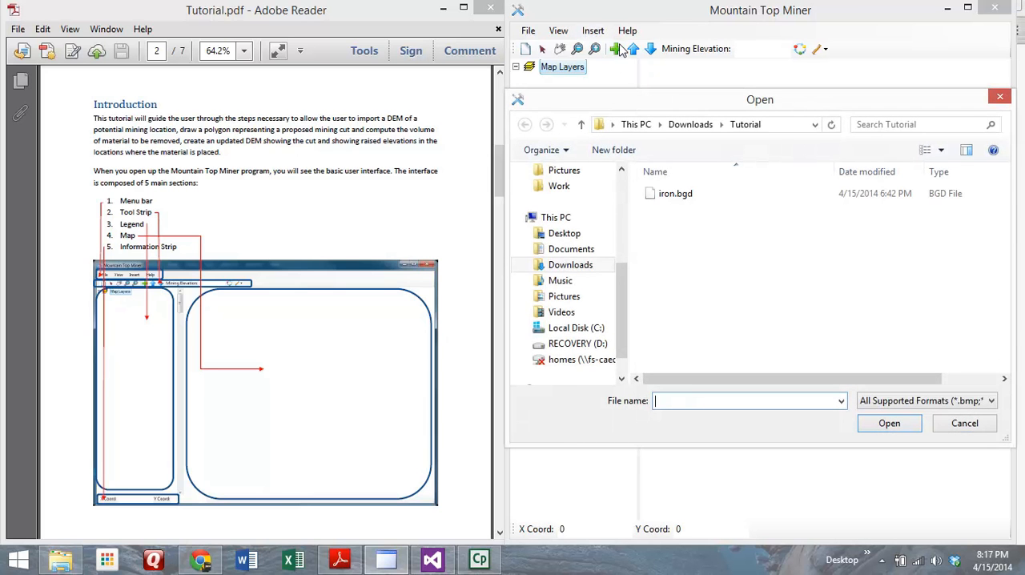
mouse_move(669, 208)
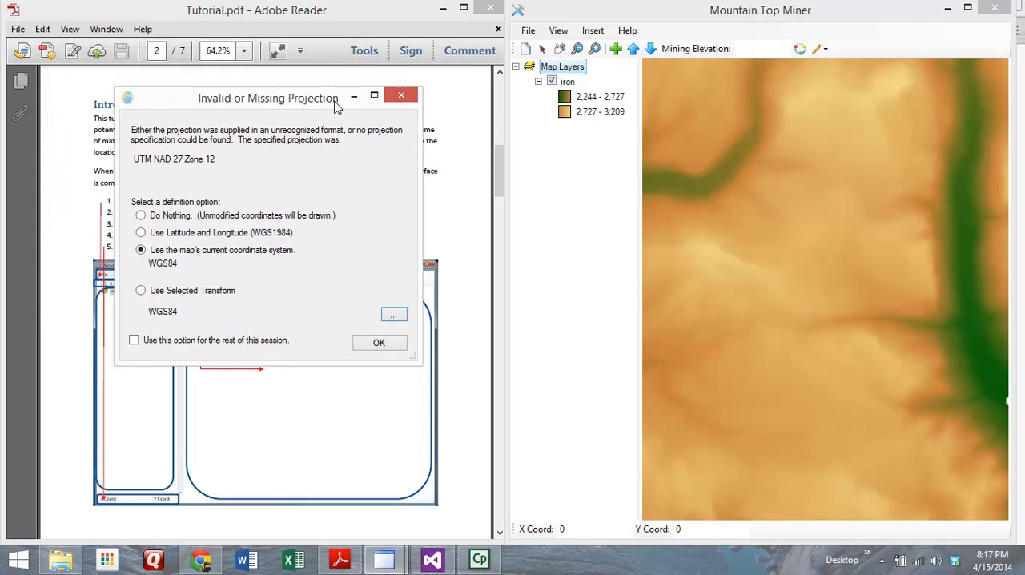
drag(269, 98, 327, 96)
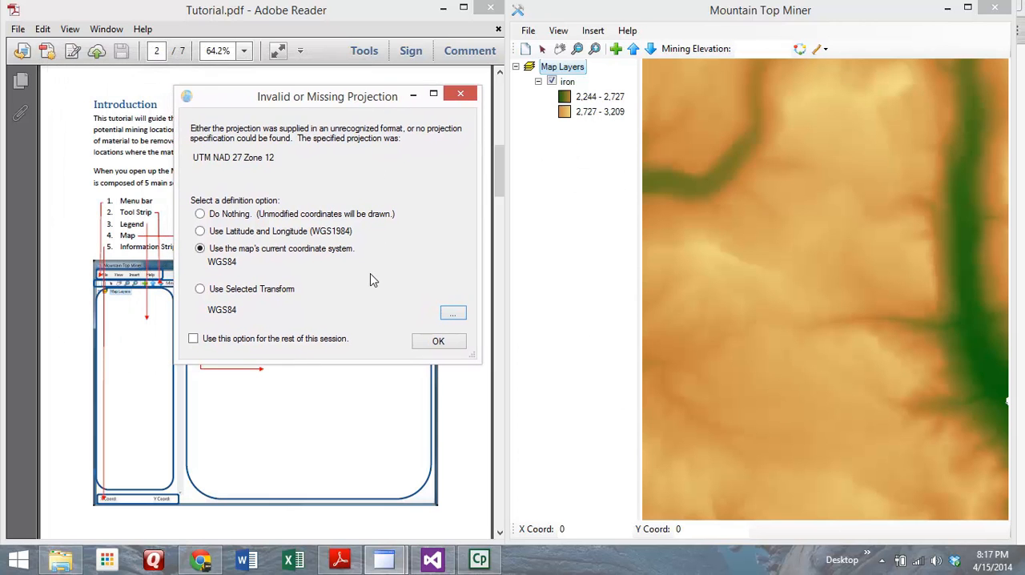
click(439, 342)
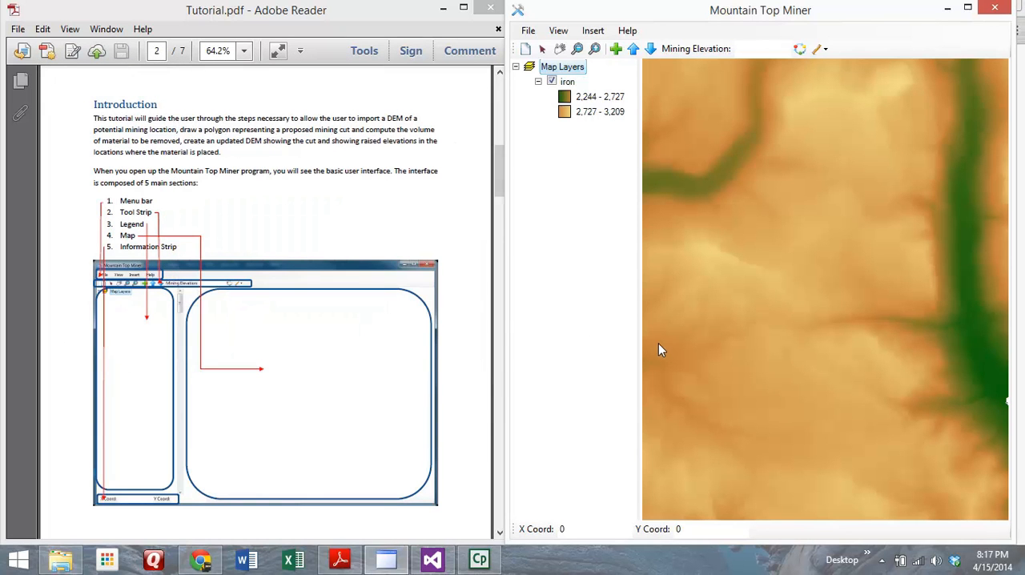
mouse_move(634, 355)
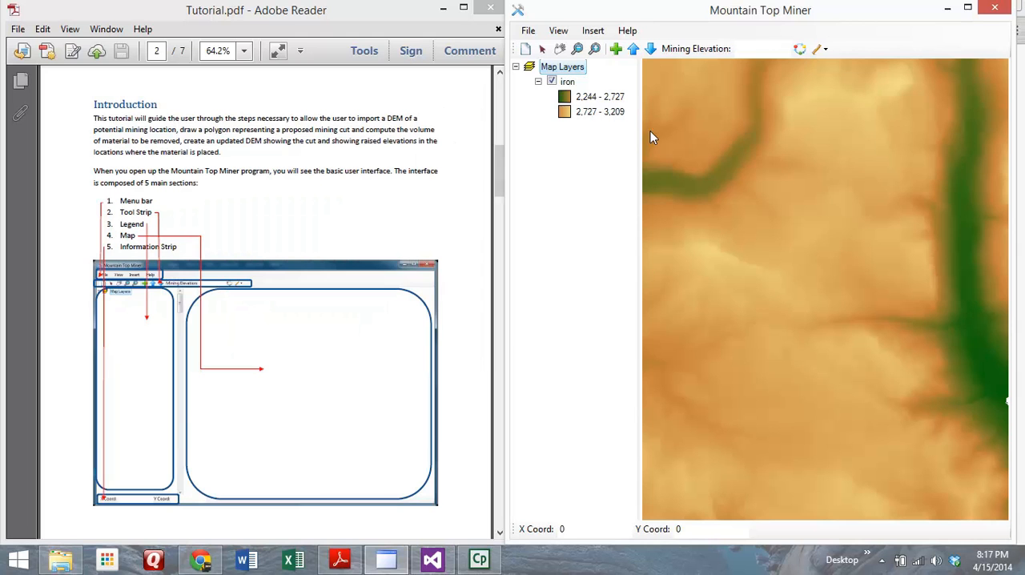
Digitize the cut polygon over the upper-left terrain, creating the CuttingPolygon layer
click(633, 50)
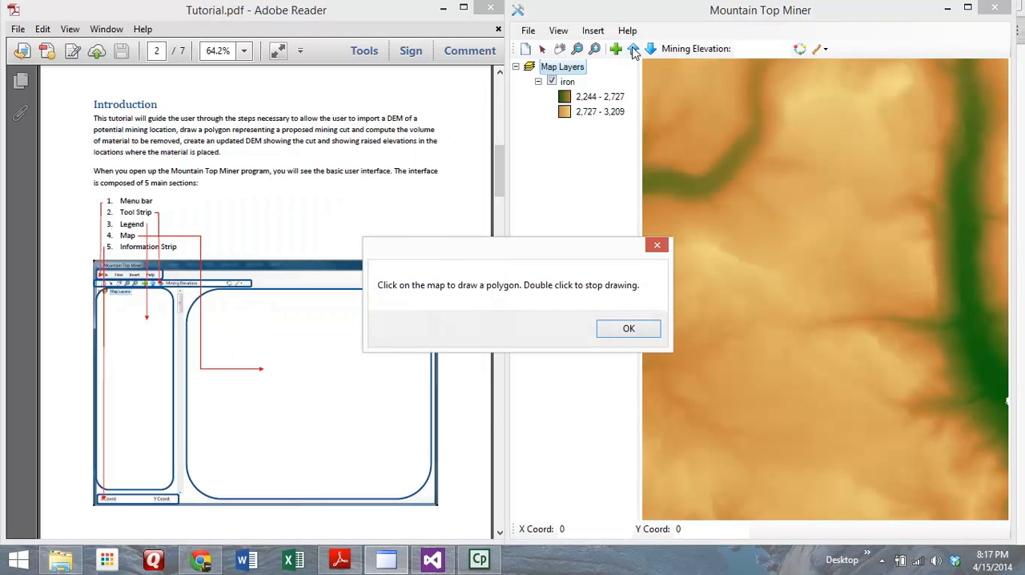
mouse_move(628, 324)
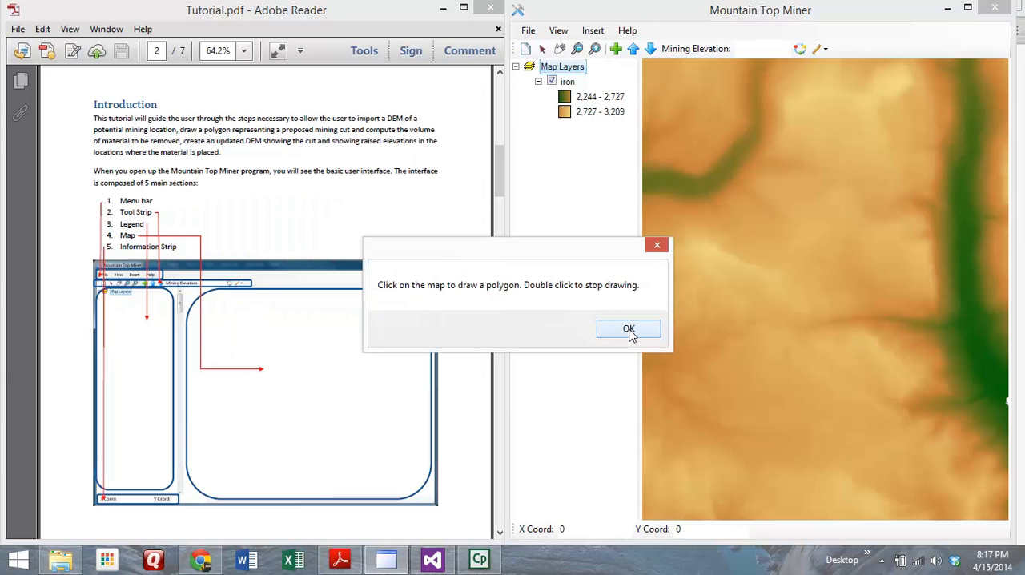
click(628, 330)
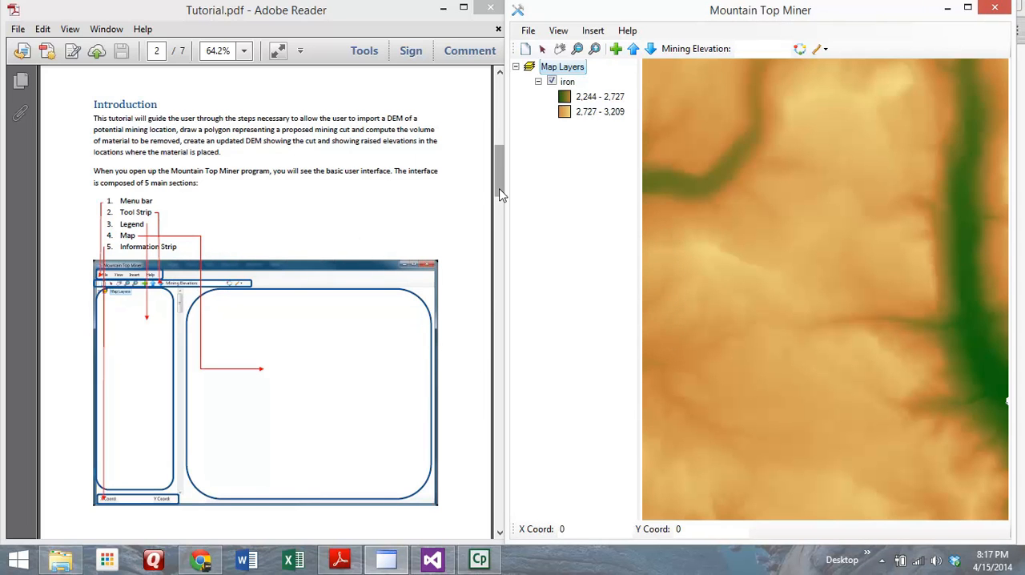
scroll(down, 3)
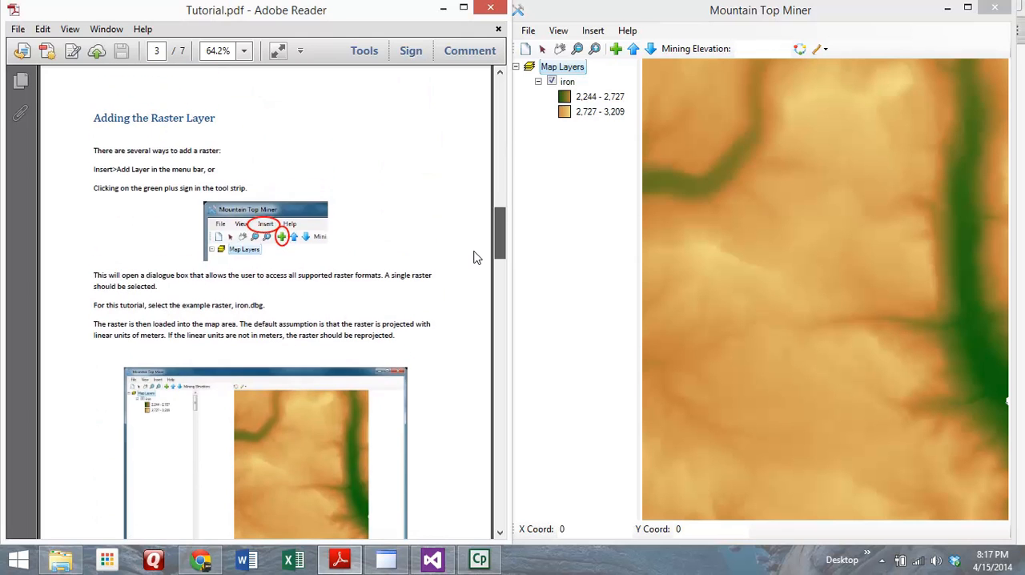
scroll(down, 3)
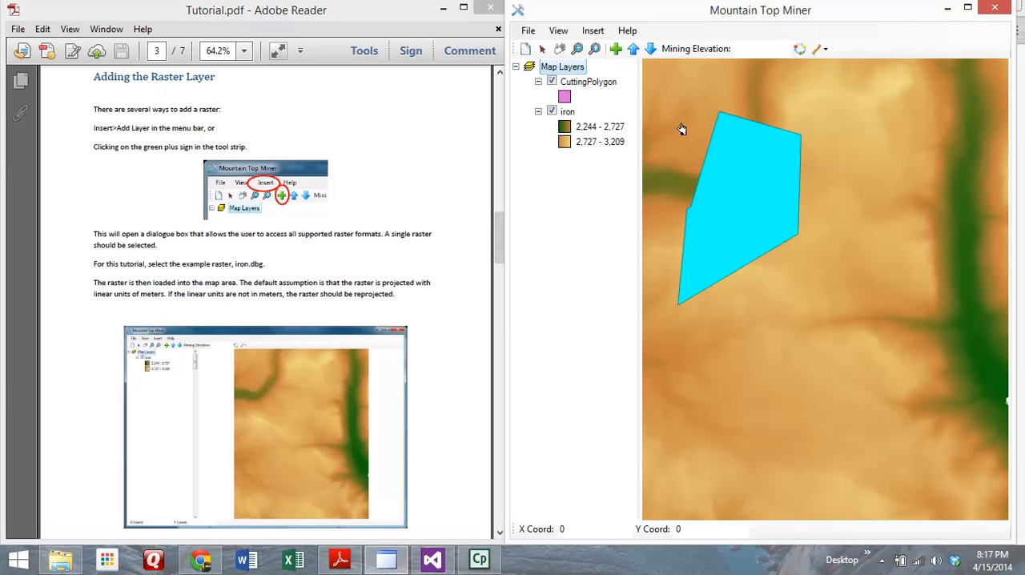
scroll(down, 3)
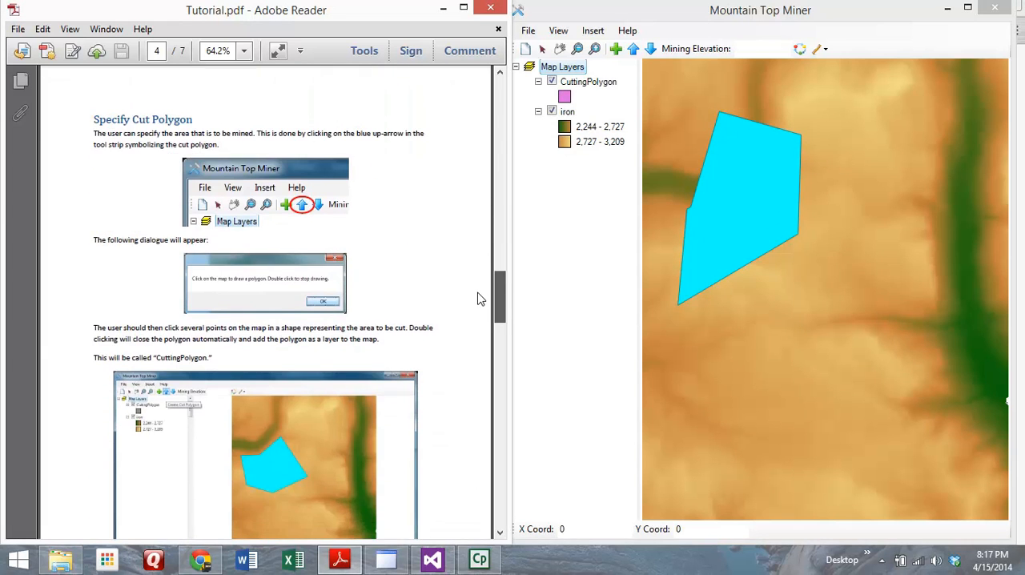
scroll(down, 3)
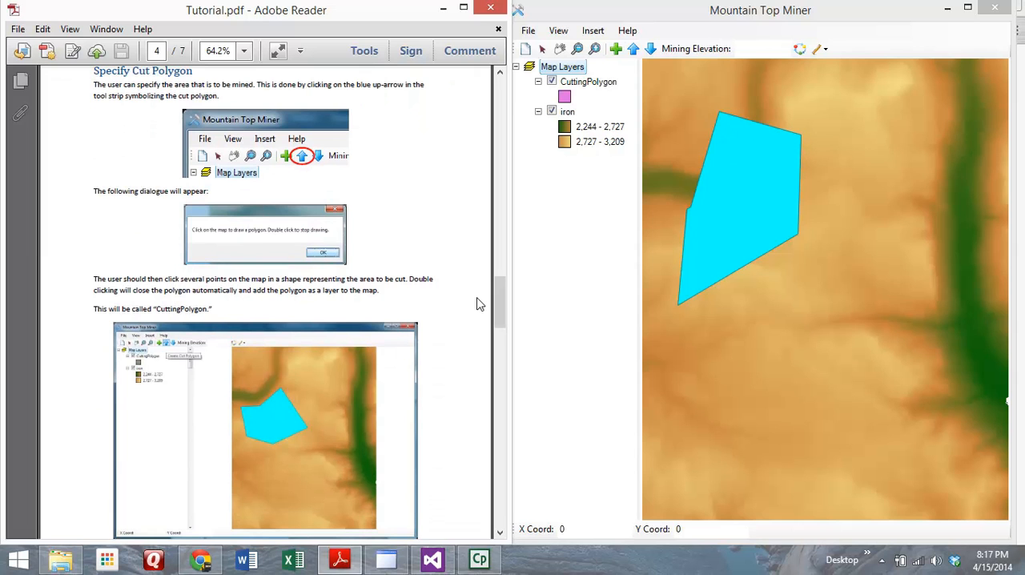
mouse_move(637, 67)
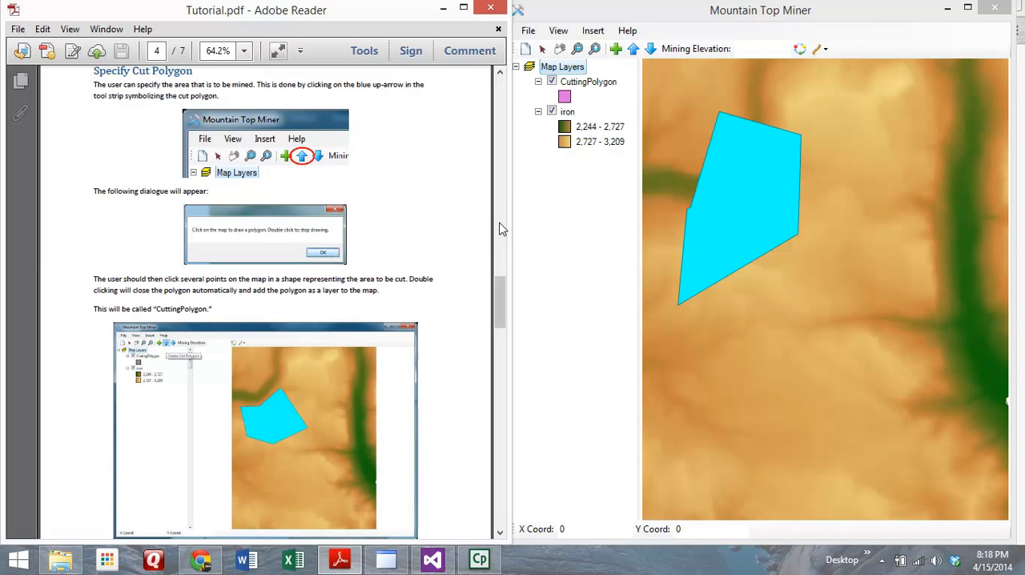
scroll(down, 3)
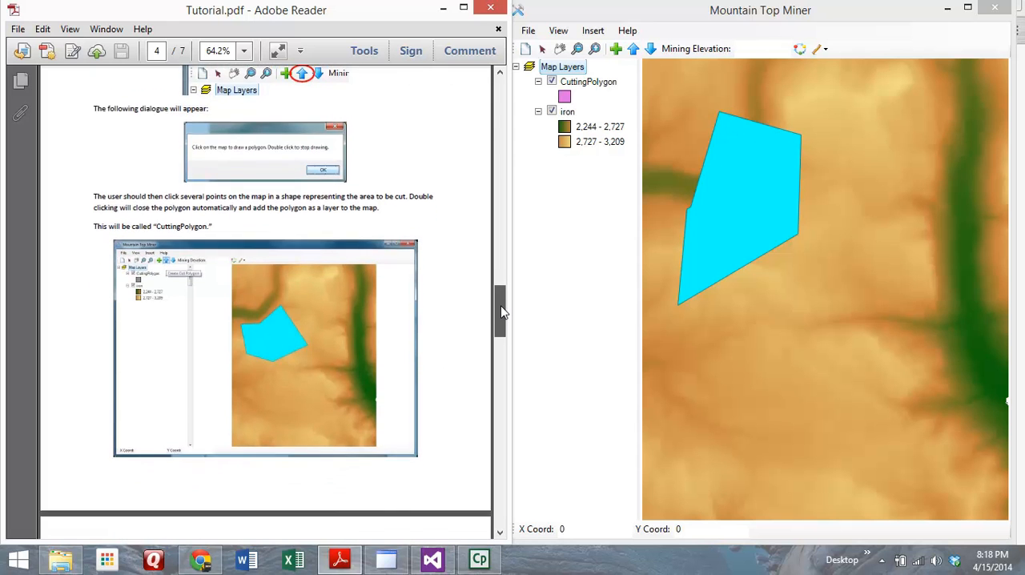
scroll(down, 3)
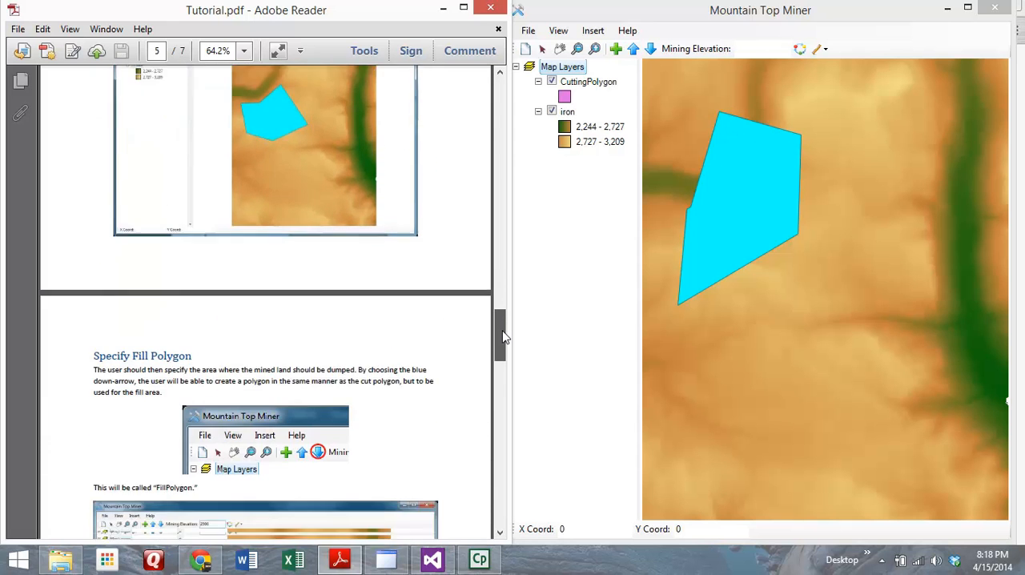
scroll(down, 3)
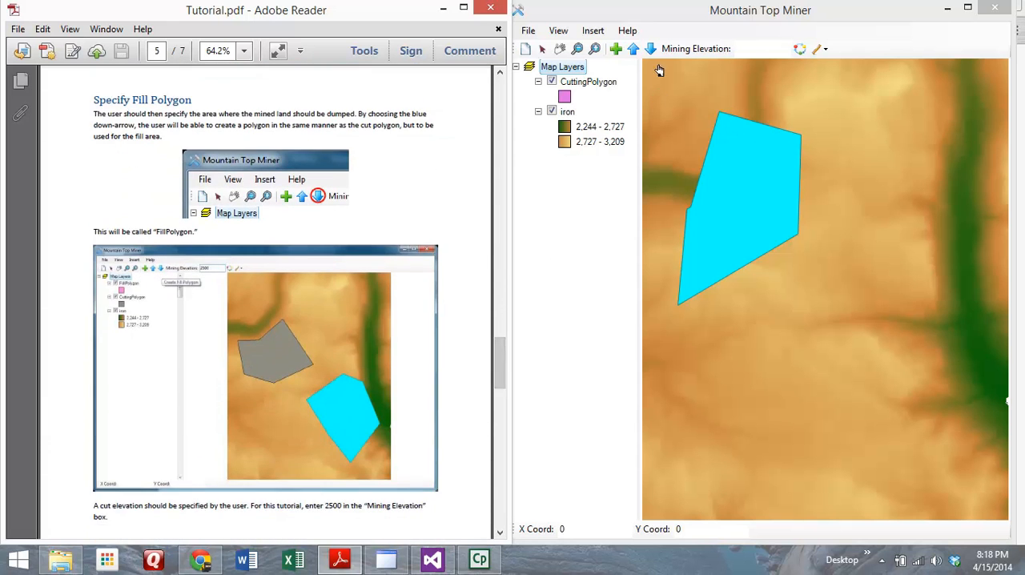
mouse_move(844, 343)
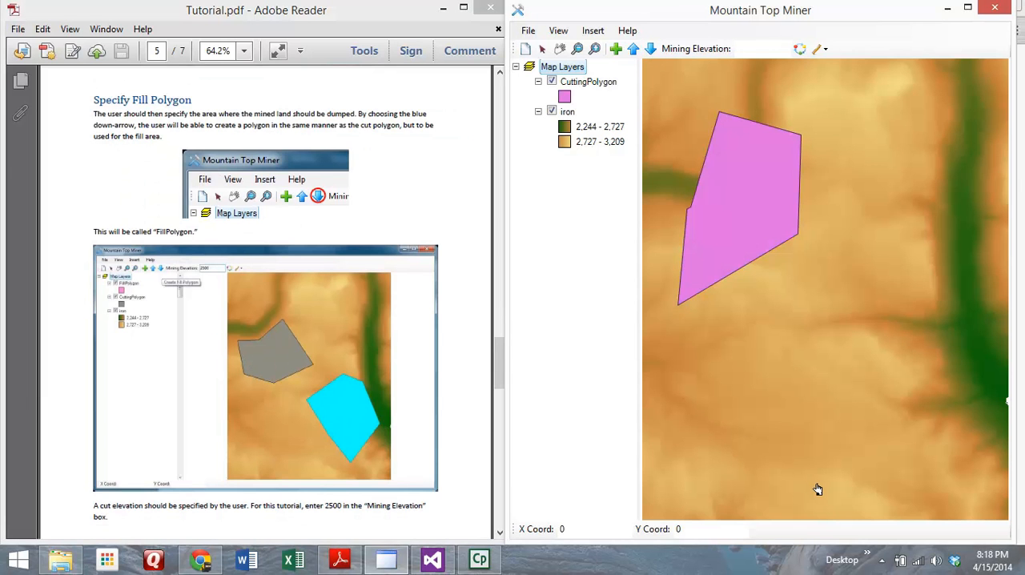
mouse_move(938, 291)
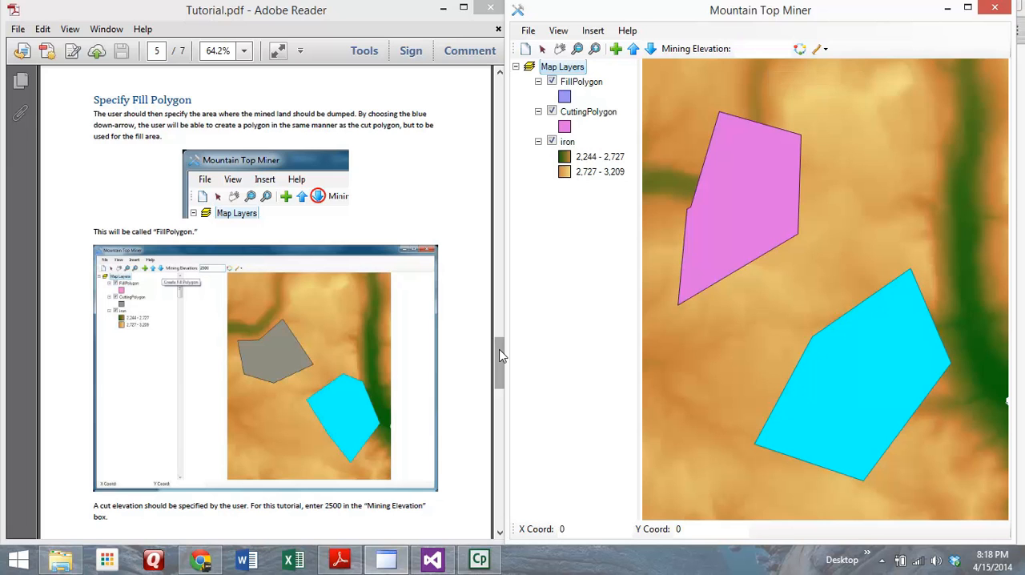
mouse_move(640, 159)
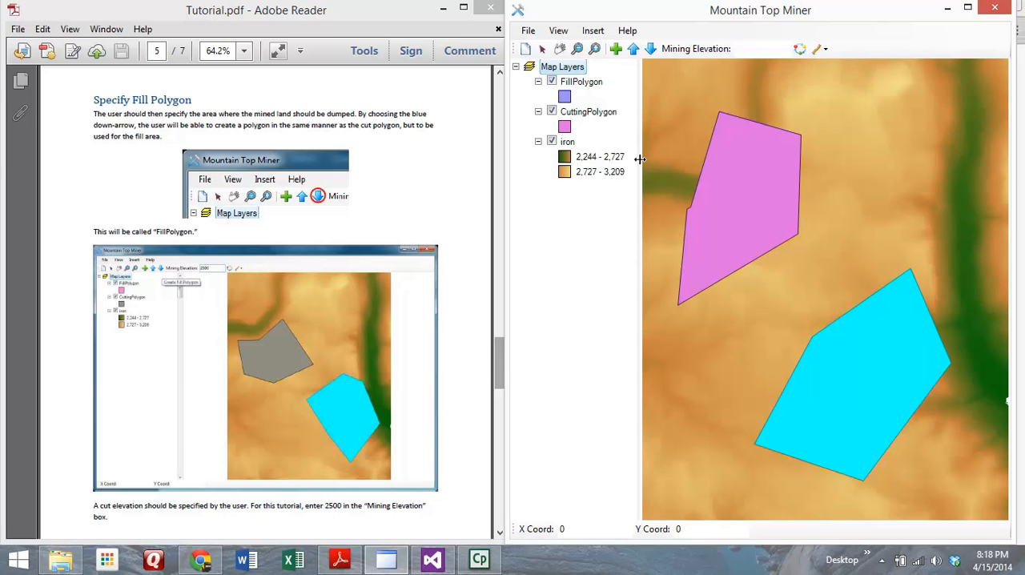
Enter 2500 in the Mining Elevation box
click(762, 48)
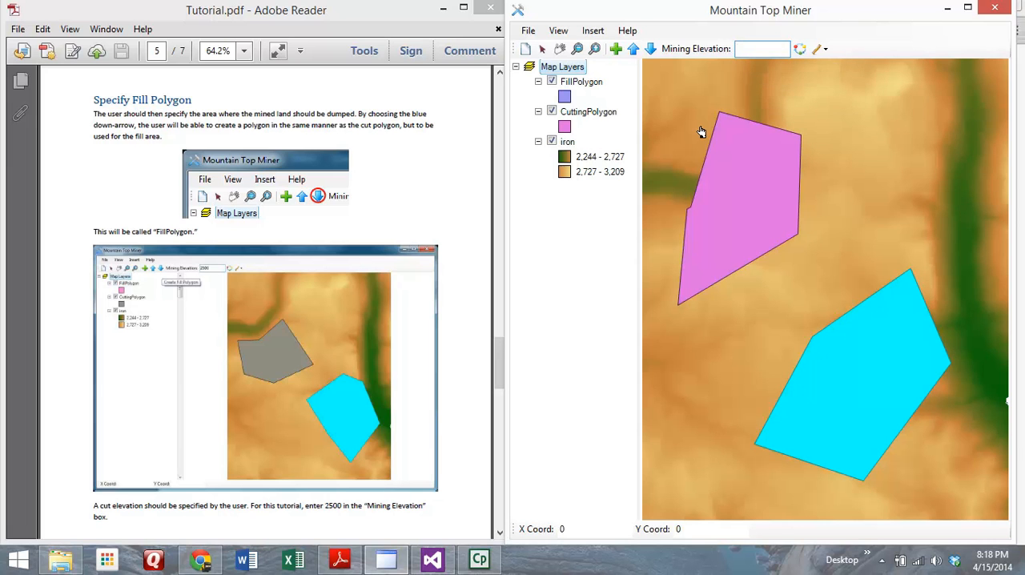
text(25)
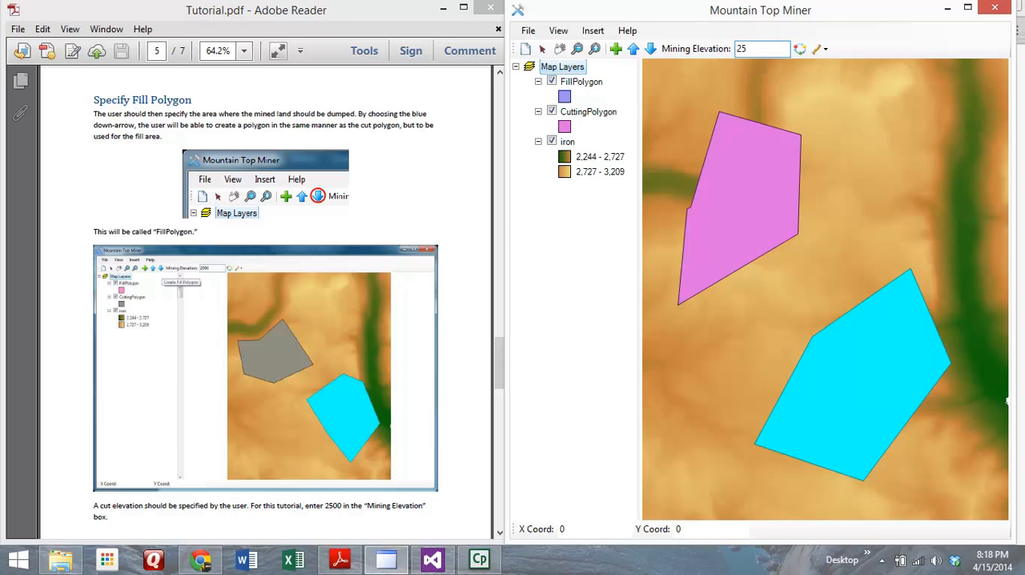
text(2500)
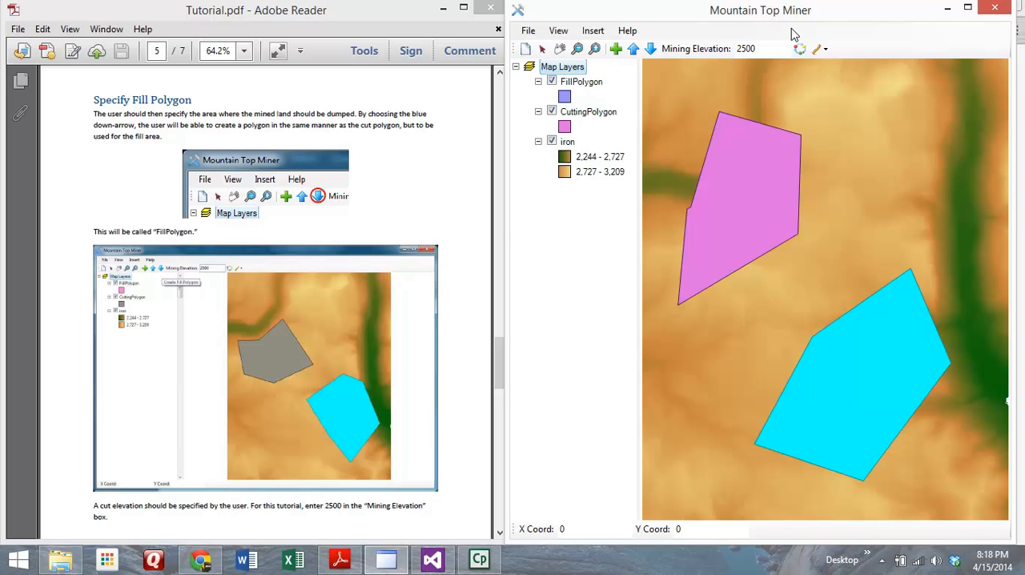
mouse_move(799, 49)
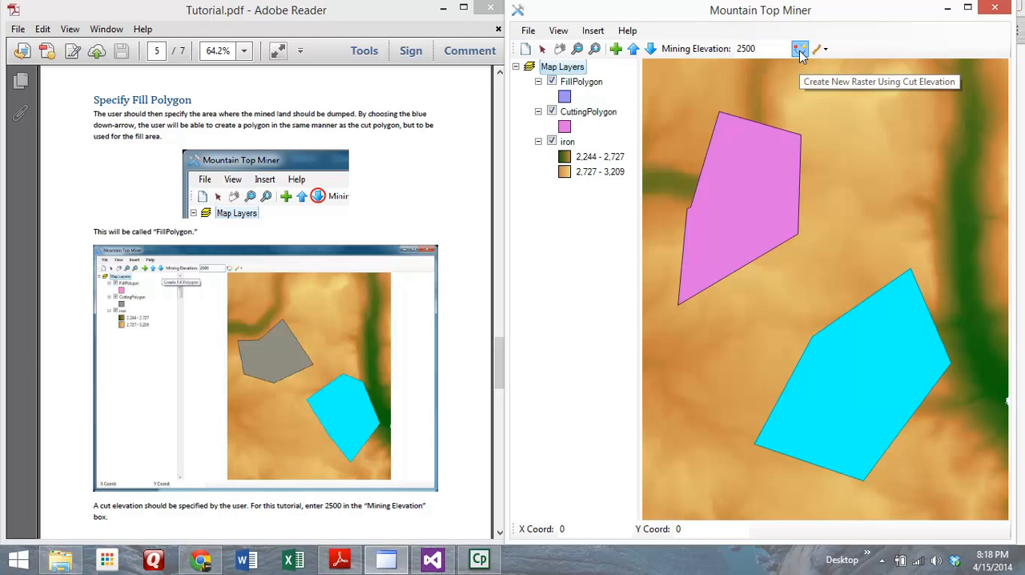
mouse_move(798, 74)
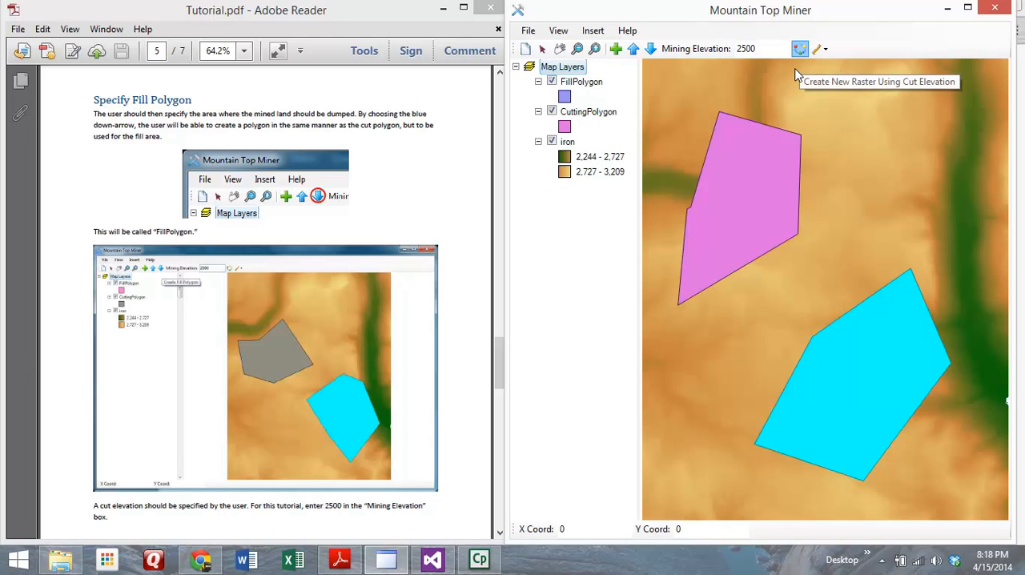
Create the FillRaster from the cut elevation and acknowledge the 405256722 cubic meter cut volume
click(799, 48)
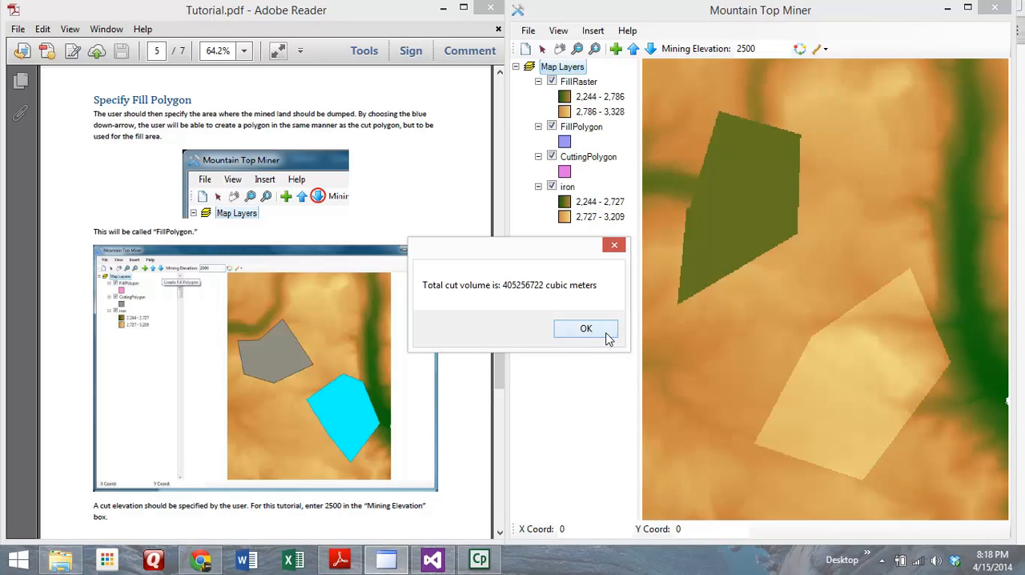
click(586, 329)
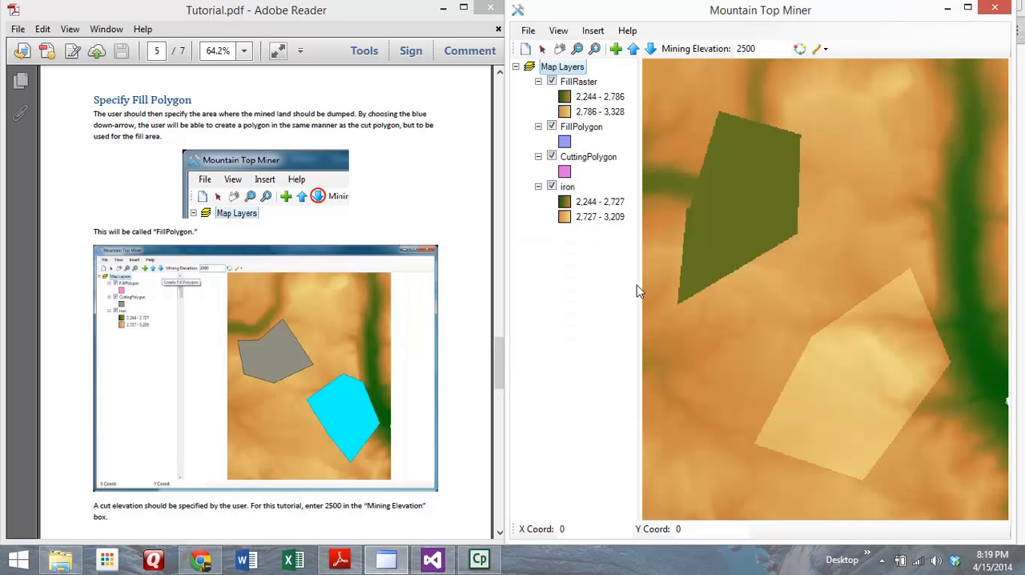
scroll(down, 3)
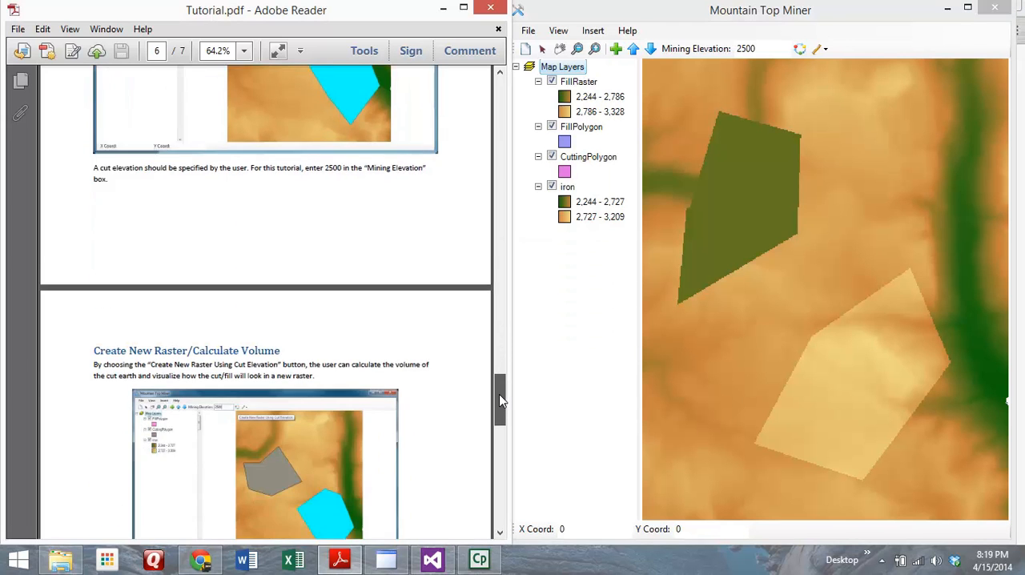
scroll(down, 3)
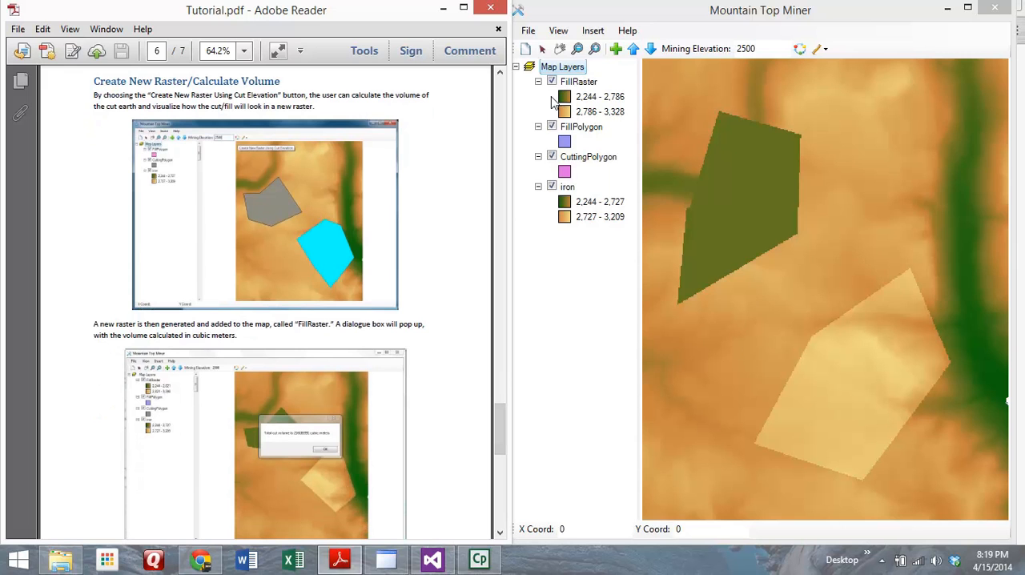
mouse_move(584, 138)
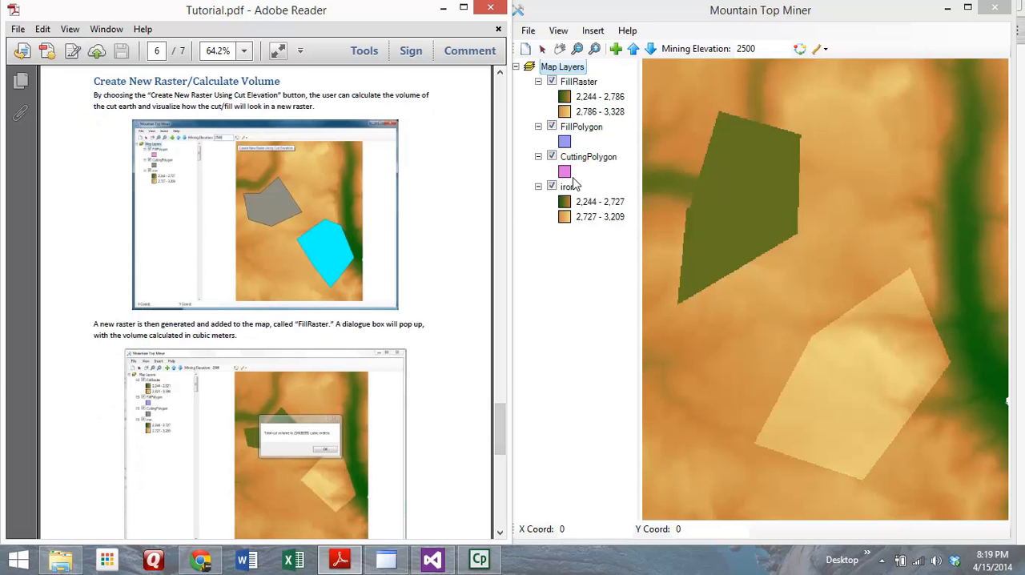
mouse_move(602, 230)
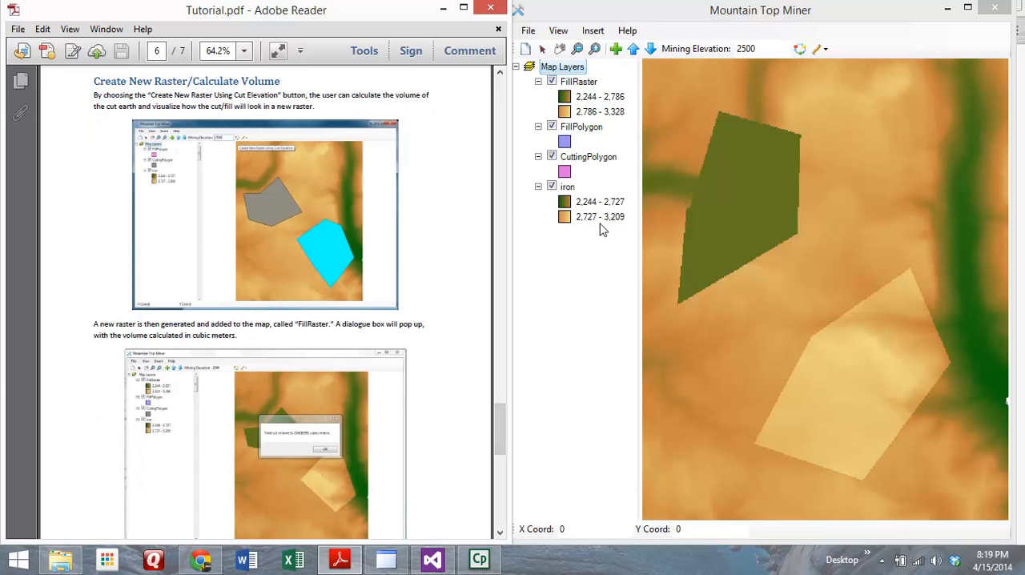
mouse_move(602, 253)
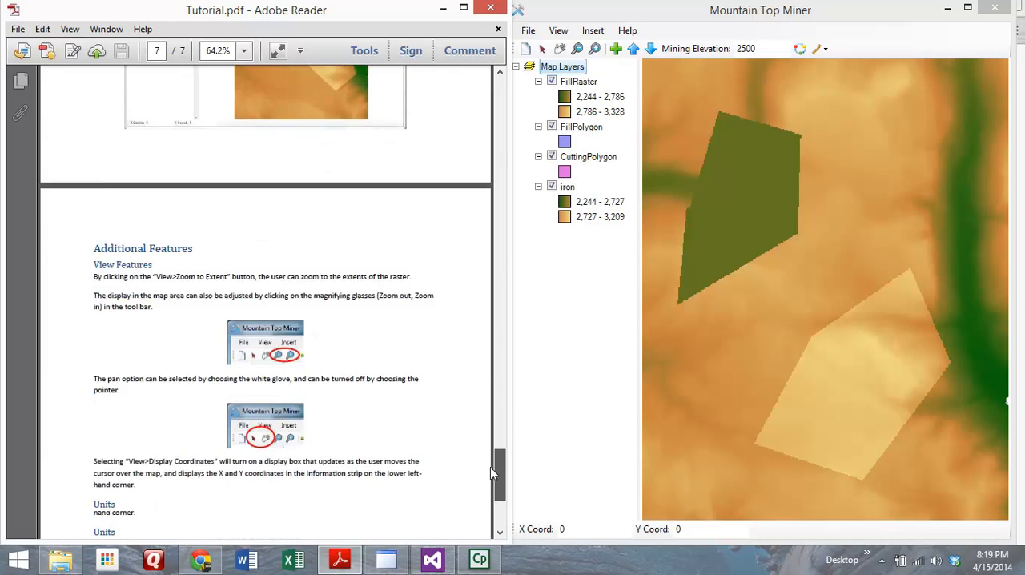
scroll(down, 3)
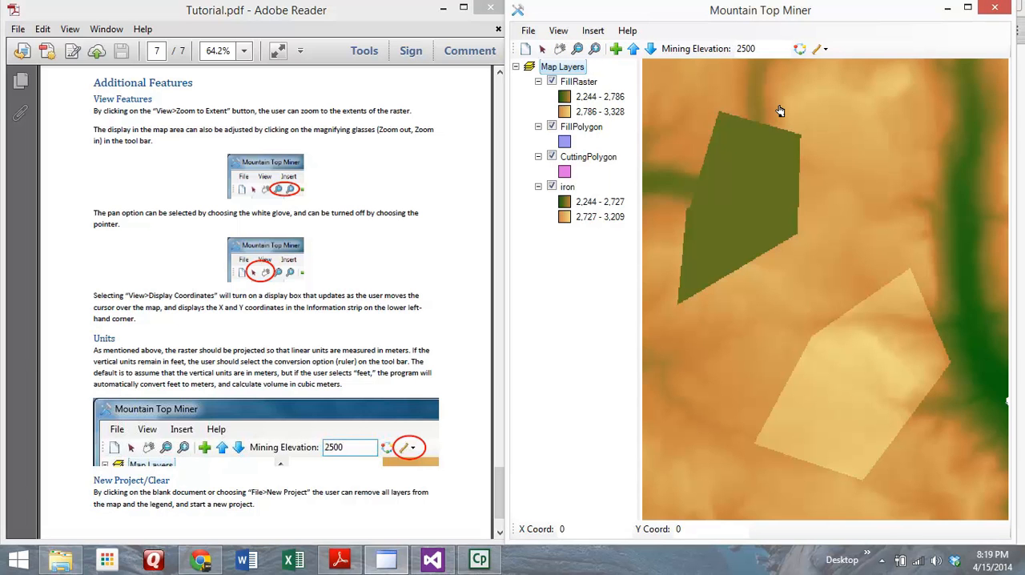
mouse_move(791, 210)
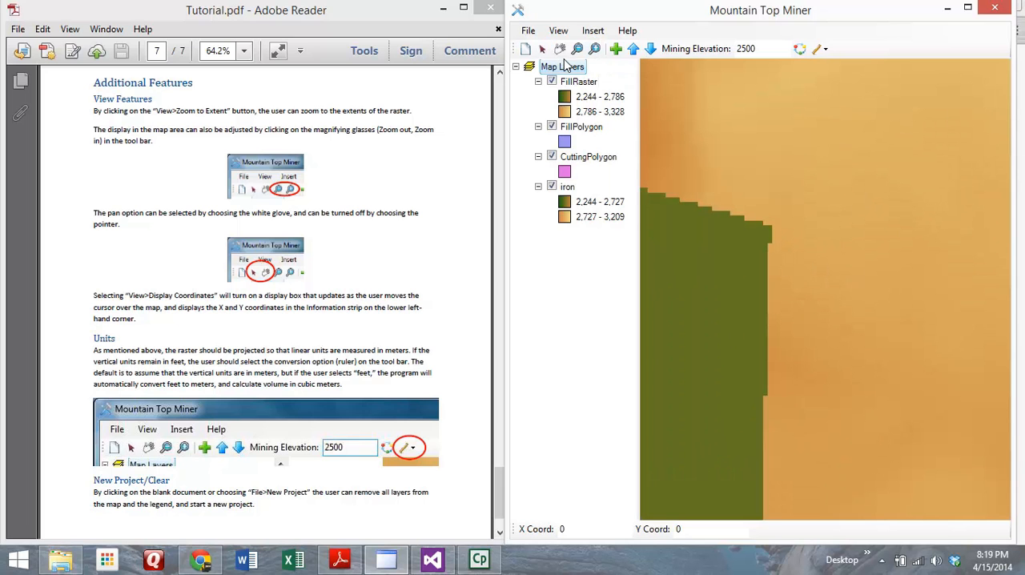
Turn on Display Coordinates from the View menu to read base and new elevations
click(557, 31)
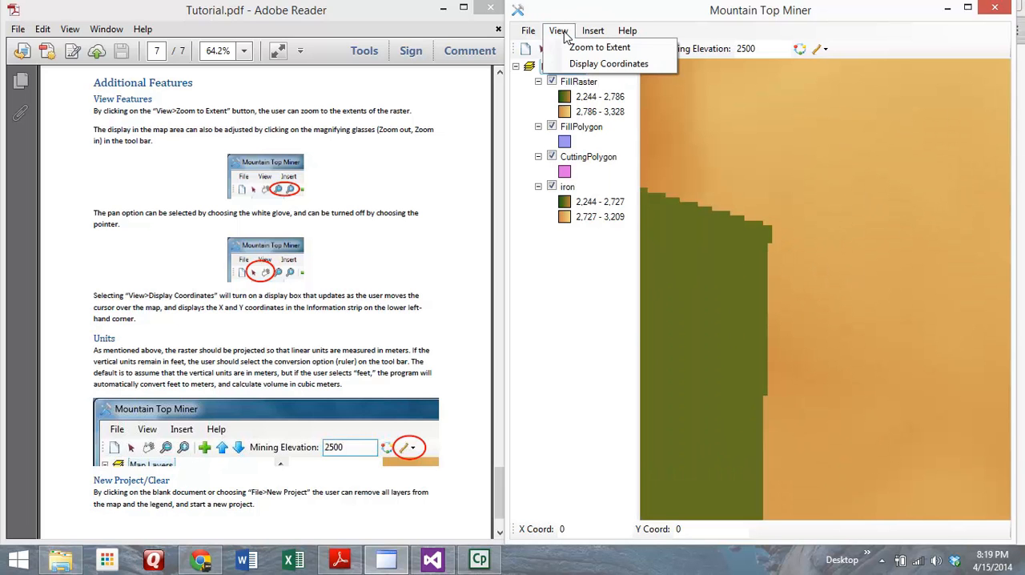
mouse_move(609, 64)
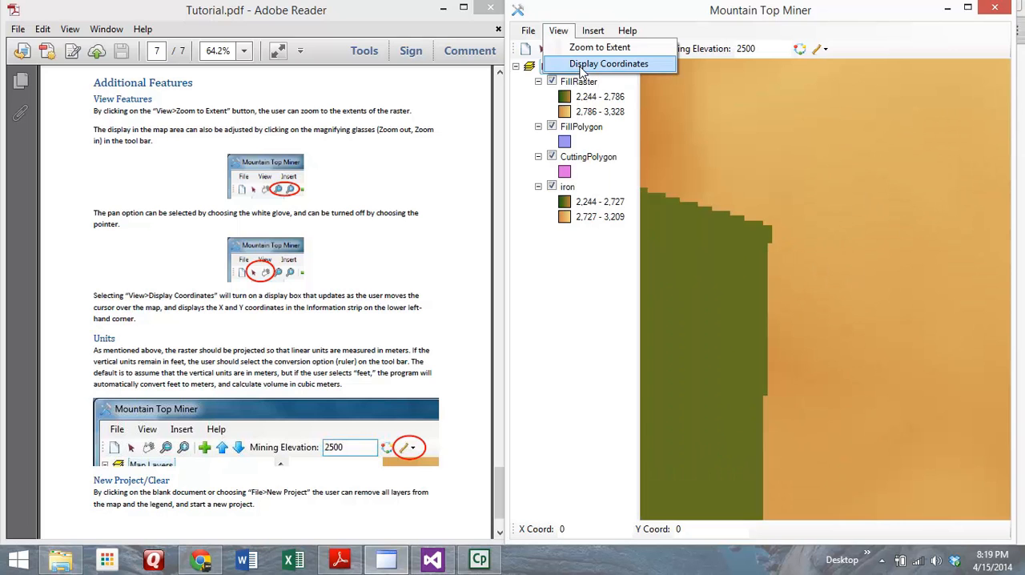
click(609, 64)
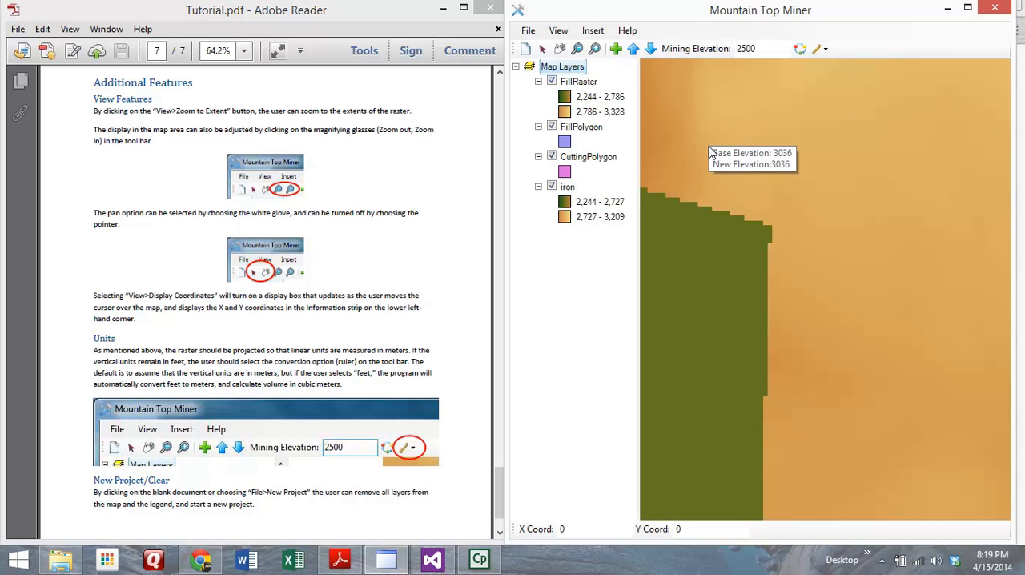
mouse_move(705, 227)
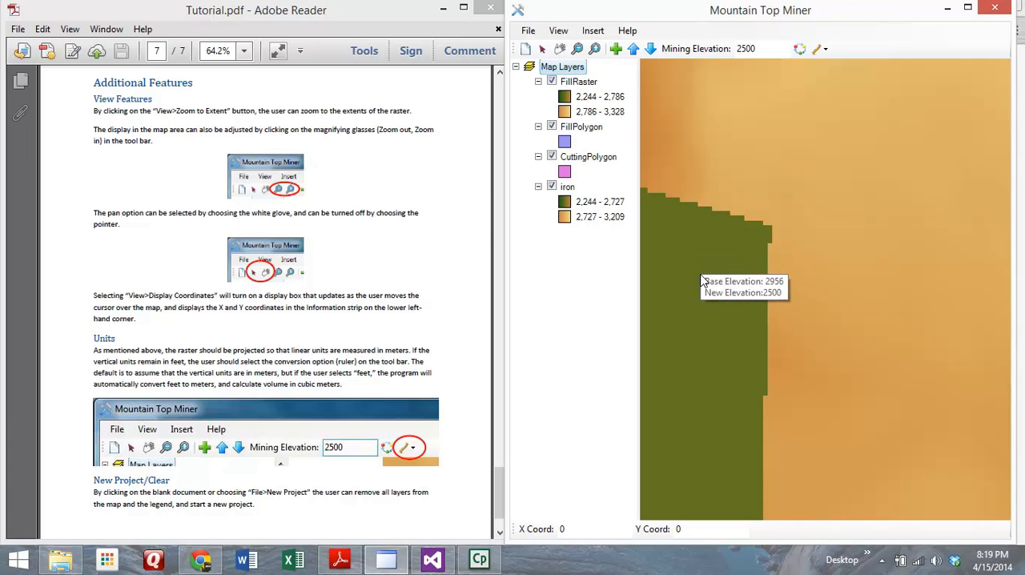
mouse_move(712, 296)
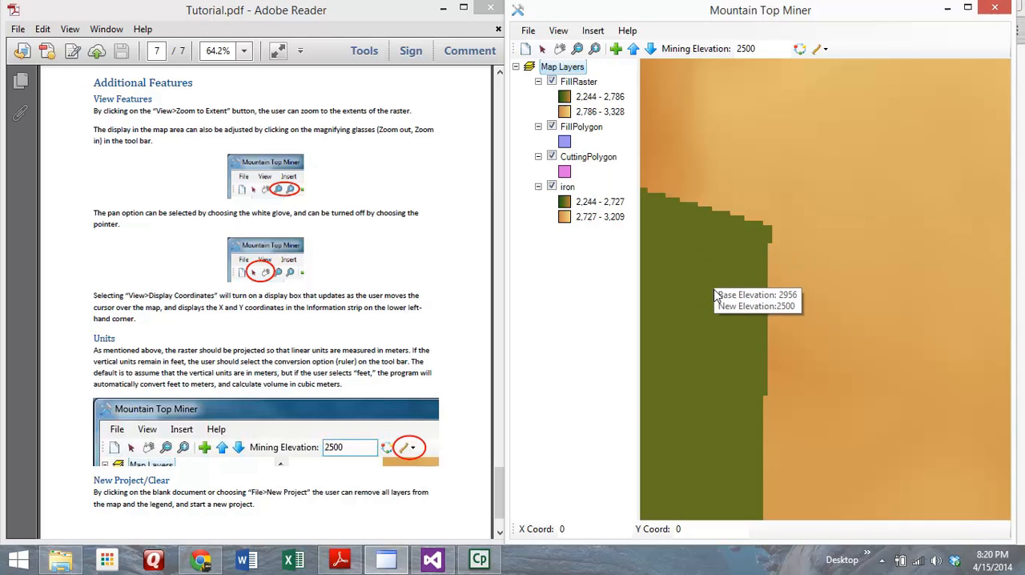
mouse_move(864, 371)
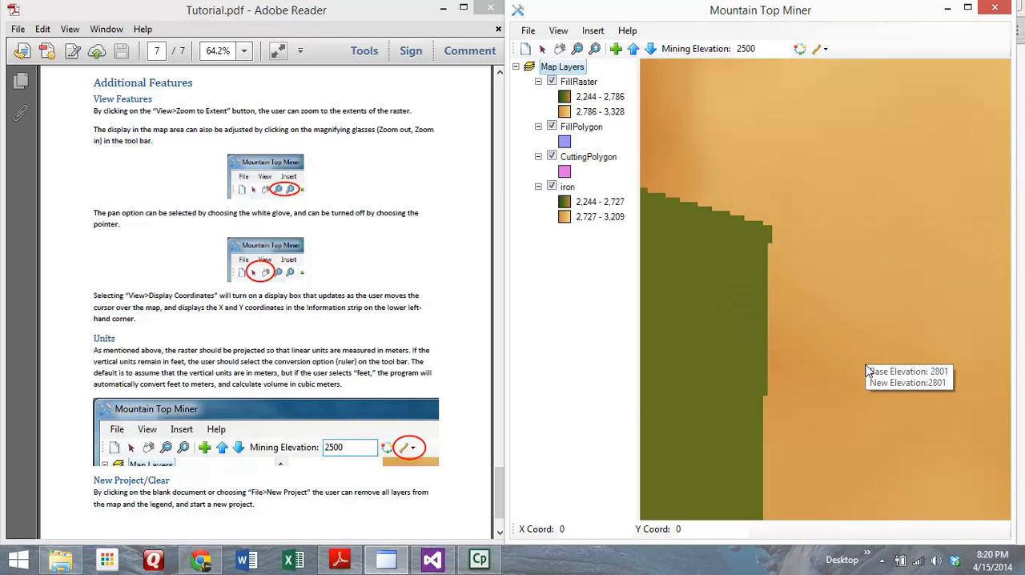
mouse_move(750, 330)
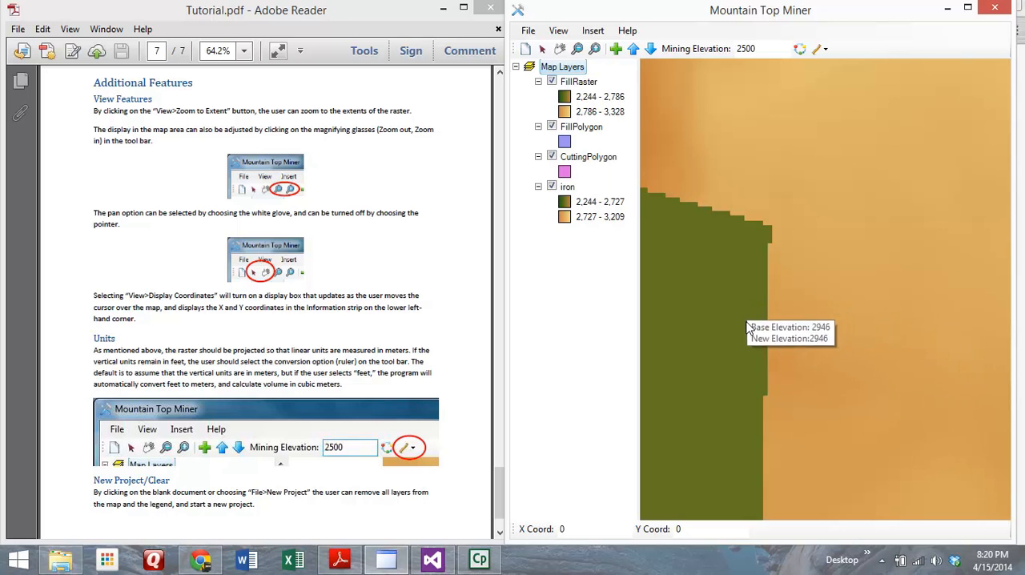
mouse_move(744, 384)
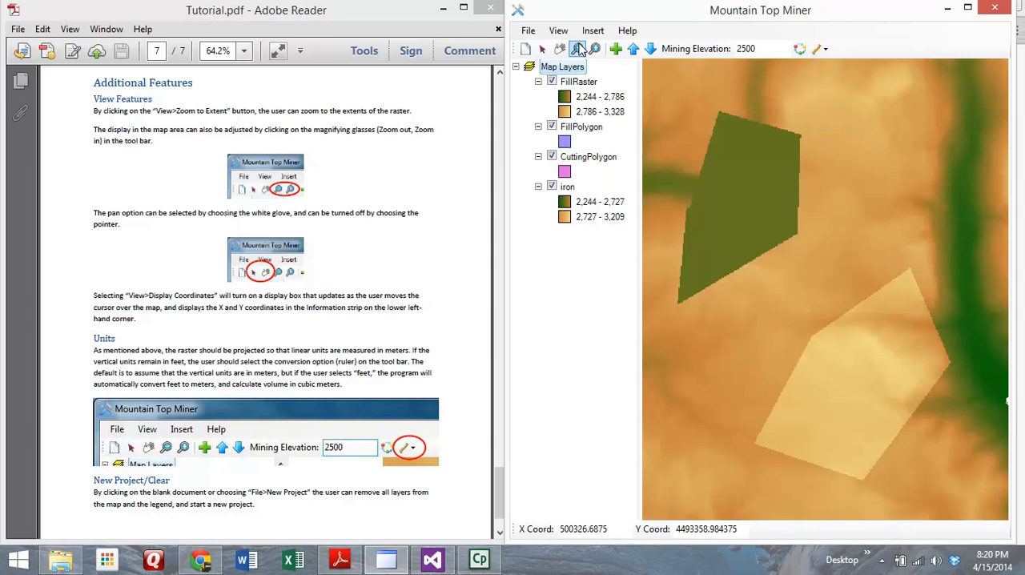
mouse_move(561, 247)
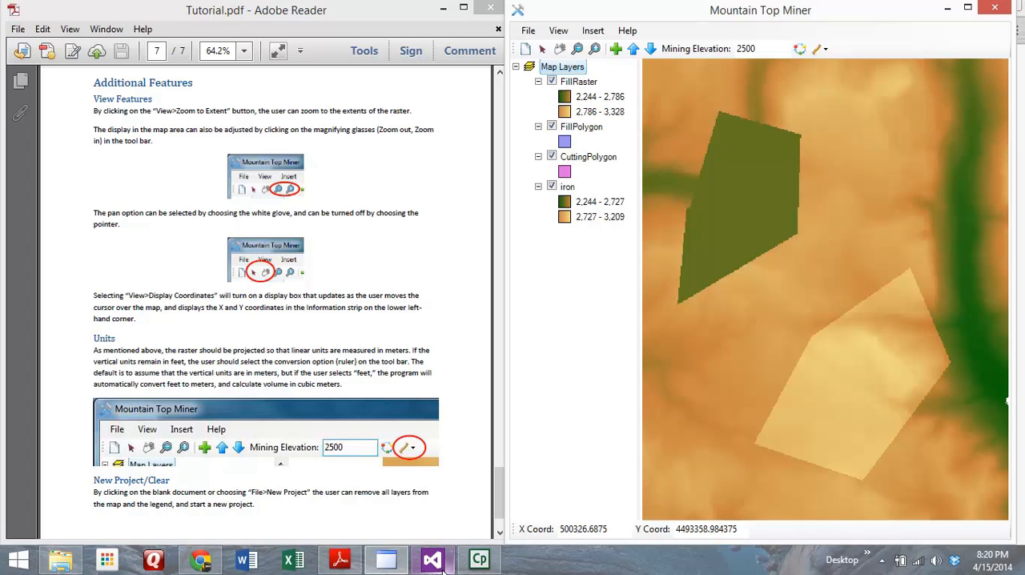
mouse_move(433, 559)
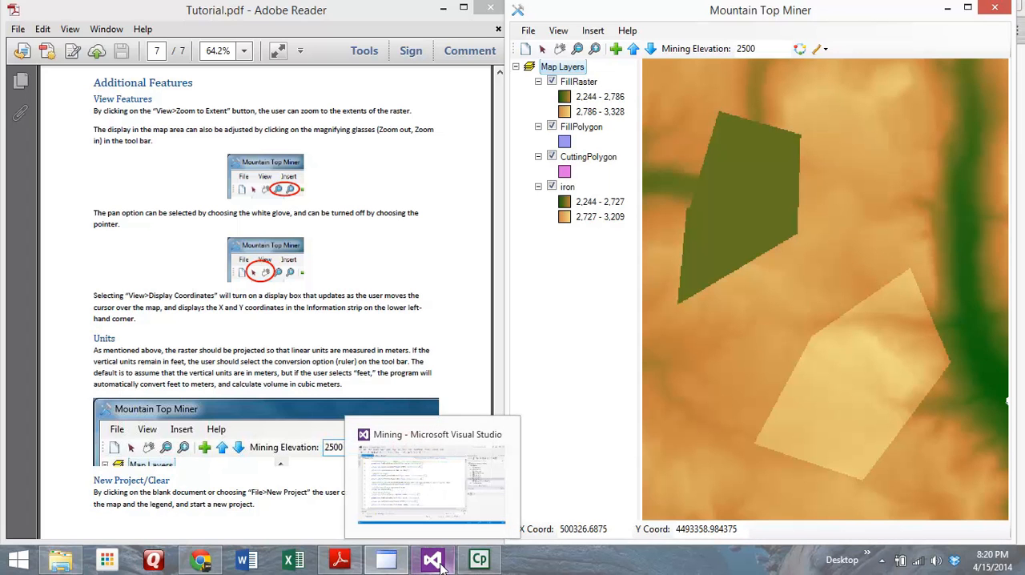
Switch to FrmMain.cs and scroll past the using statements and global variables
click(433, 558)
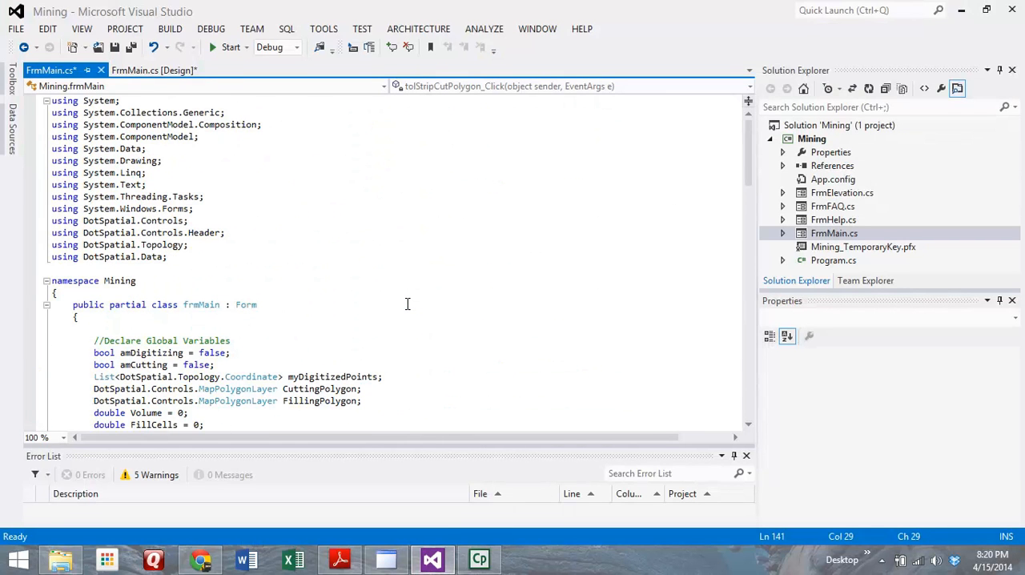
mouse_move(369, 266)
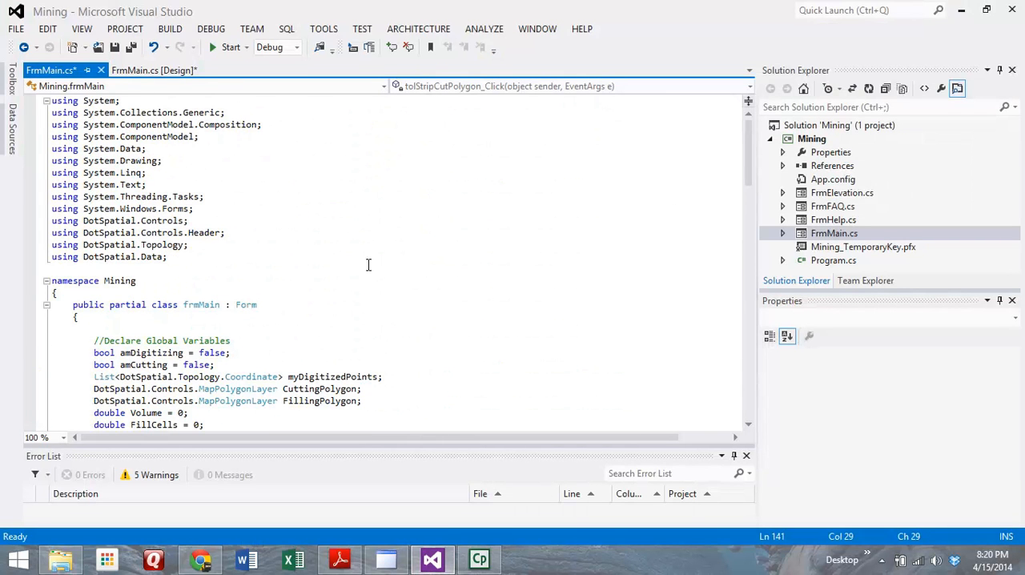
scroll(down, 3)
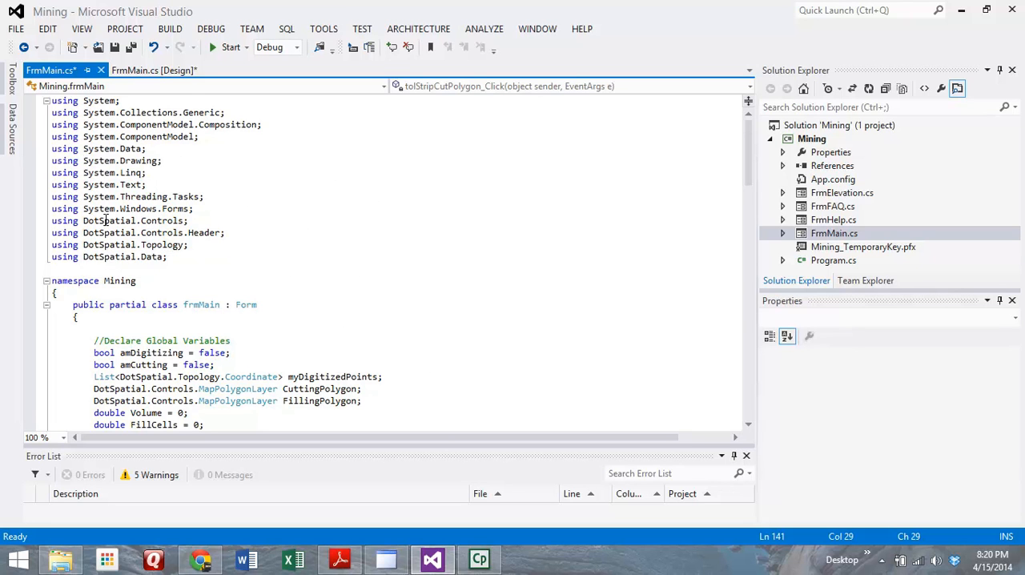
scroll(down, 3)
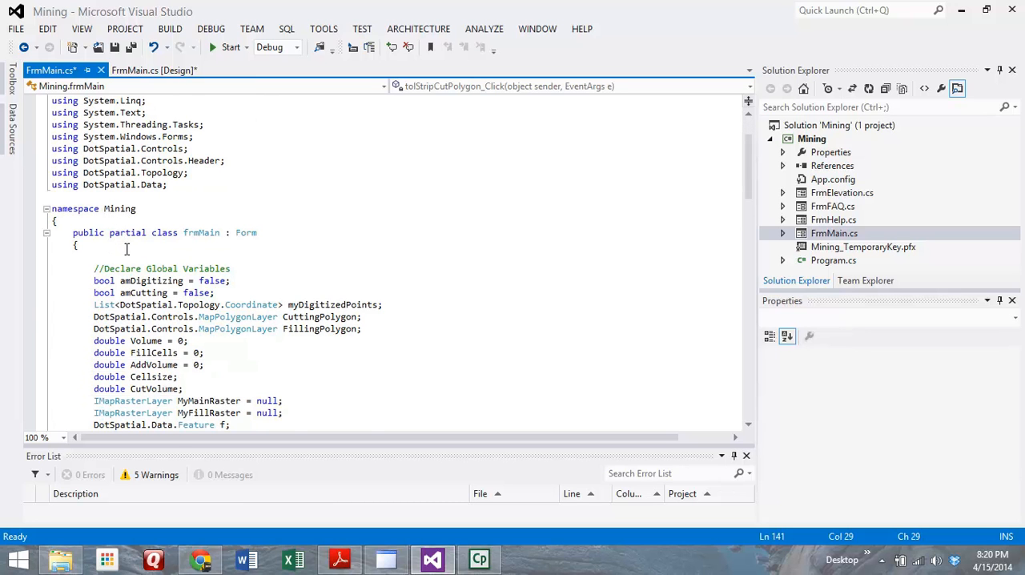
scroll(down, 3)
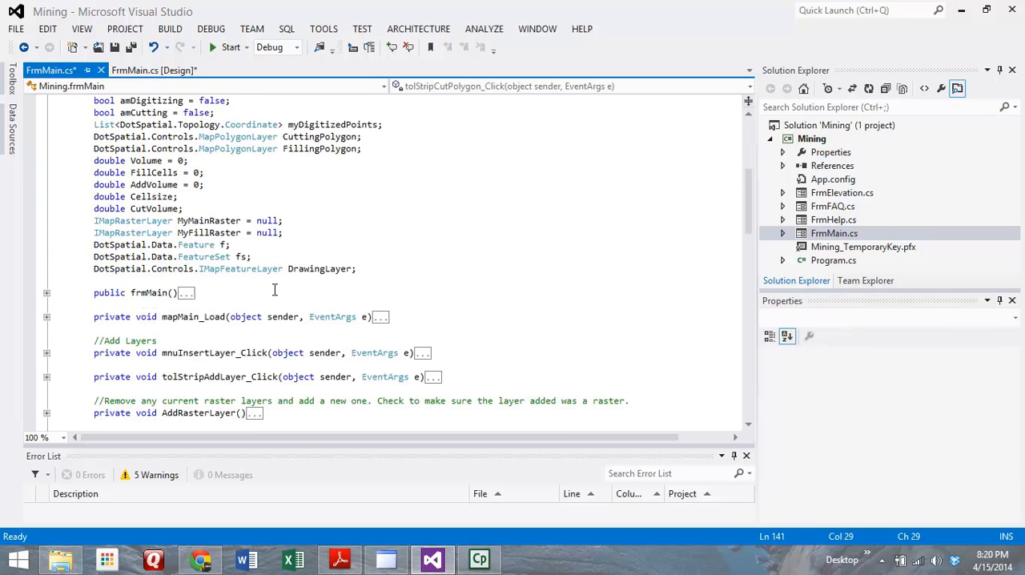
scroll(down, 3)
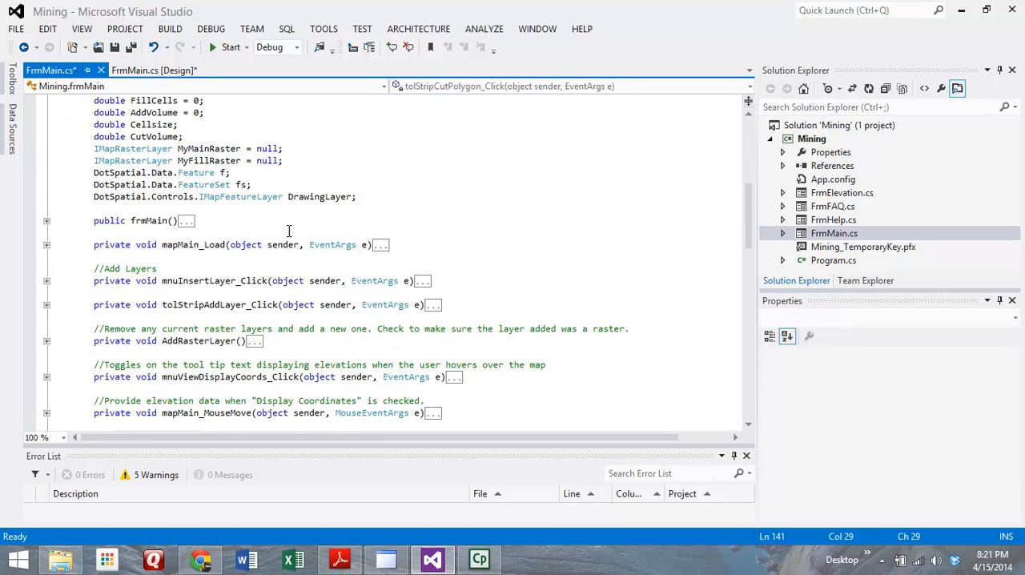
mouse_move(225, 265)
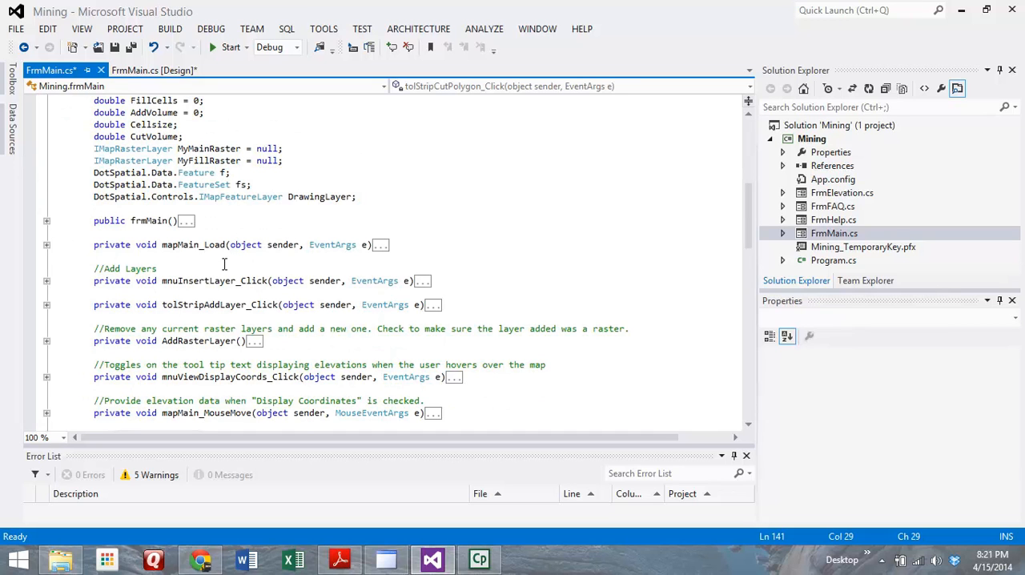
mouse_move(202, 276)
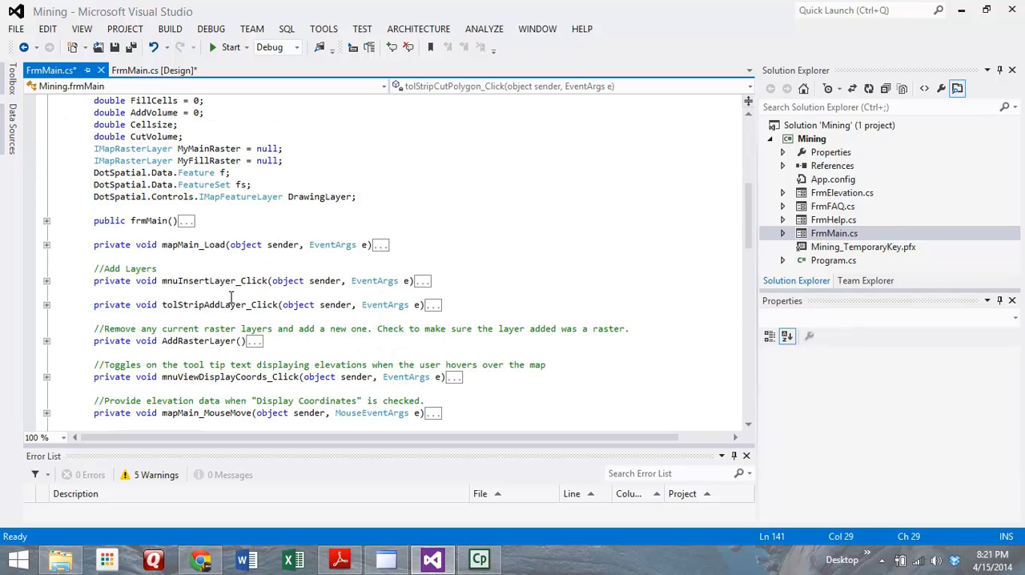
mouse_move(227, 296)
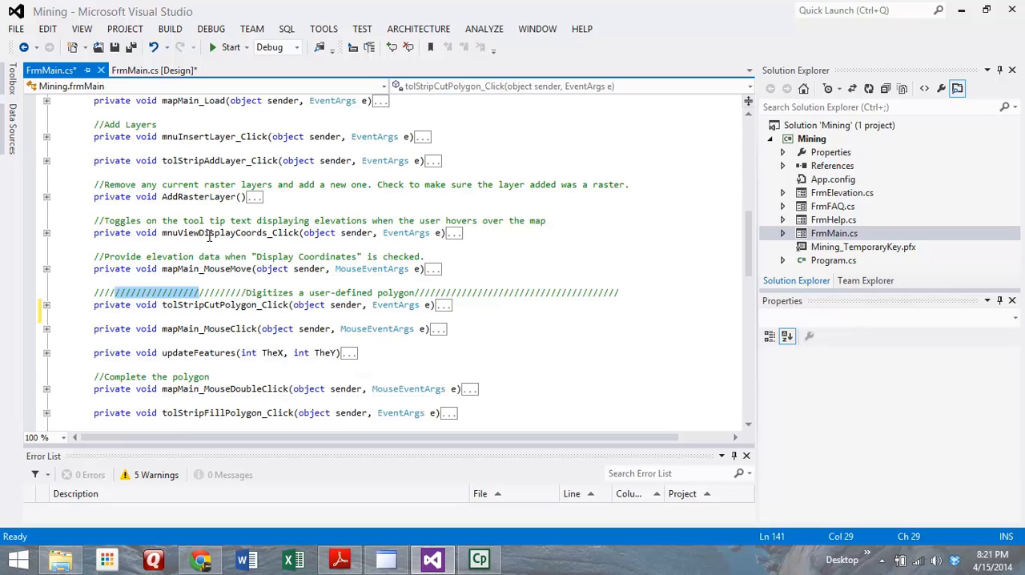
mouse_move(211, 235)
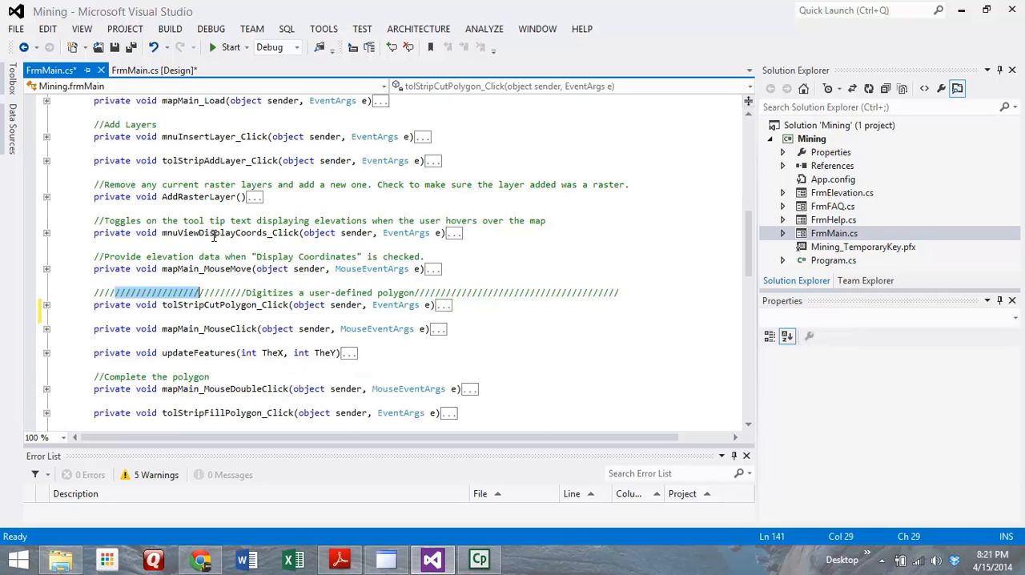
mouse_move(201, 266)
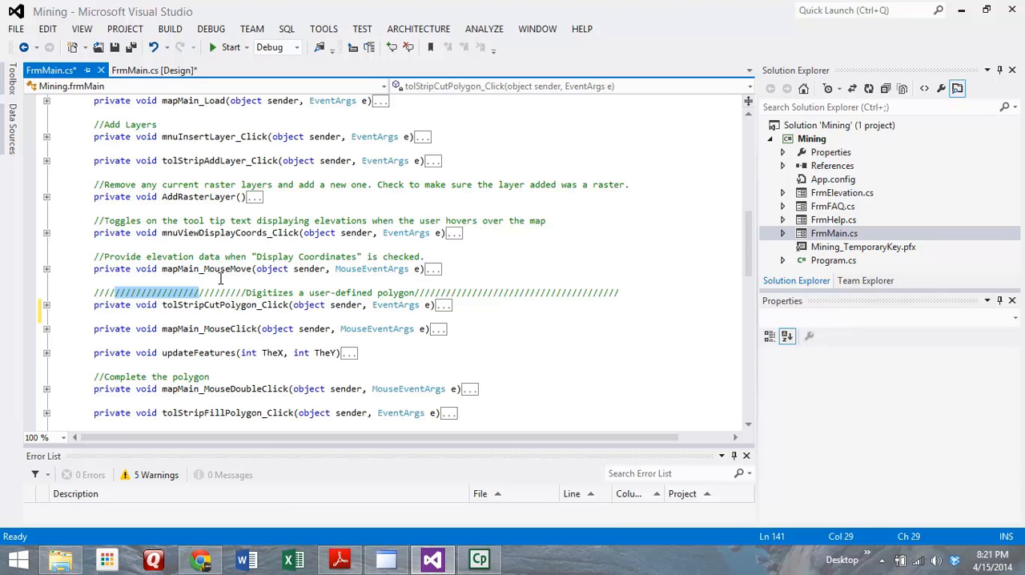
mouse_move(223, 279)
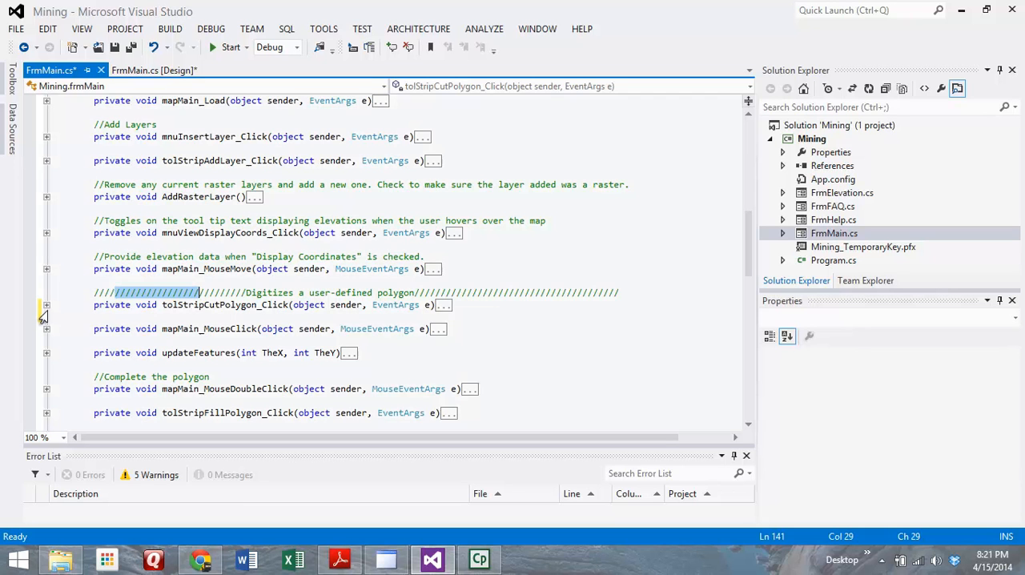
Expand tolStripCutPolygon_Click and scroll to the map mouse-click handler that adds points
click(45, 304)
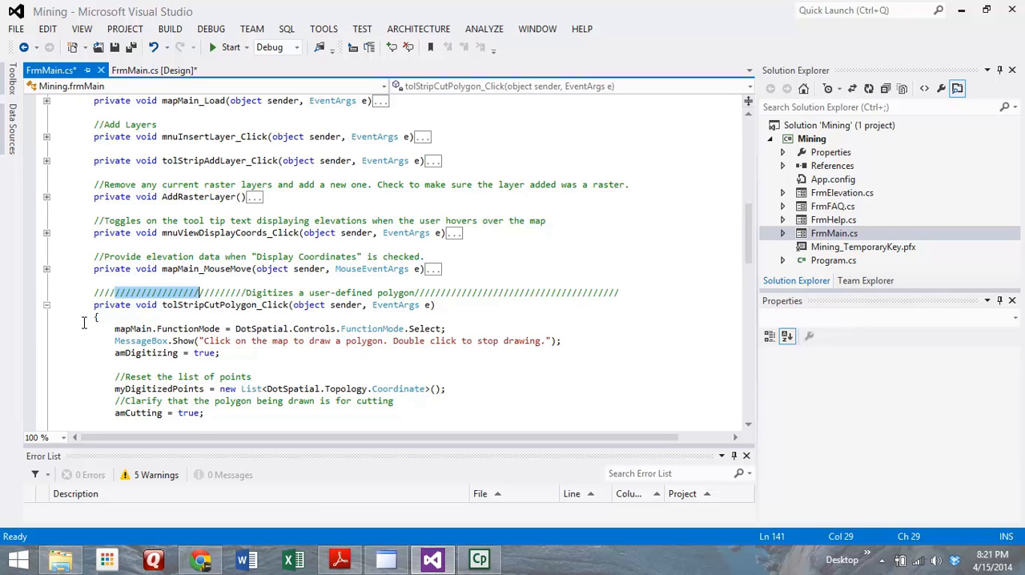
scroll(down, 3)
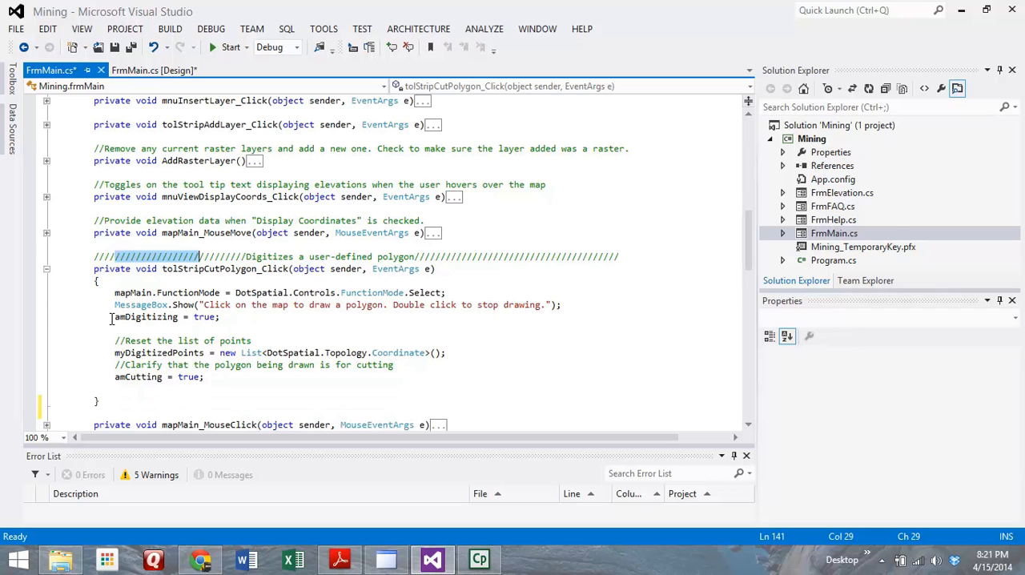
mouse_move(189, 292)
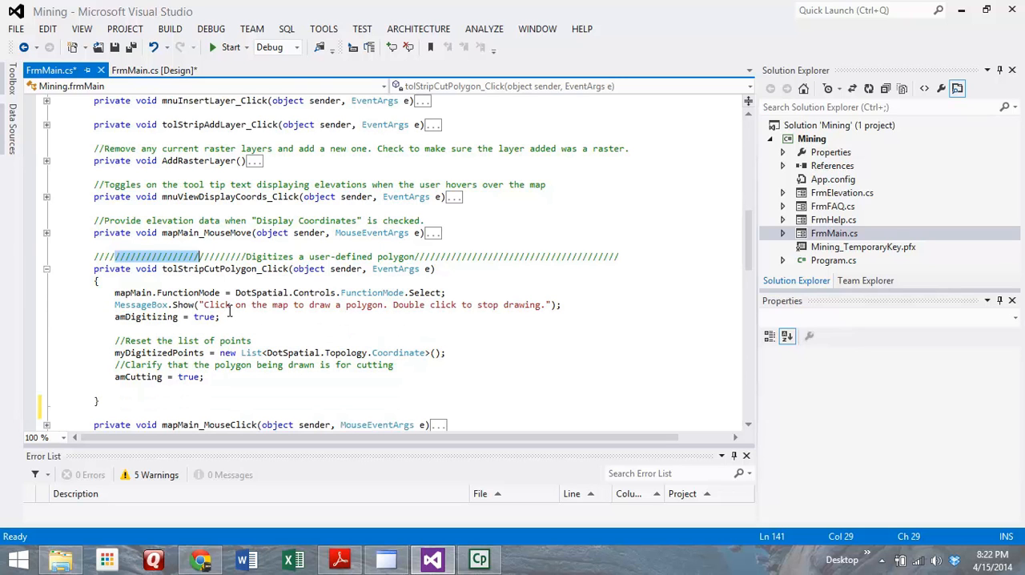
mouse_move(168, 329)
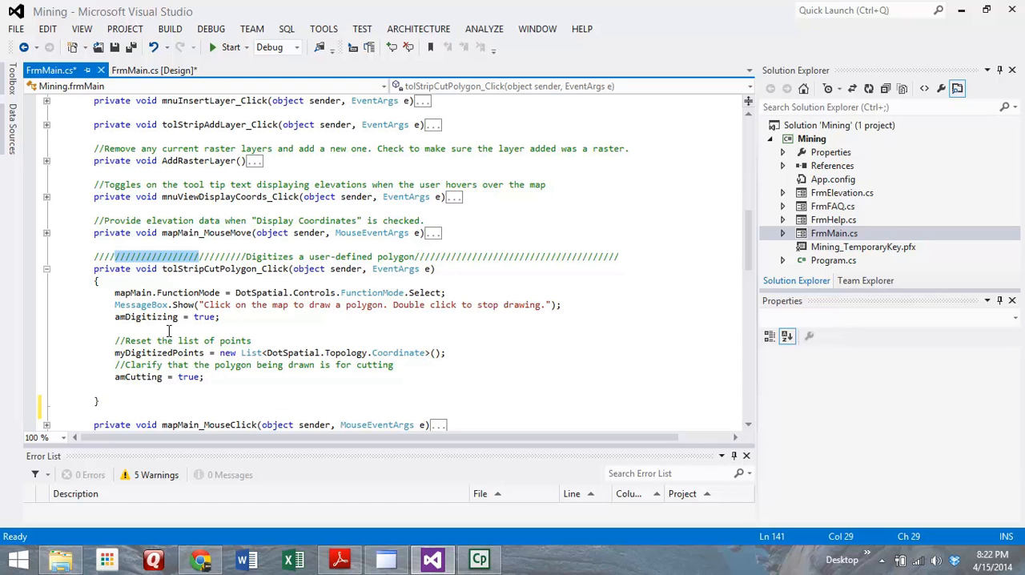
mouse_move(192, 323)
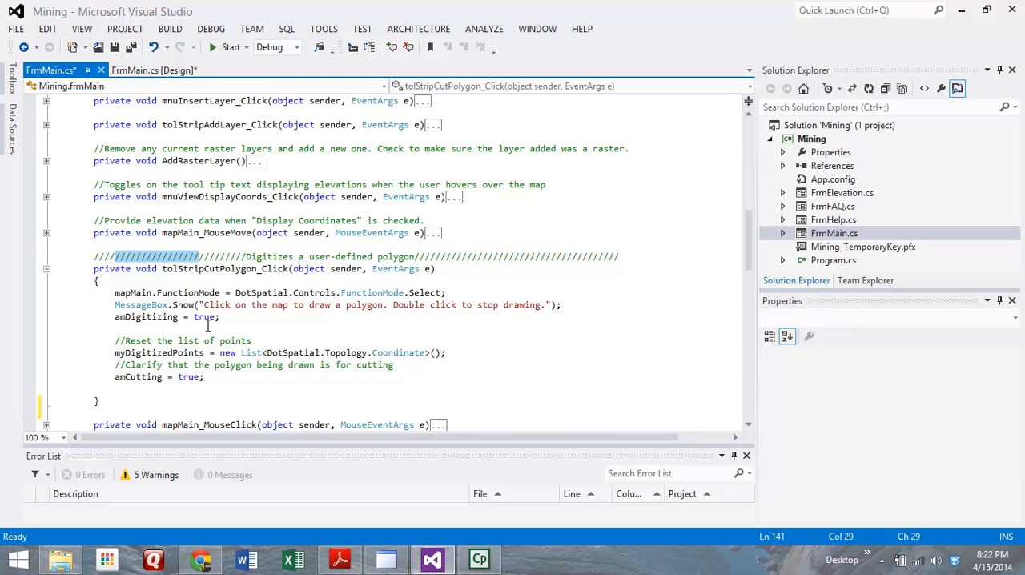
mouse_move(190, 352)
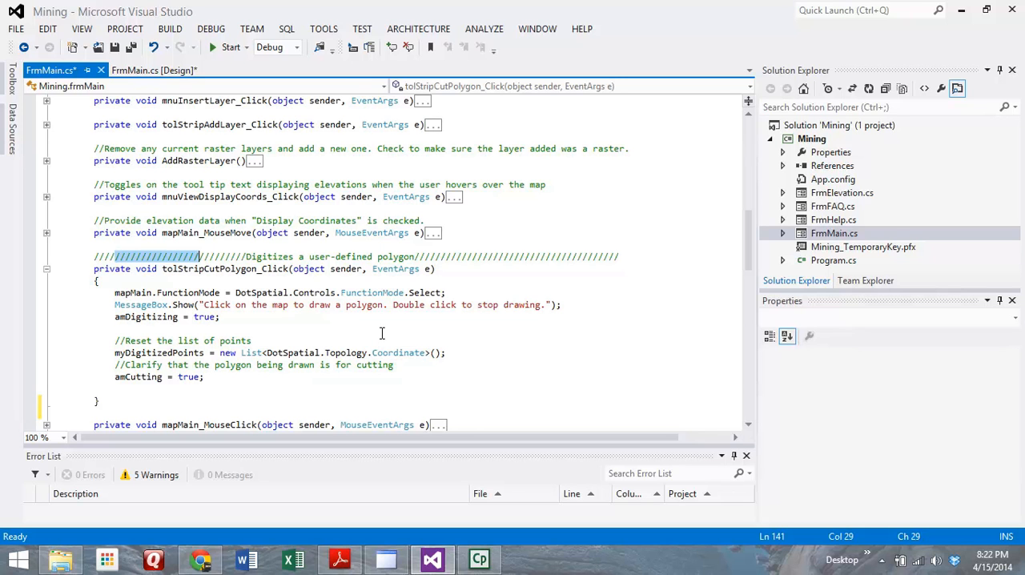
scroll(down, 3)
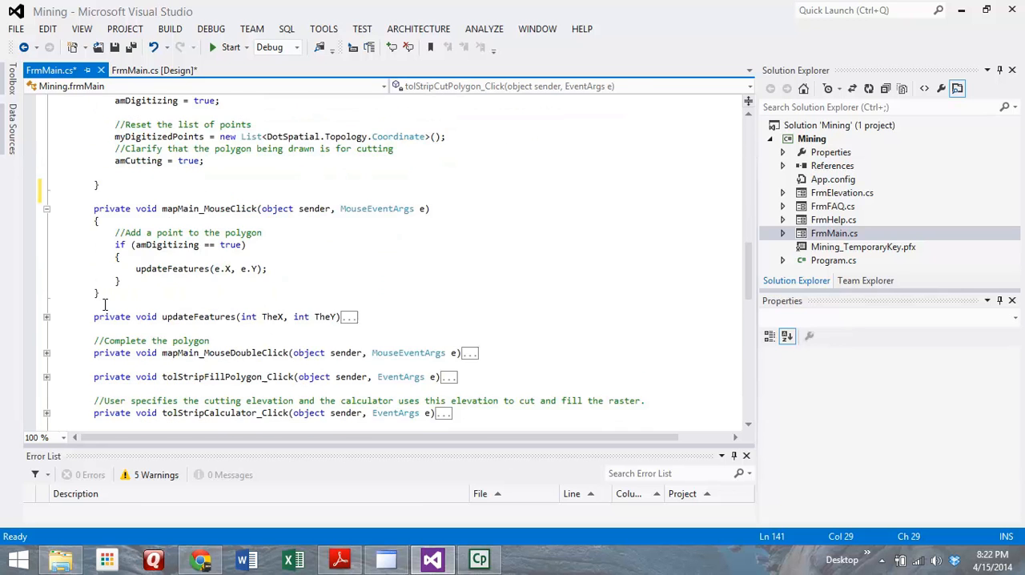
scroll(down, 3)
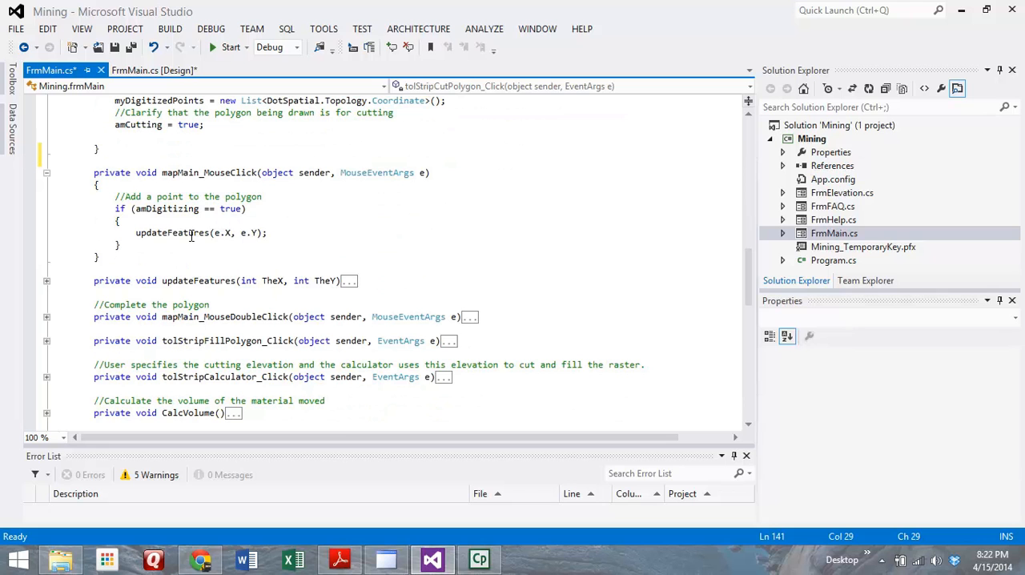
mouse_move(232, 237)
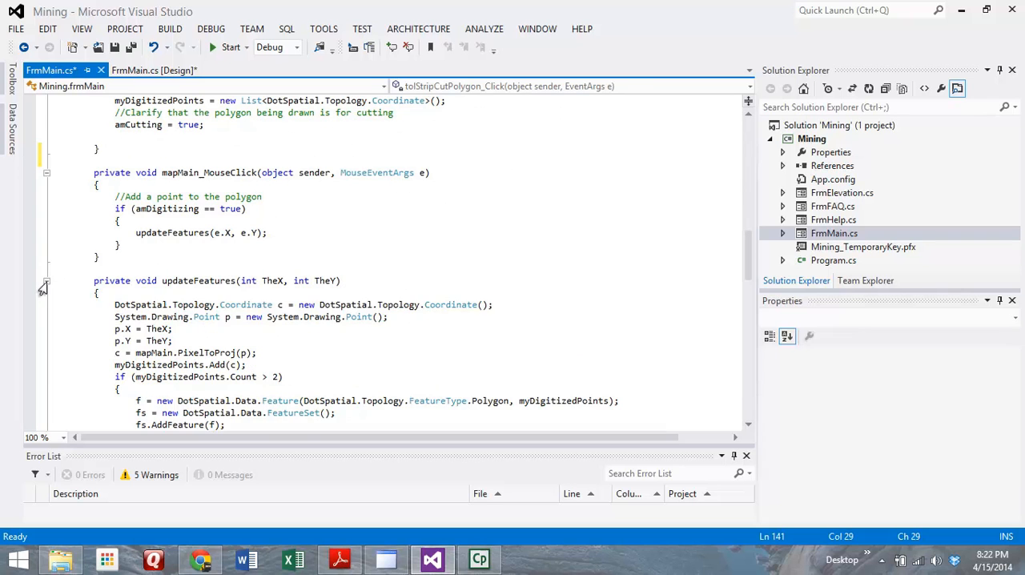
Read through updateFeatures, including the myDigitizedPoints.Count > 2 check, down to mapMain_MouseDoubleClick
scroll(down, 3)
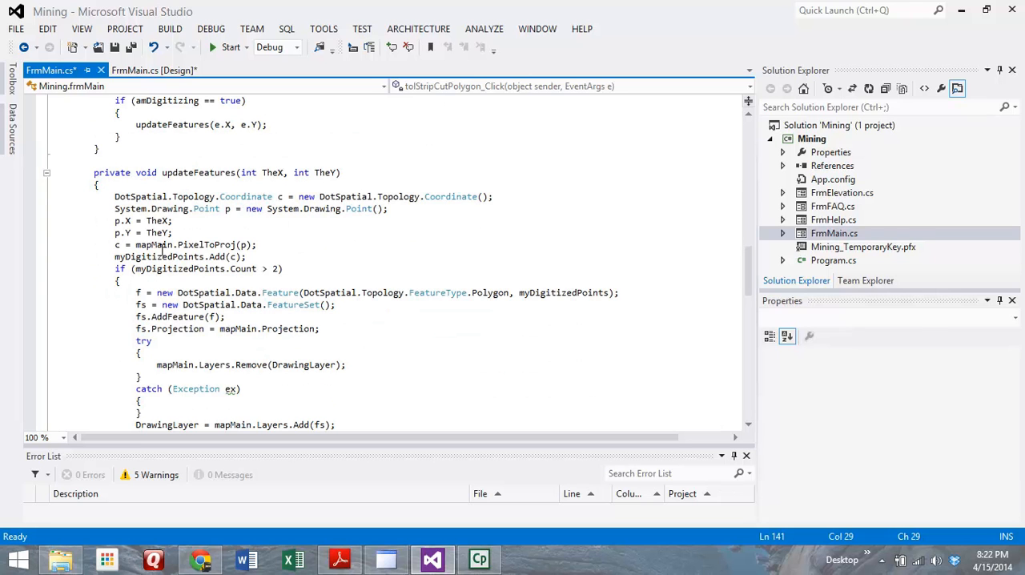
mouse_move(196, 199)
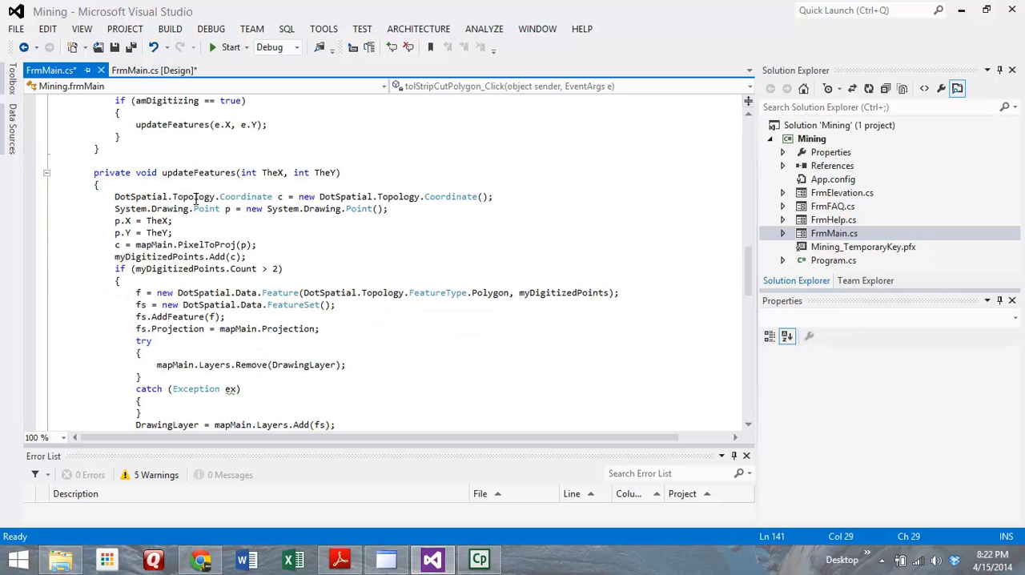
mouse_move(218, 223)
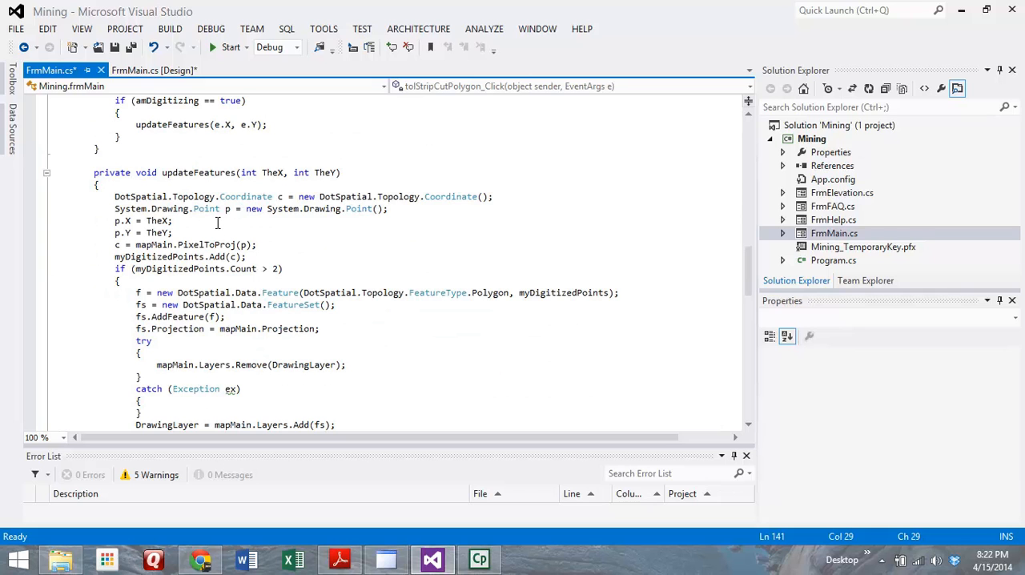
mouse_move(218, 222)
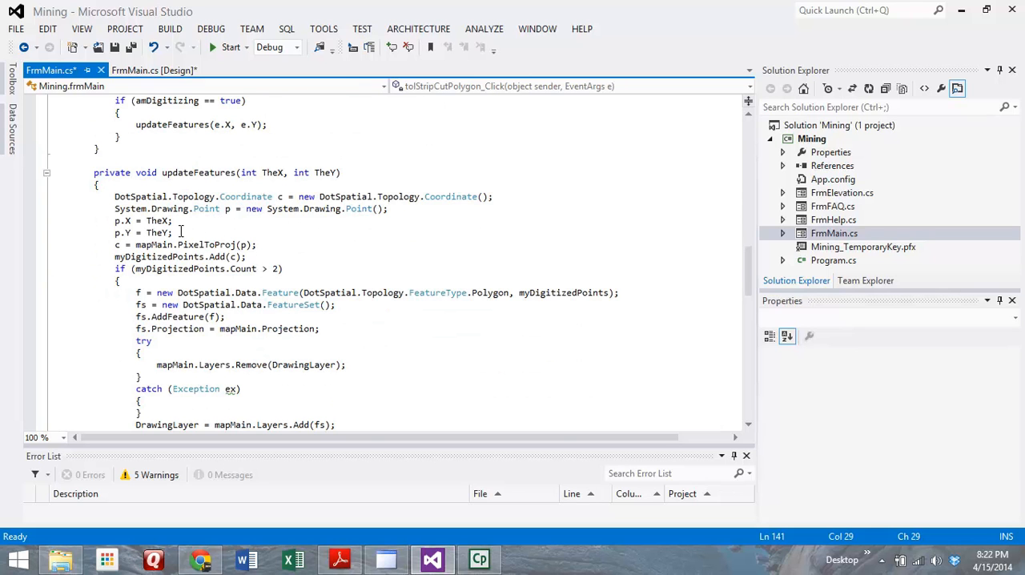
mouse_move(160, 256)
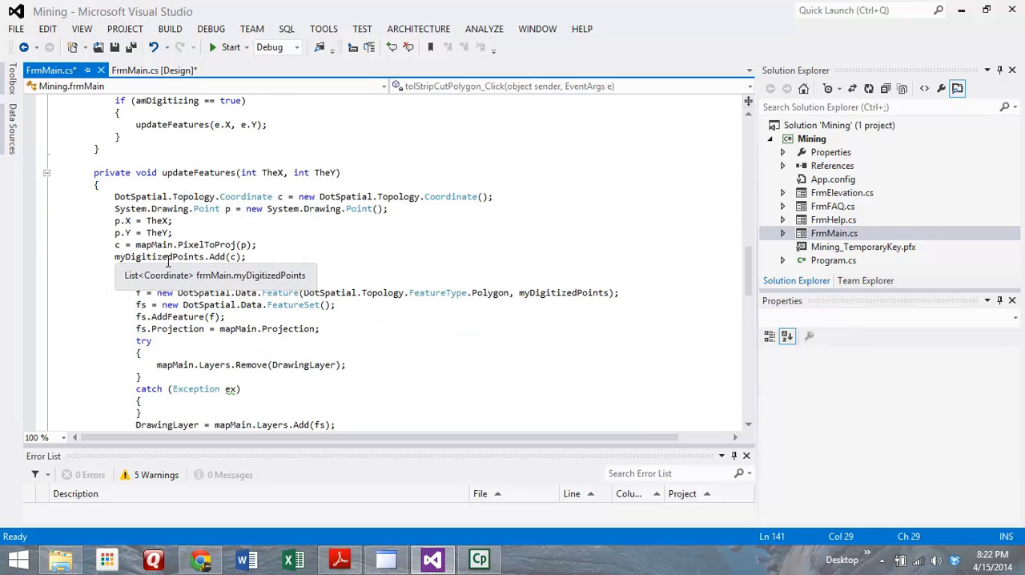
text(if (myDigitizedPoints.Count > 2))
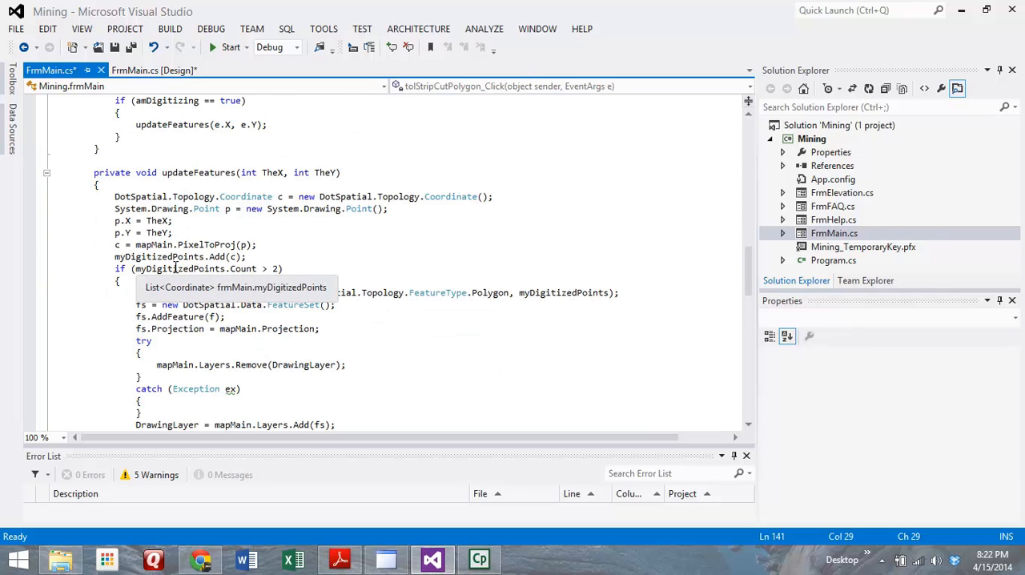
mouse_move(278, 245)
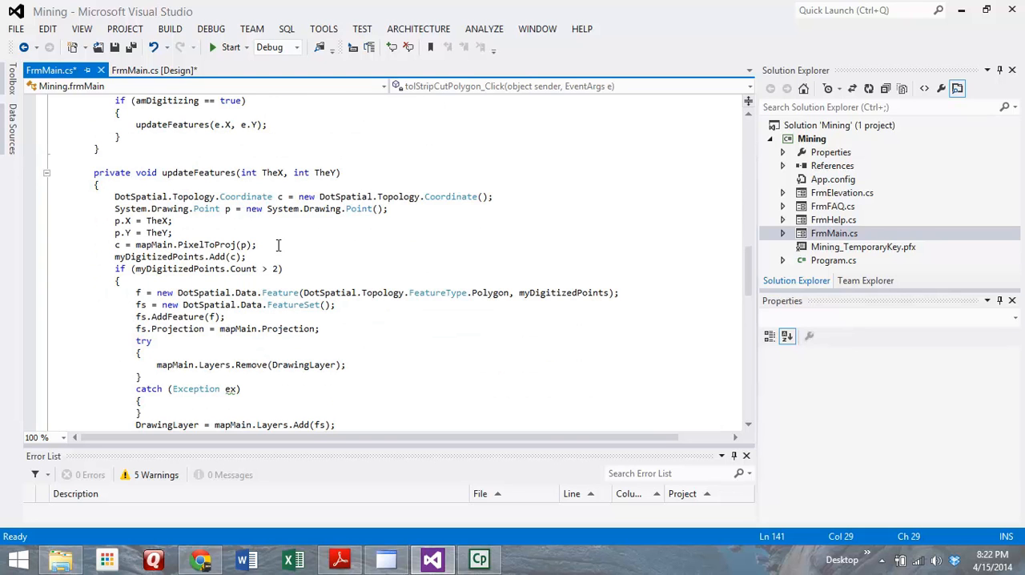
mouse_move(269, 254)
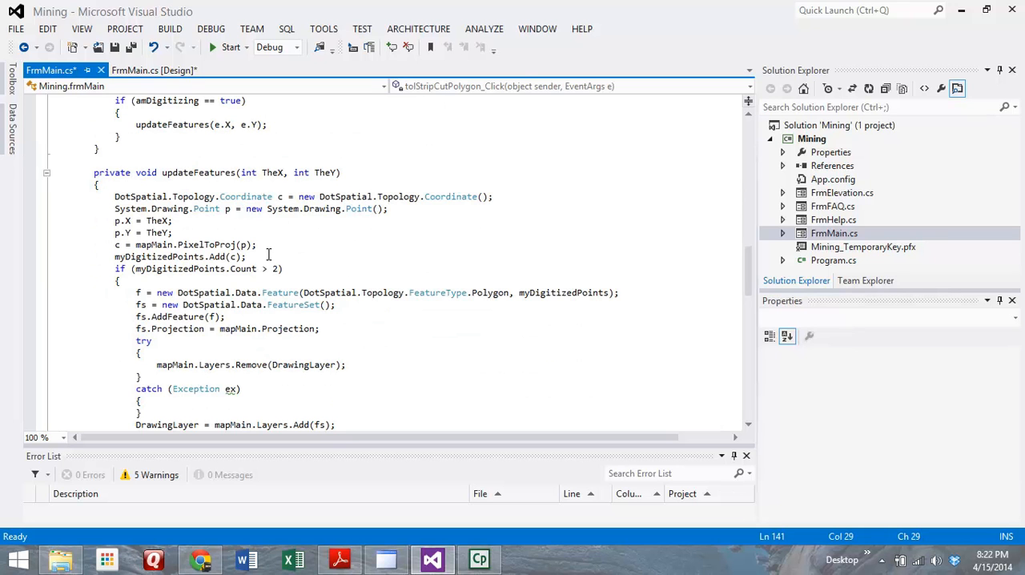
scroll(down, 3)
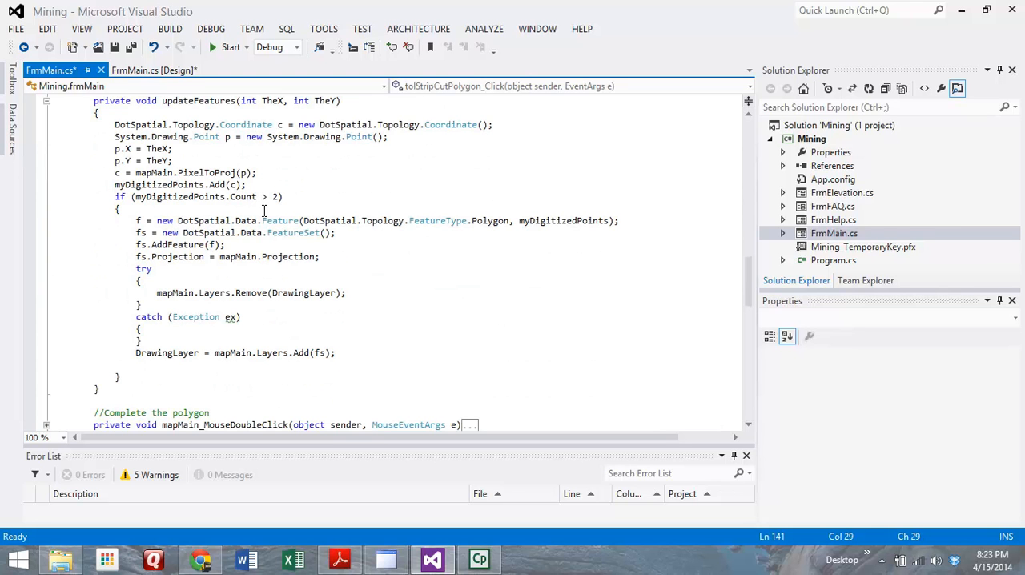
mouse_move(205, 232)
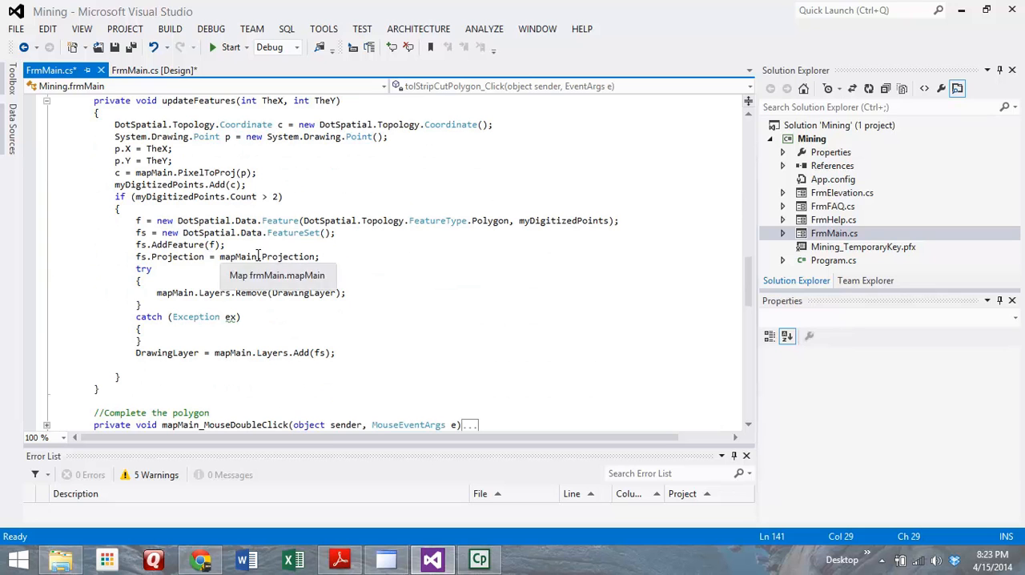
mouse_move(285, 275)
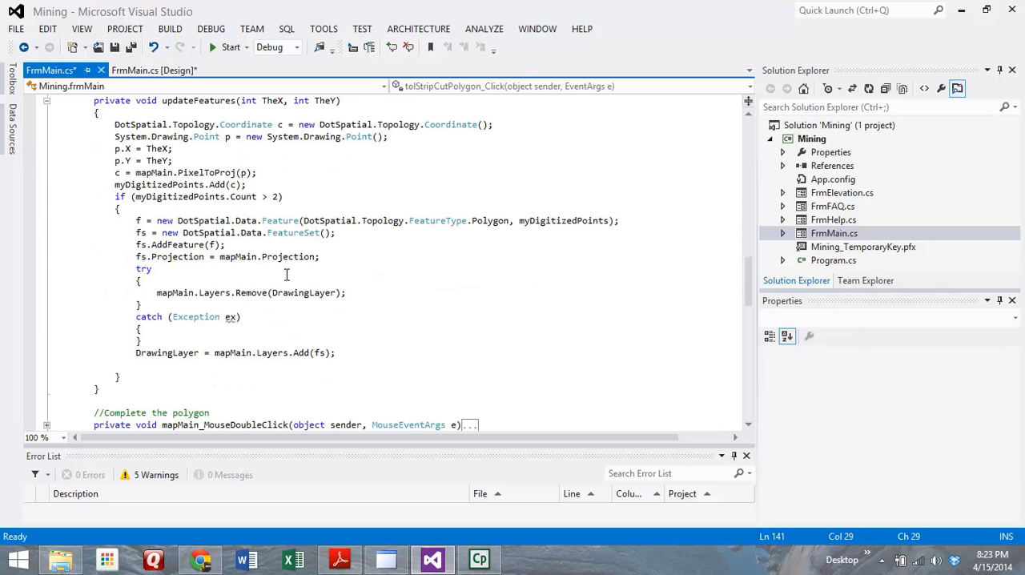
scroll(down, 3)
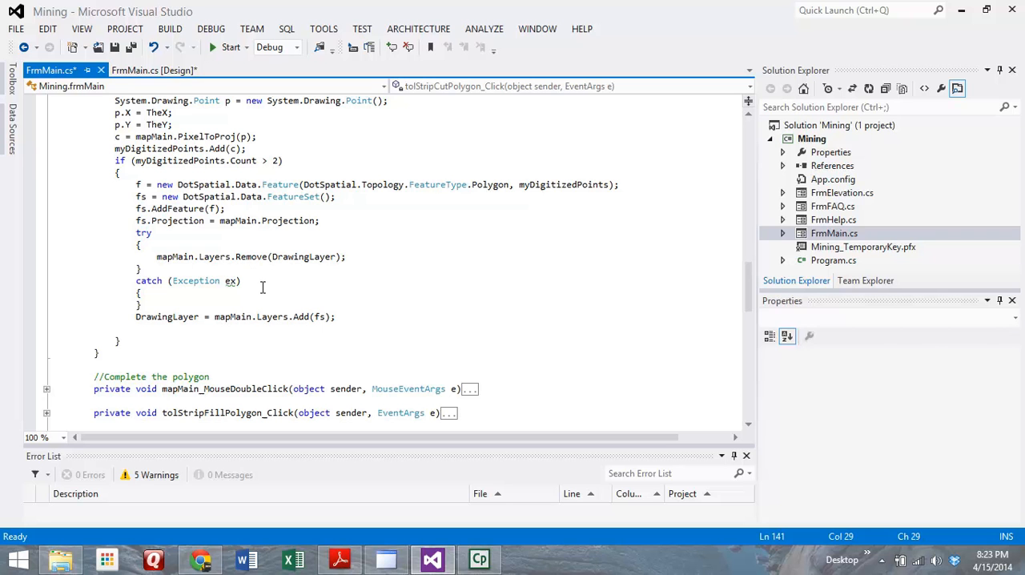
mouse_move(278, 303)
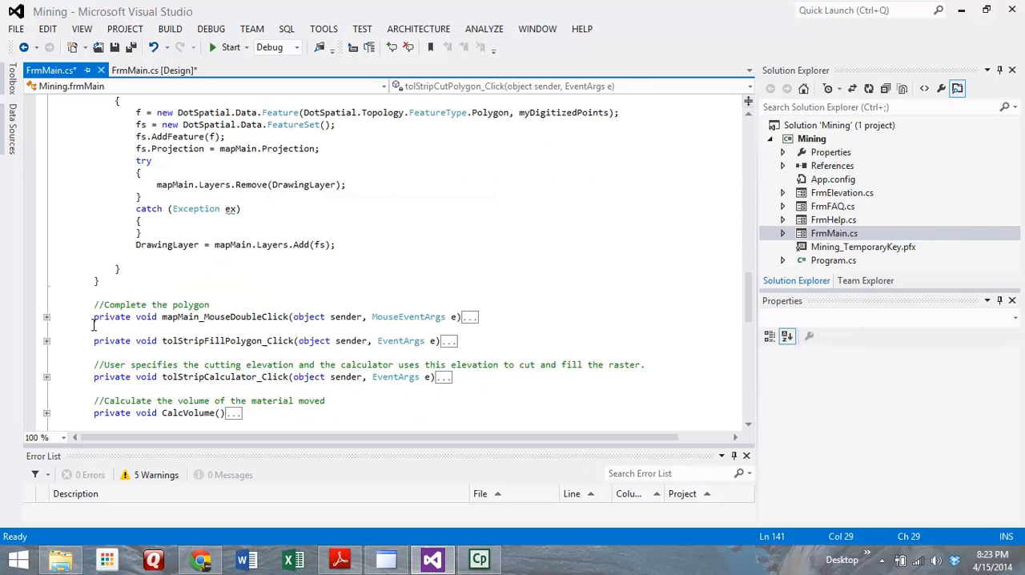
Expand mapMain_MouseDoubleClick and scroll through the CuttingPolygon and FillPolygon.shp save code
click(45, 317)
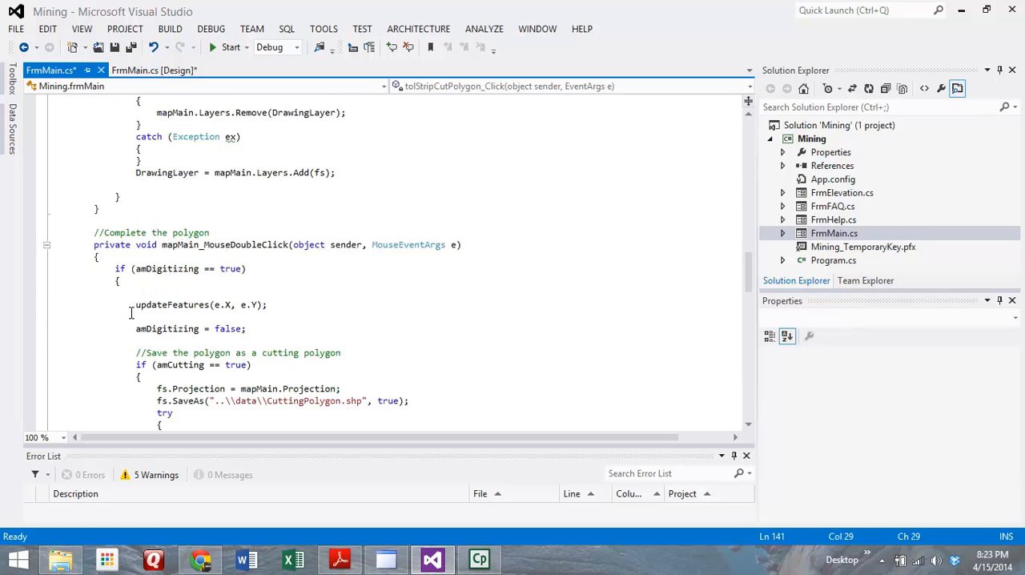
scroll(down, 3)
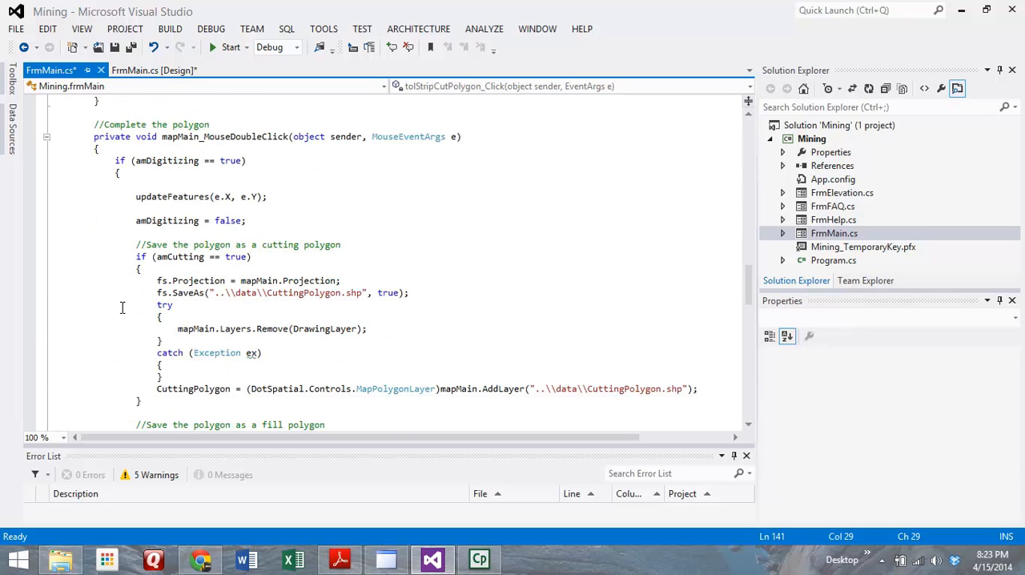
mouse_move(116, 311)
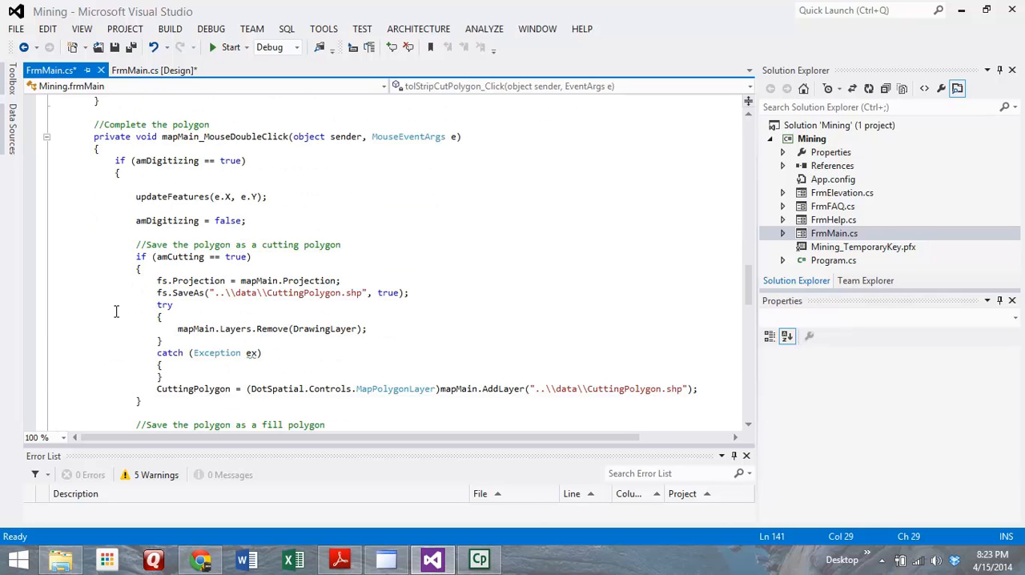
scroll(down, 3)
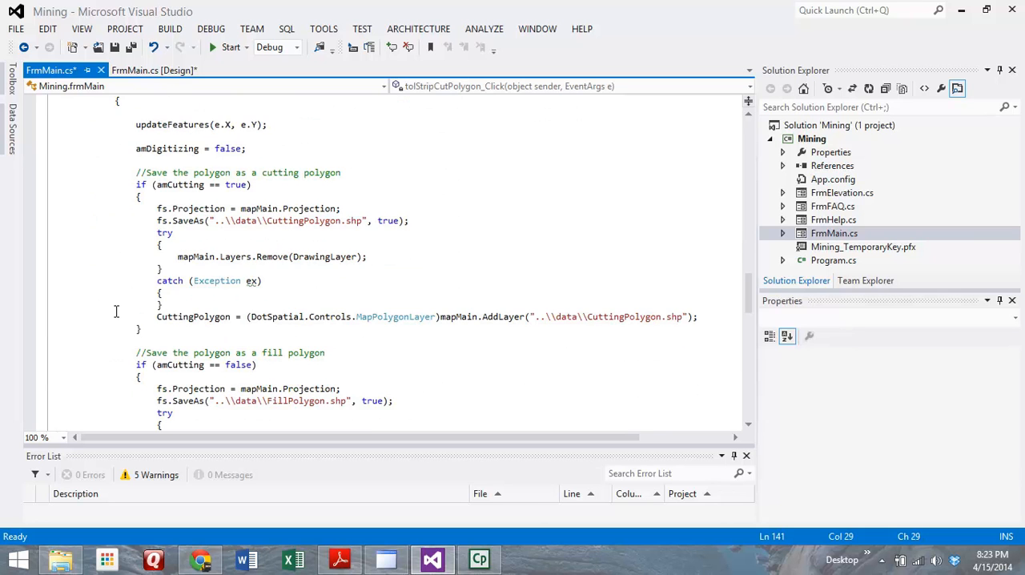
scroll(down, 3)
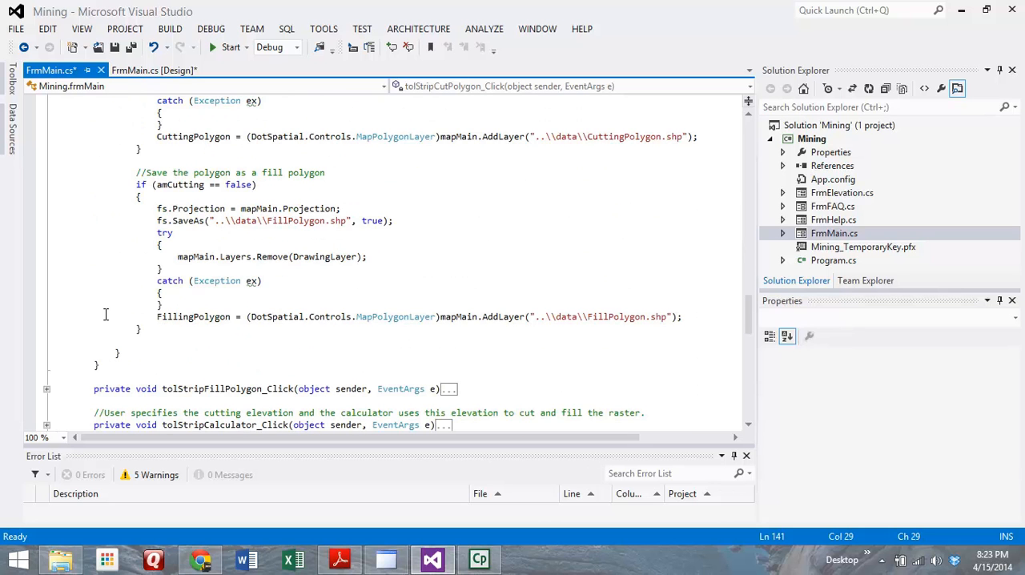
scroll(down, 3)
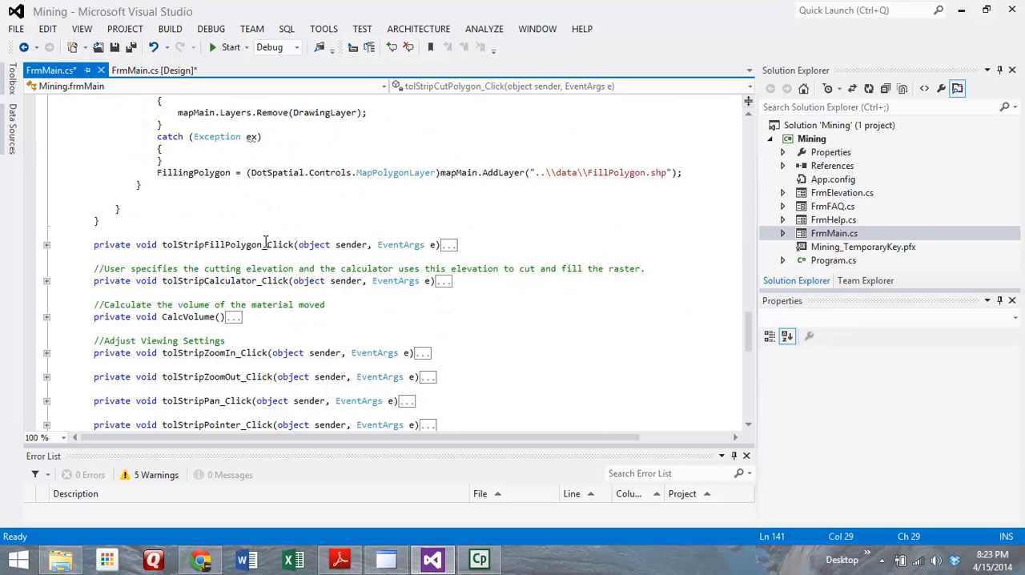
mouse_move(265, 242)
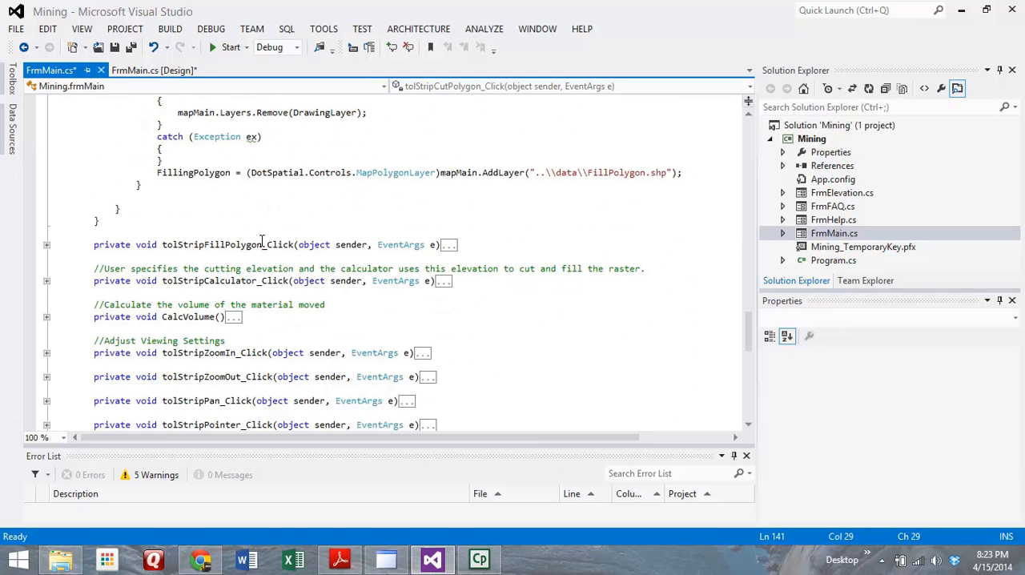
mouse_move(266, 240)
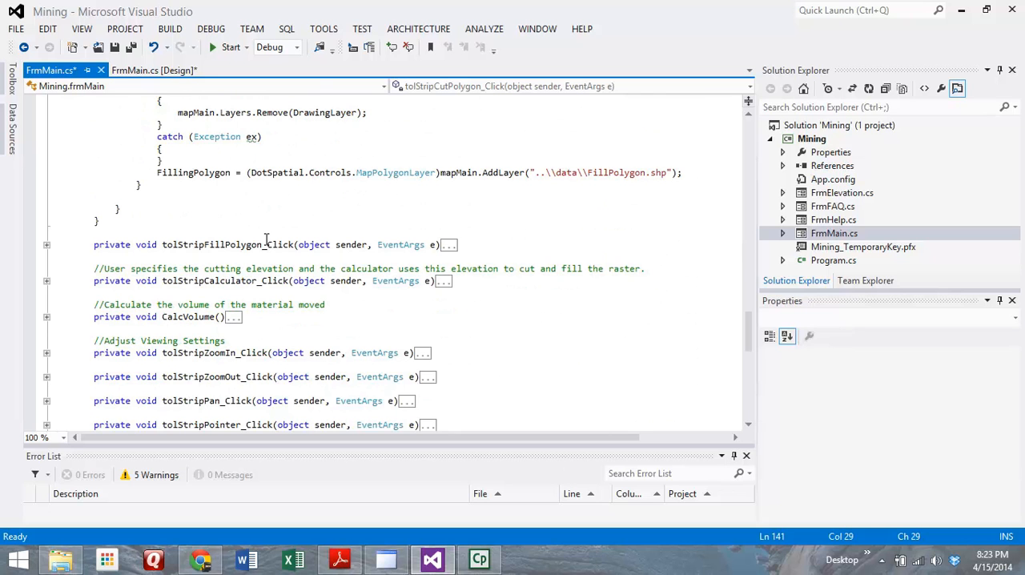
scroll(down, 3)
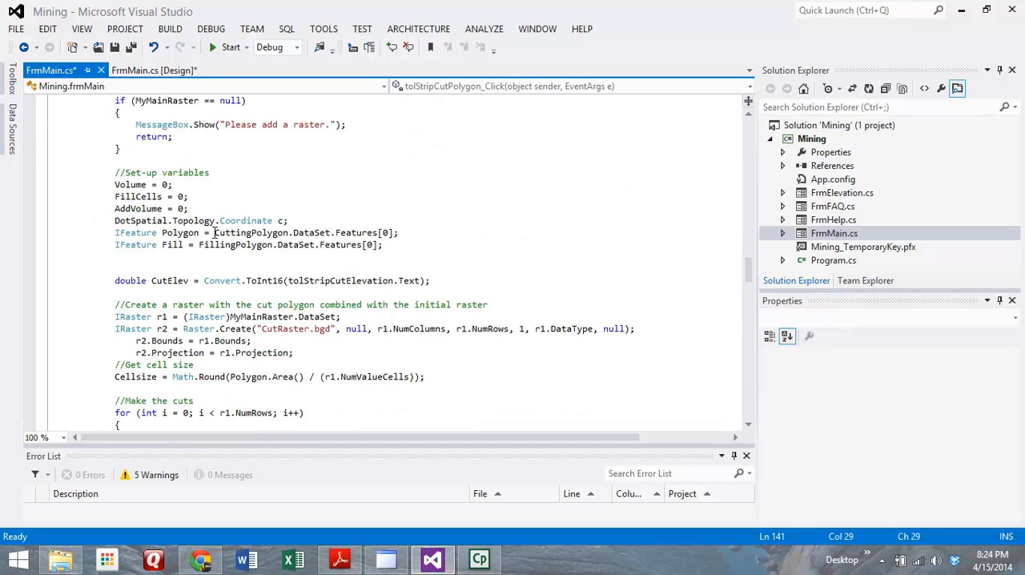
mouse_move(183, 195)
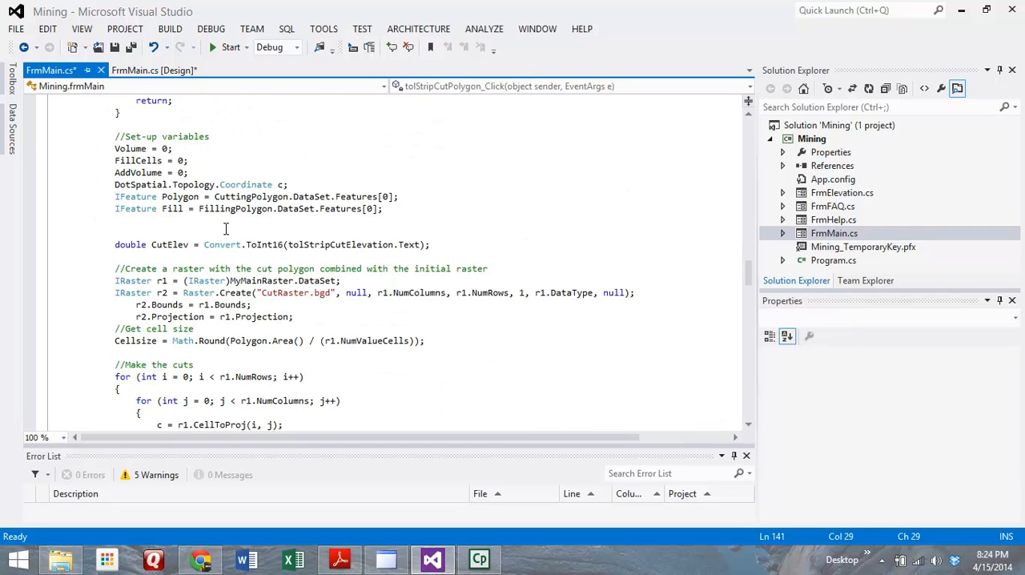
mouse_move(231, 230)
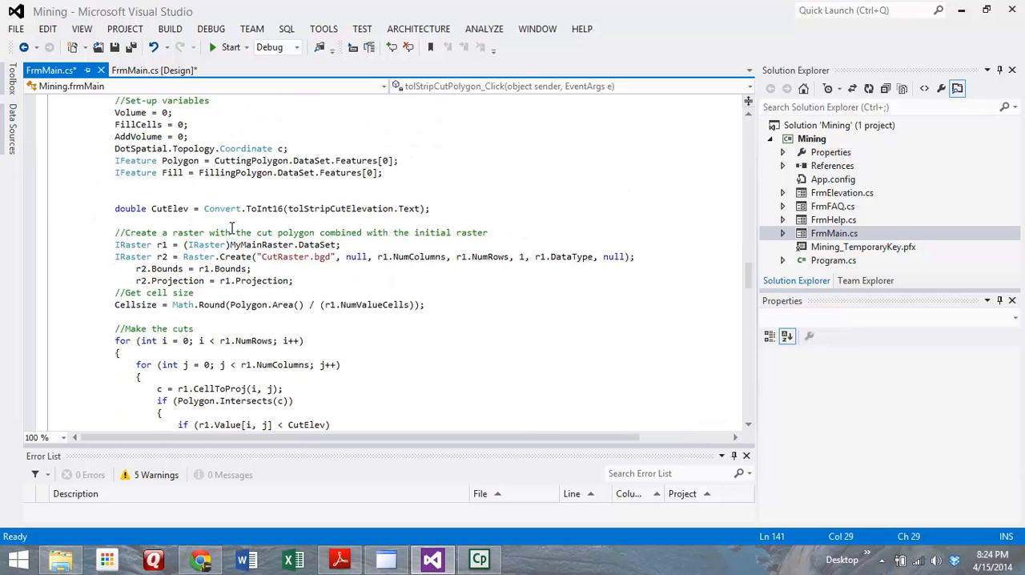
Scroll through the calculator handler's variable setup, CutRaster.bgd creation and nested cut loops
scroll(down, 3)
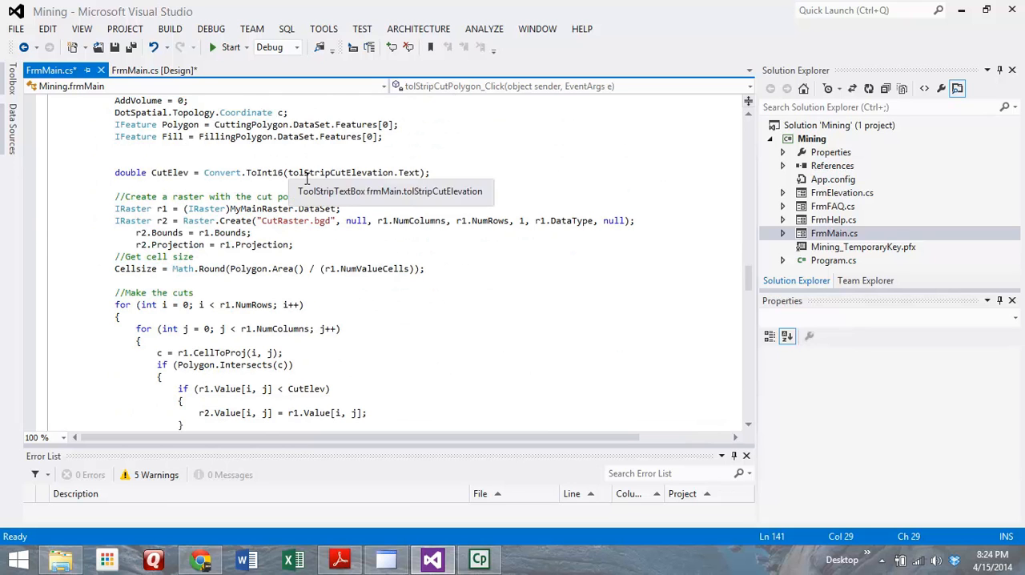
mouse_move(278, 189)
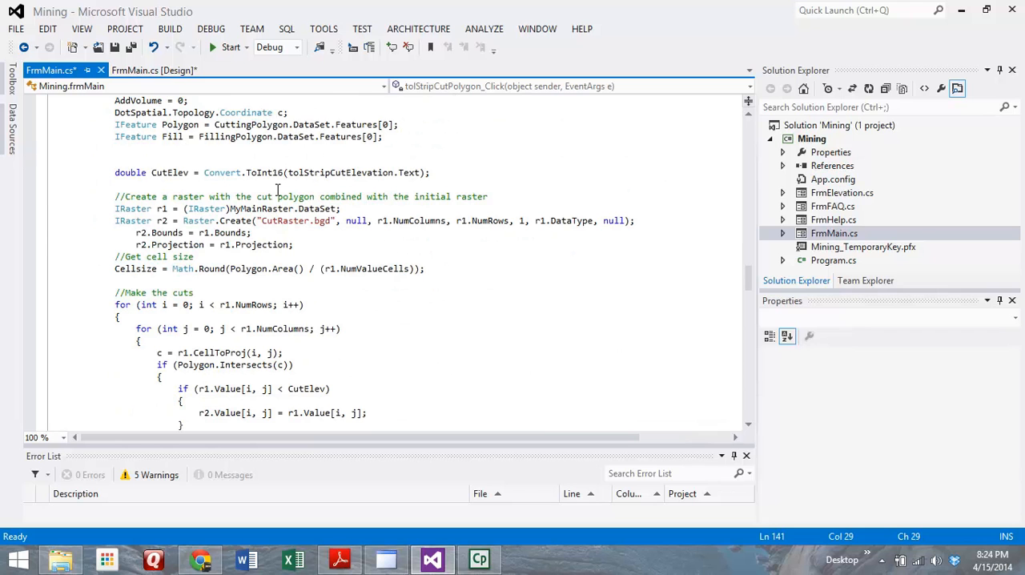
mouse_move(198, 221)
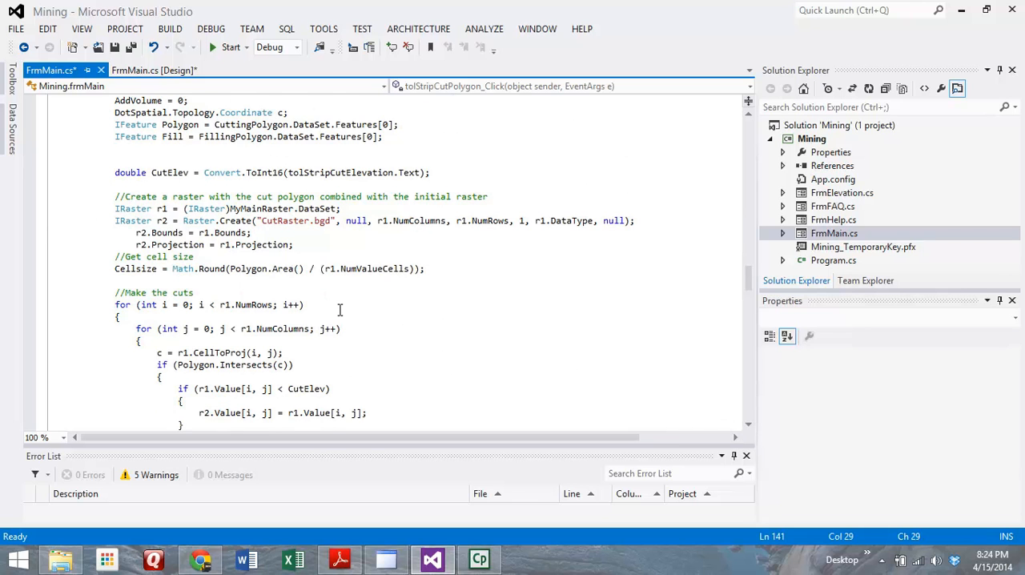
scroll(down, 3)
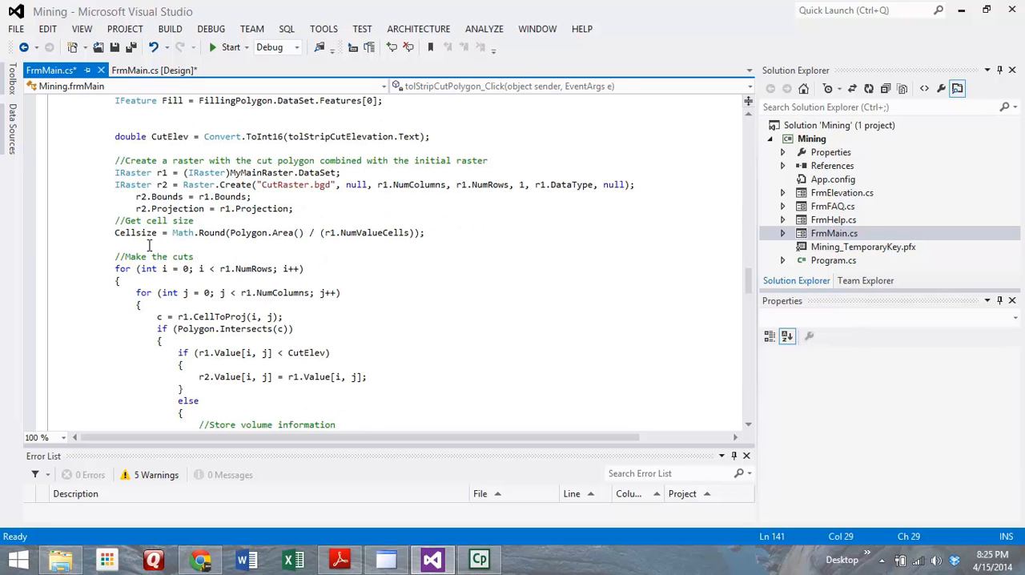
Scroll past the cut loop to the CutVolume calculation, FillRaster.bgd creation and fill-polygon cell counting loop
scroll(down, 3)
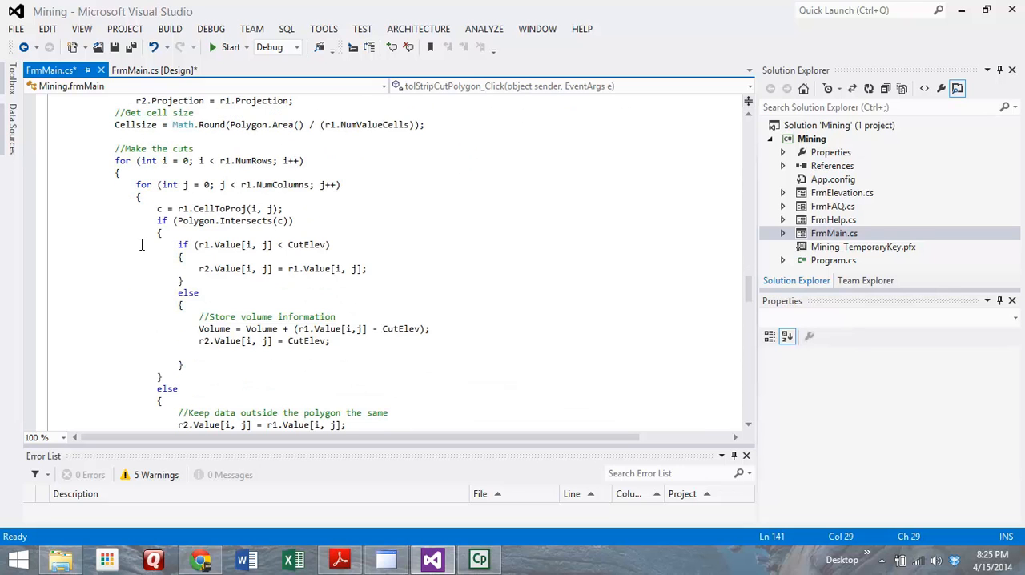
mouse_move(192, 237)
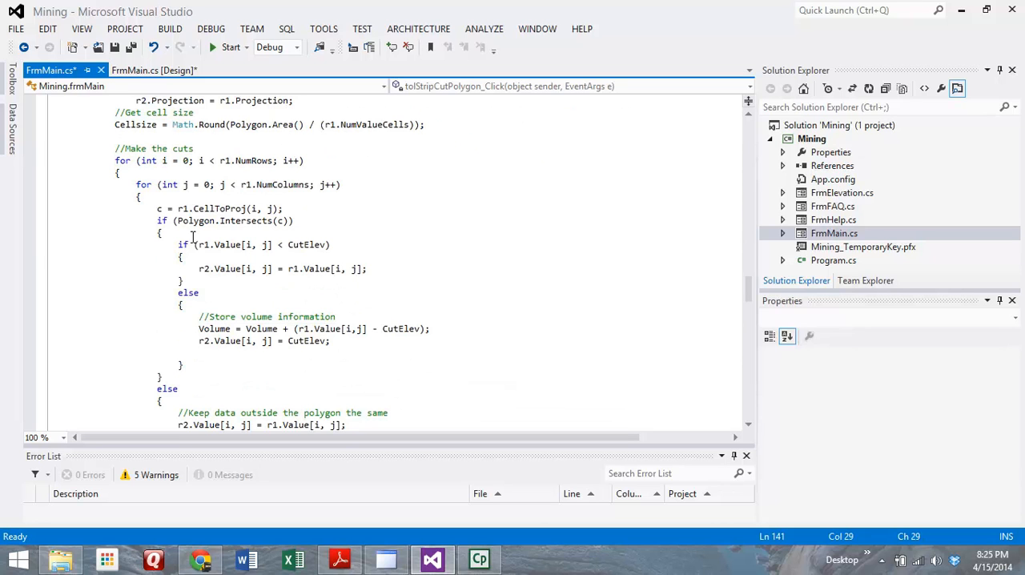
mouse_move(157, 288)
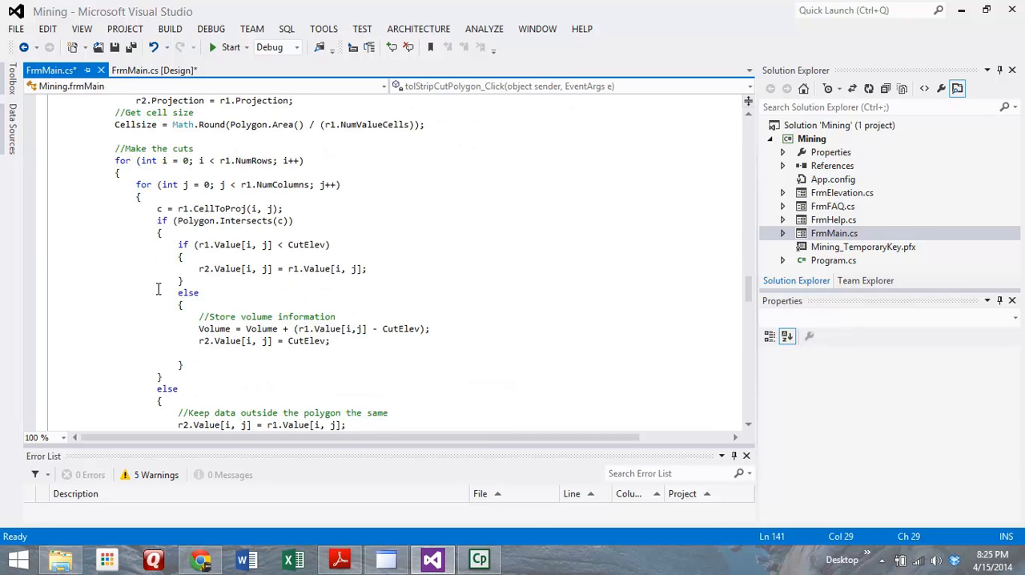
scroll(down, 3)
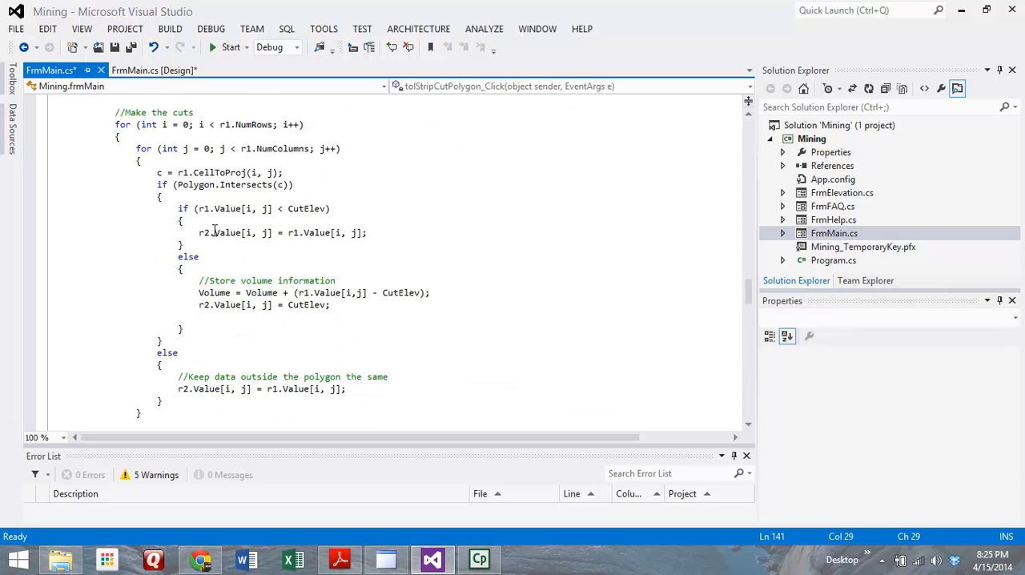
mouse_move(259, 218)
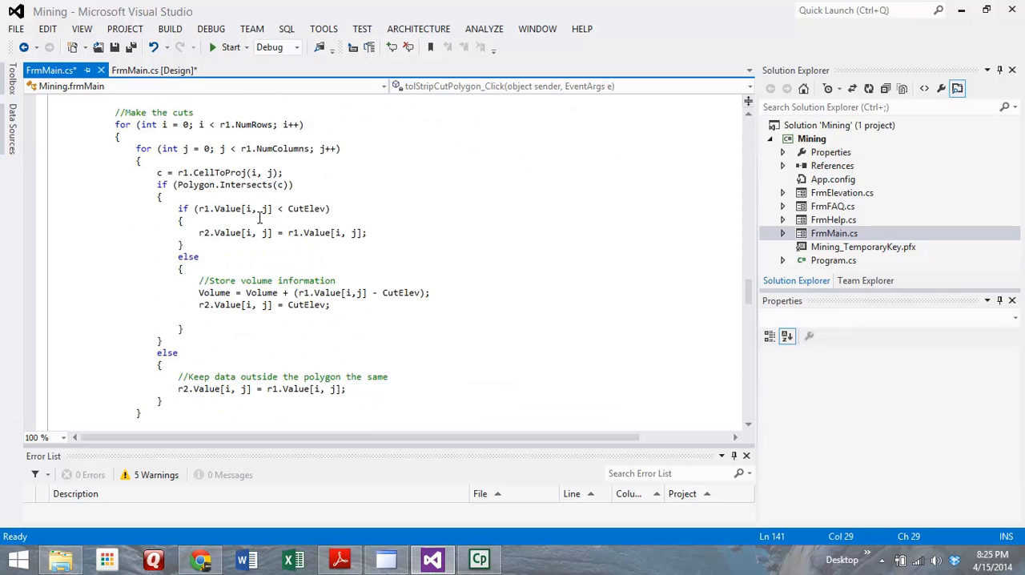
mouse_move(245, 242)
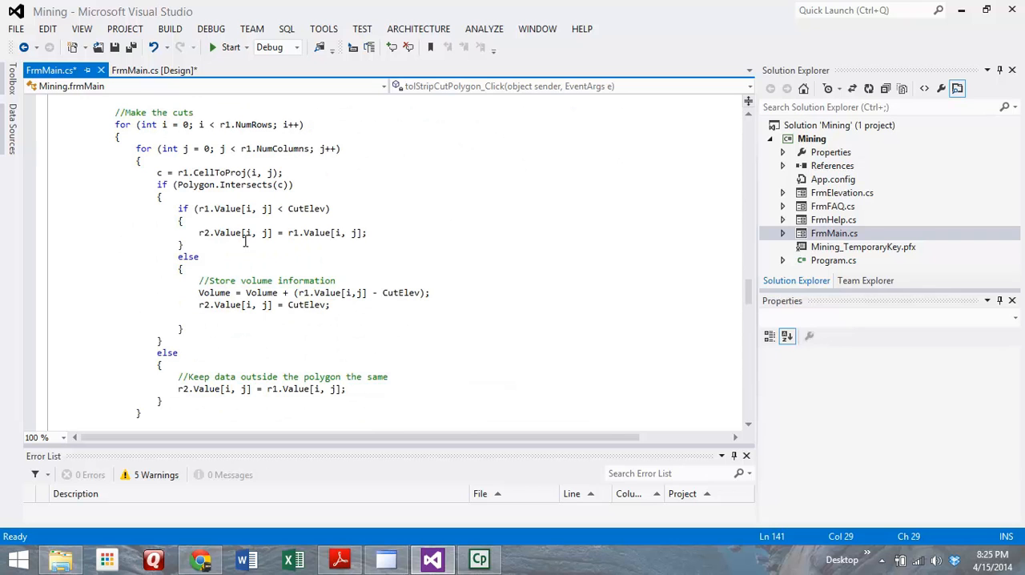
mouse_move(261, 253)
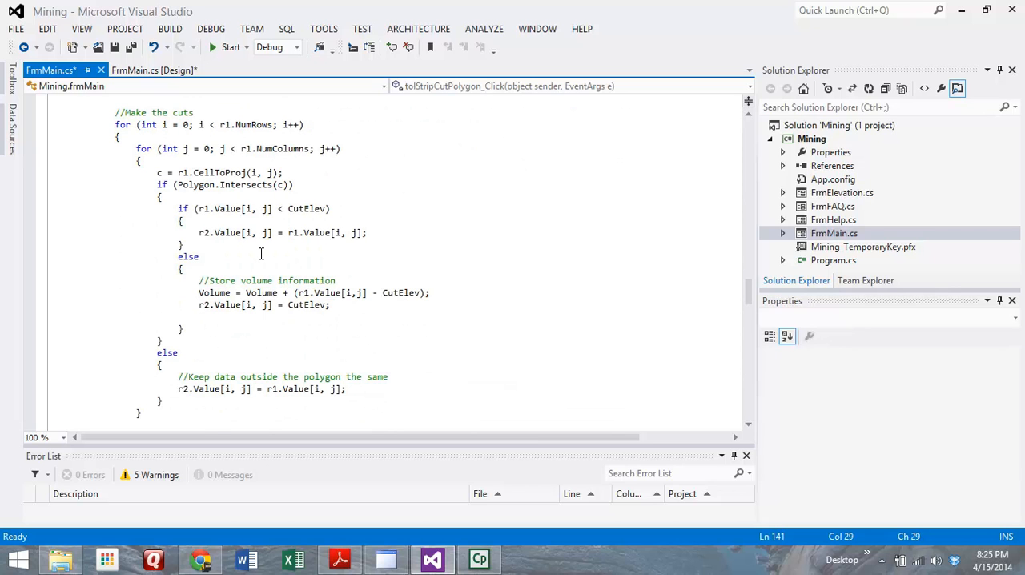
scroll(down, 3)
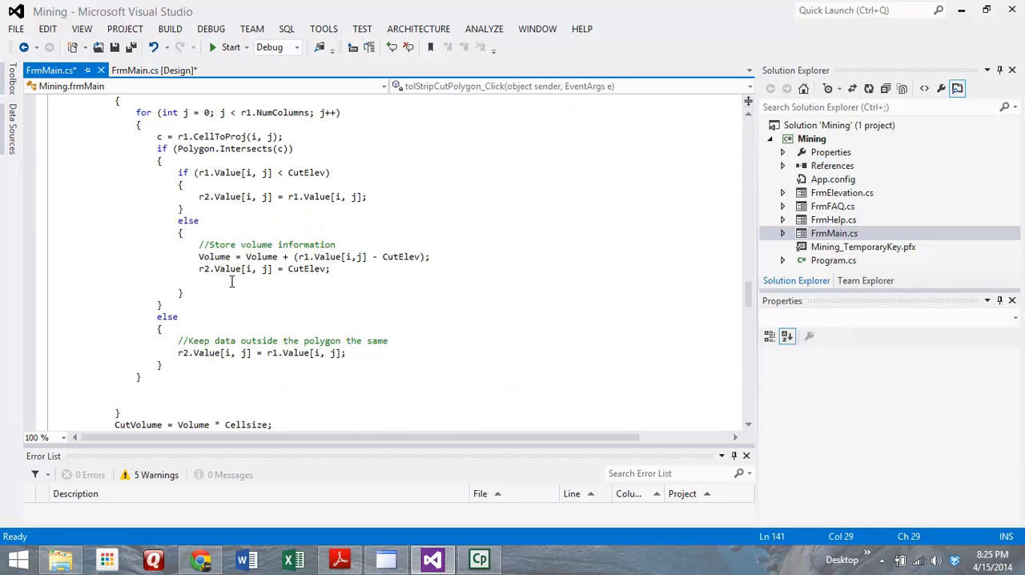
mouse_move(232, 278)
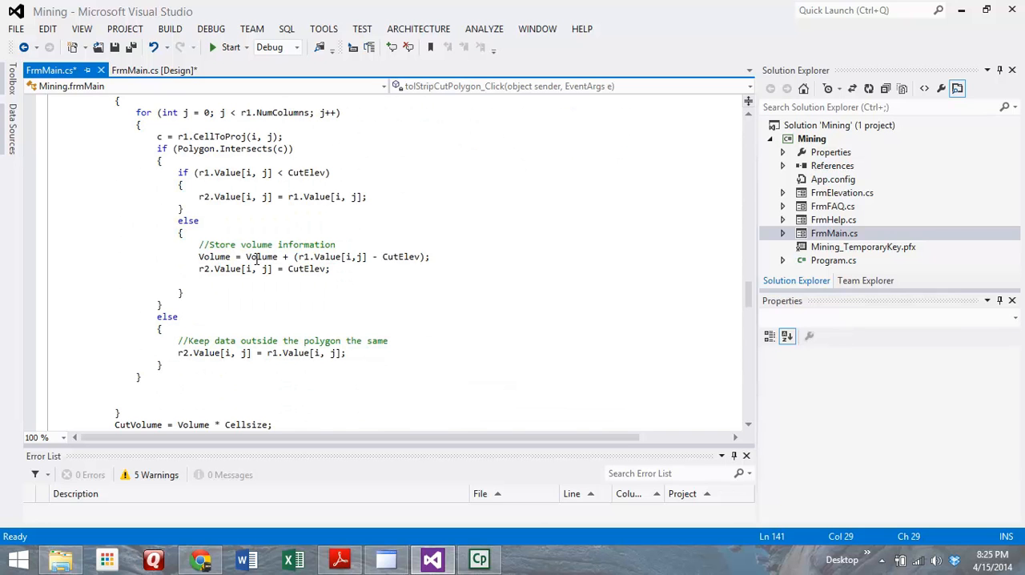
scroll(down, 3)
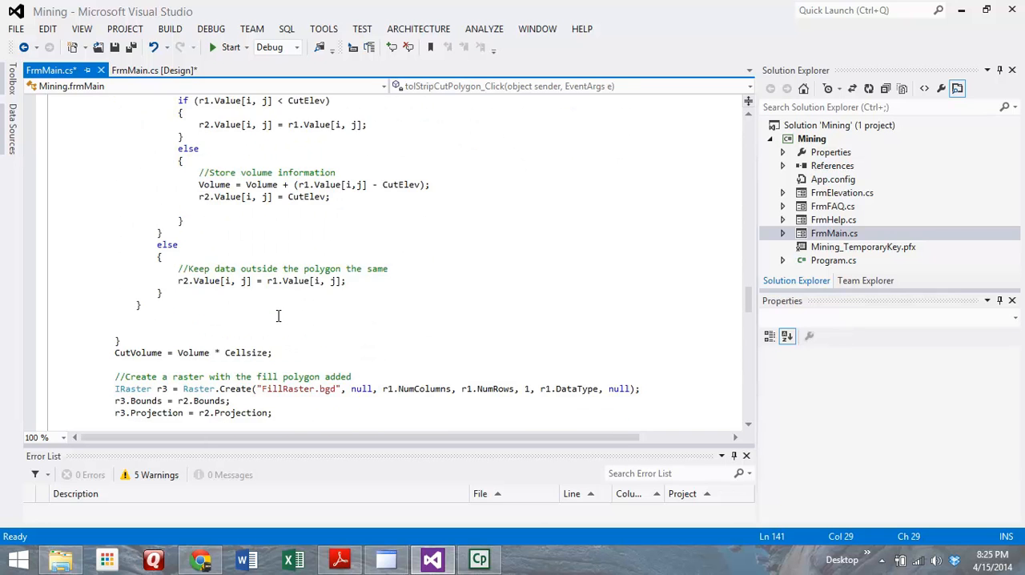
scroll(down, 3)
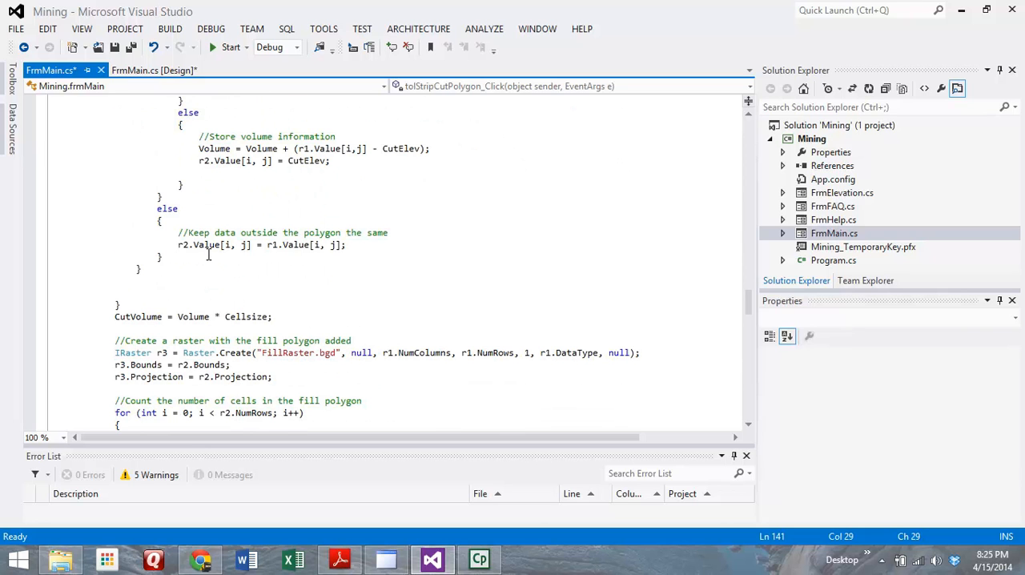
scroll(down, 3)
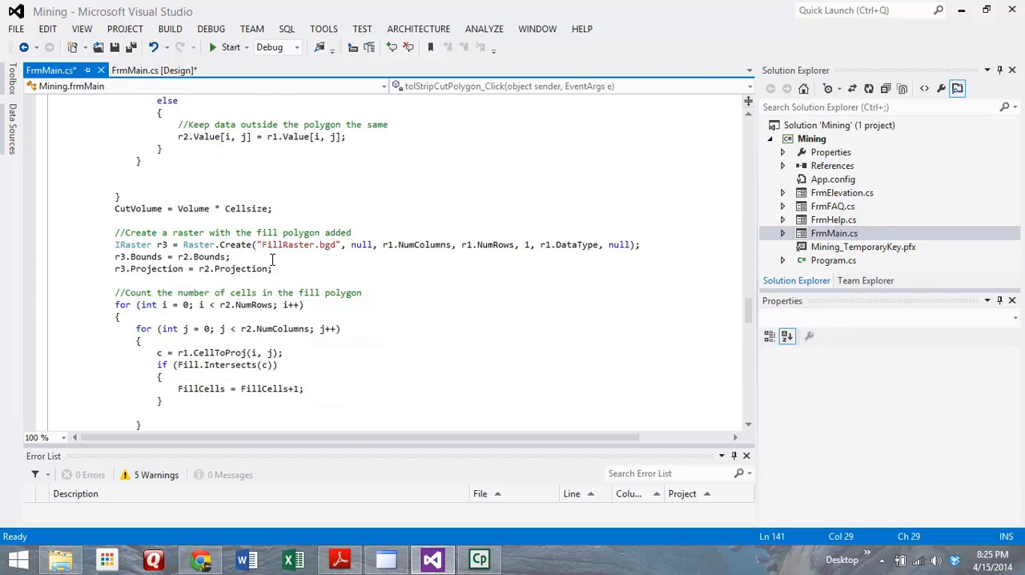
Scroll to the 'Add cut volume to fill polygon' loop and the 'Project and add final layer' block
scroll(down, 3)
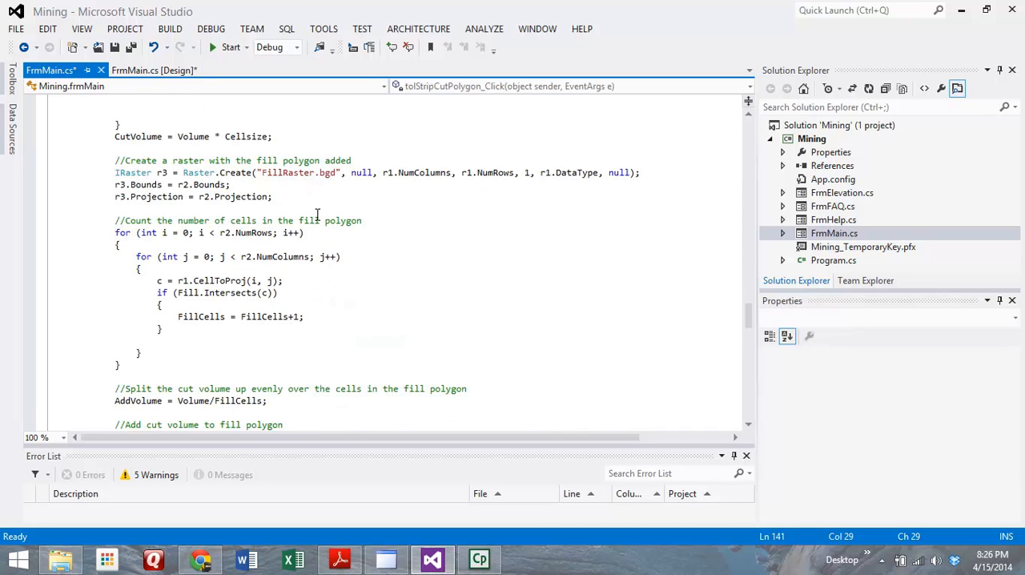
mouse_move(347, 195)
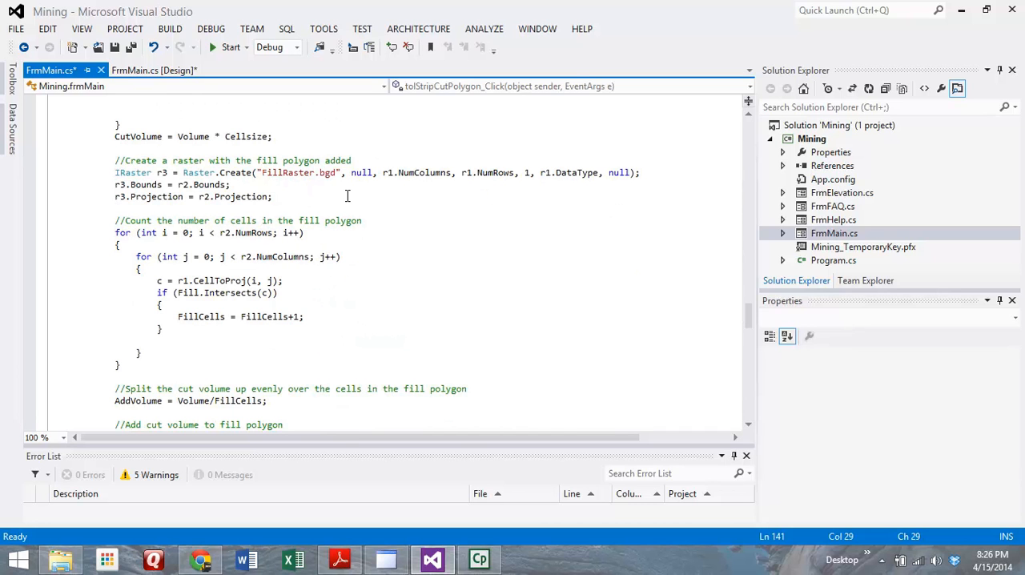
scroll(down, 3)
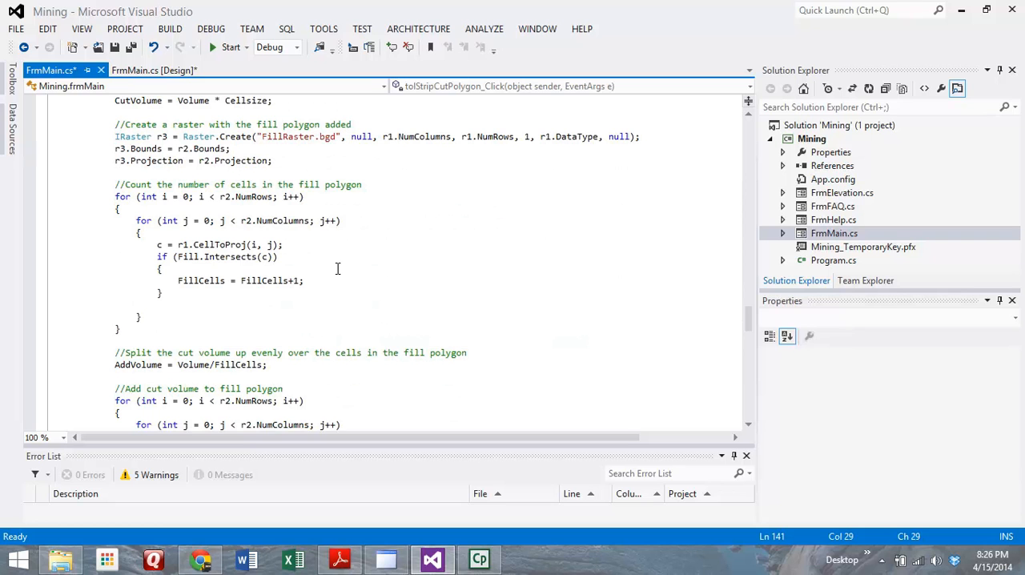
scroll(down, 3)
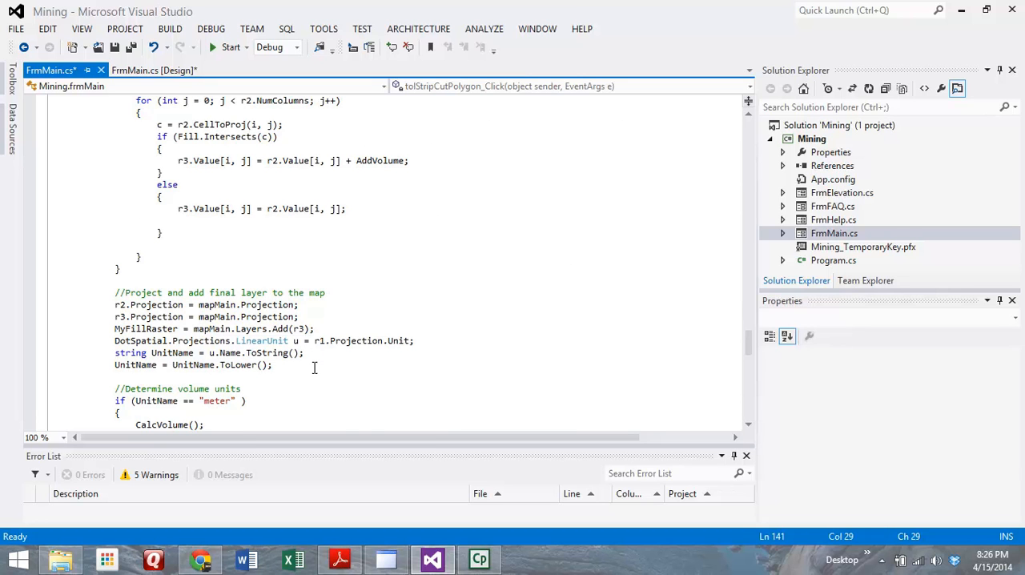
Scroll past the 'Determine volume units' if/else to the collapsed CalcVolume method and view handlers
scroll(down, 3)
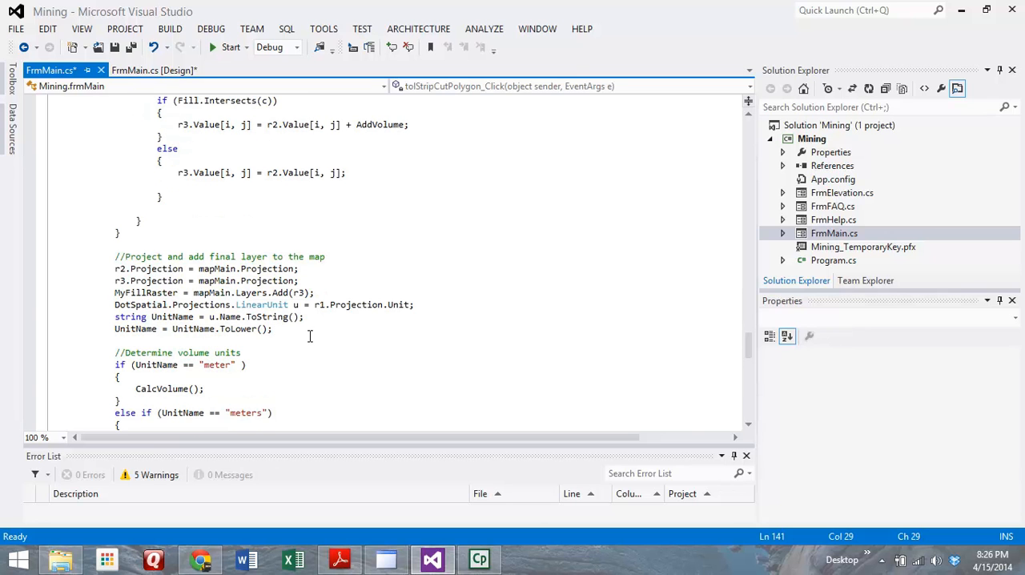
scroll(down, 3)
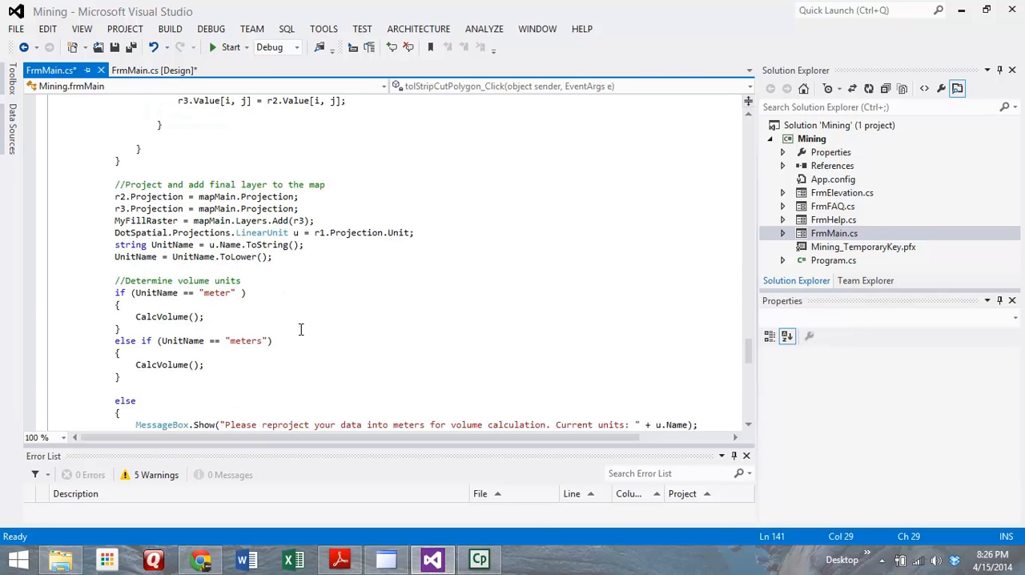
scroll(down, 3)
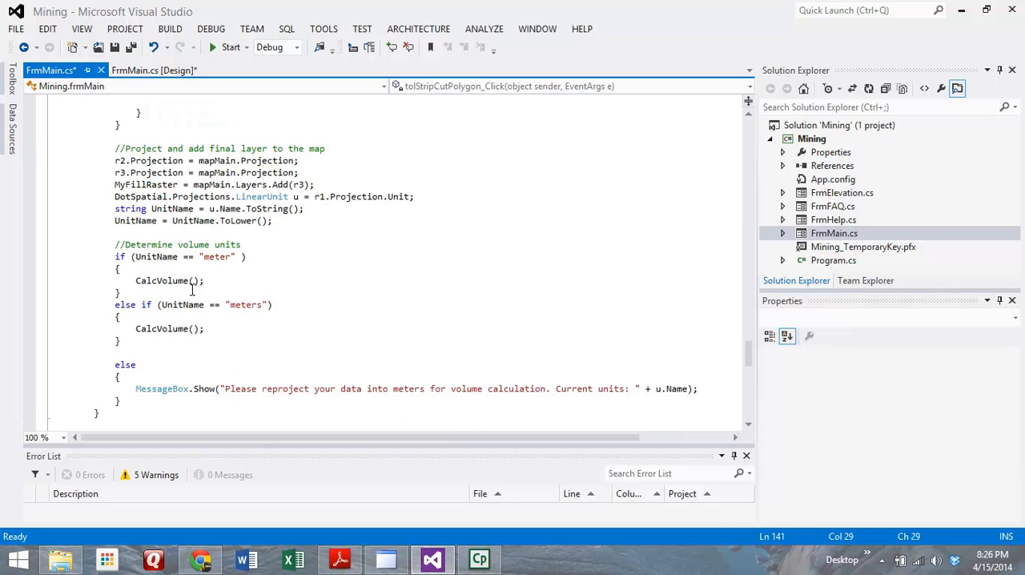
mouse_move(211, 288)
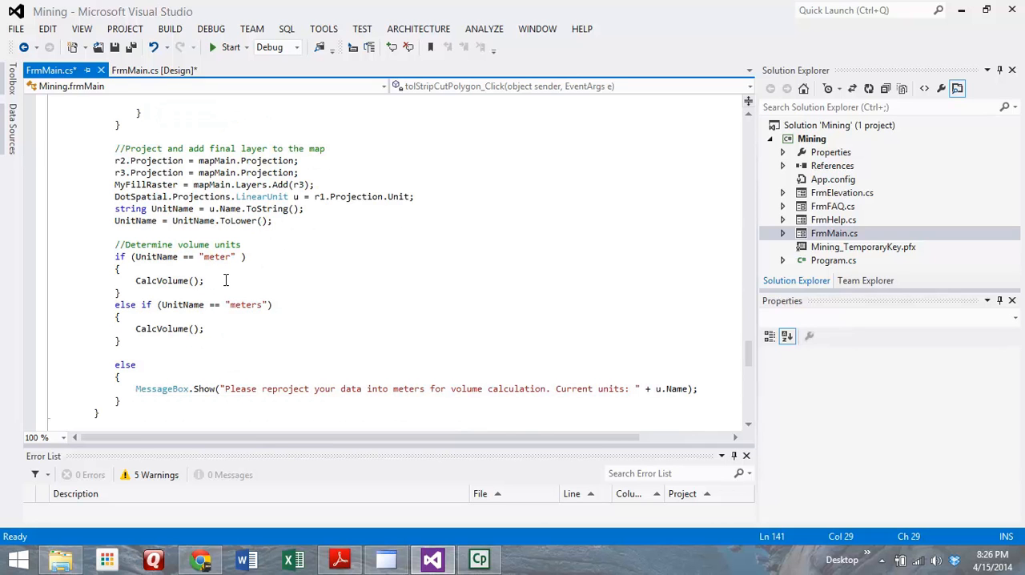
mouse_move(234, 267)
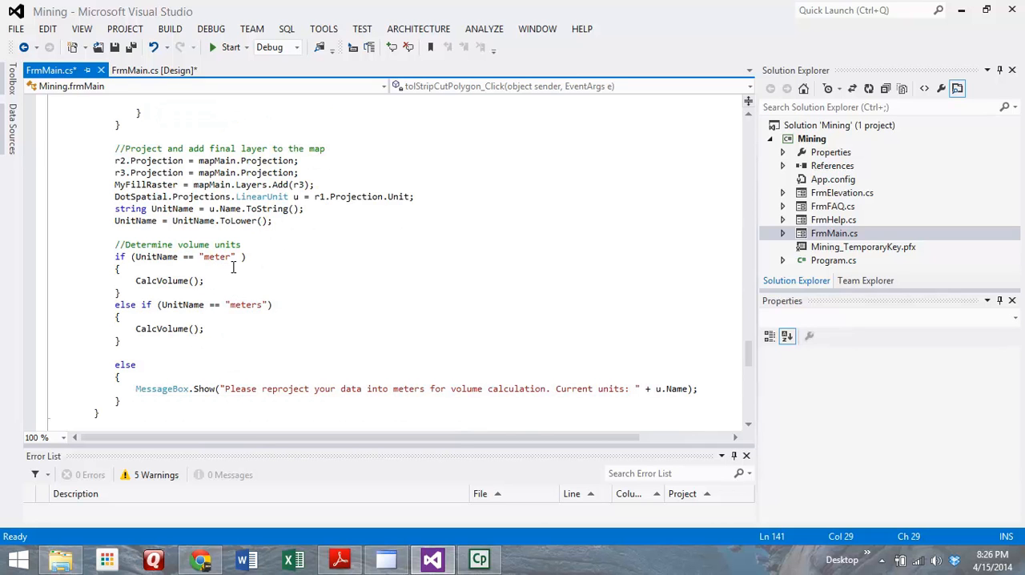
mouse_move(147, 279)
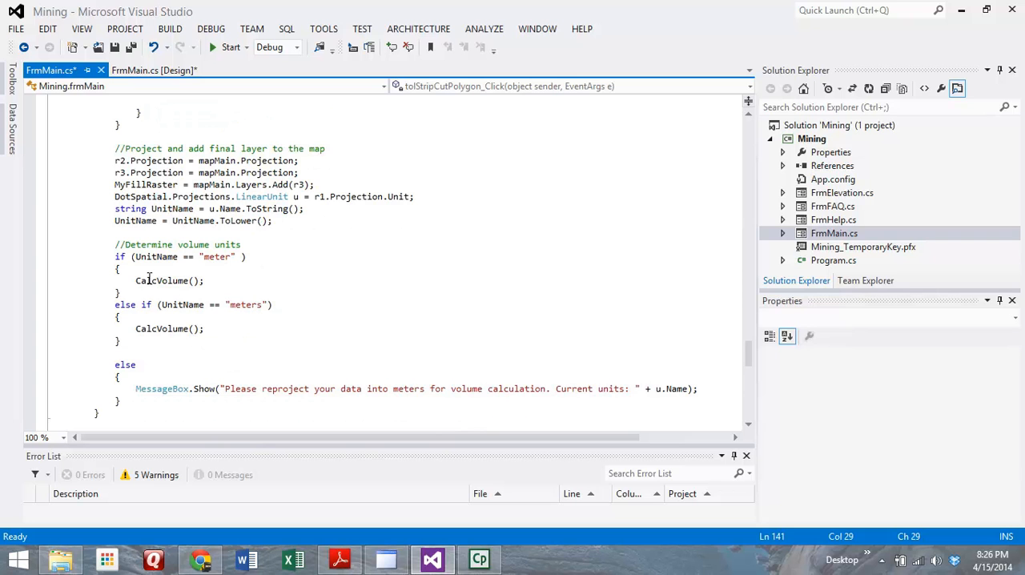
scroll(down, 3)
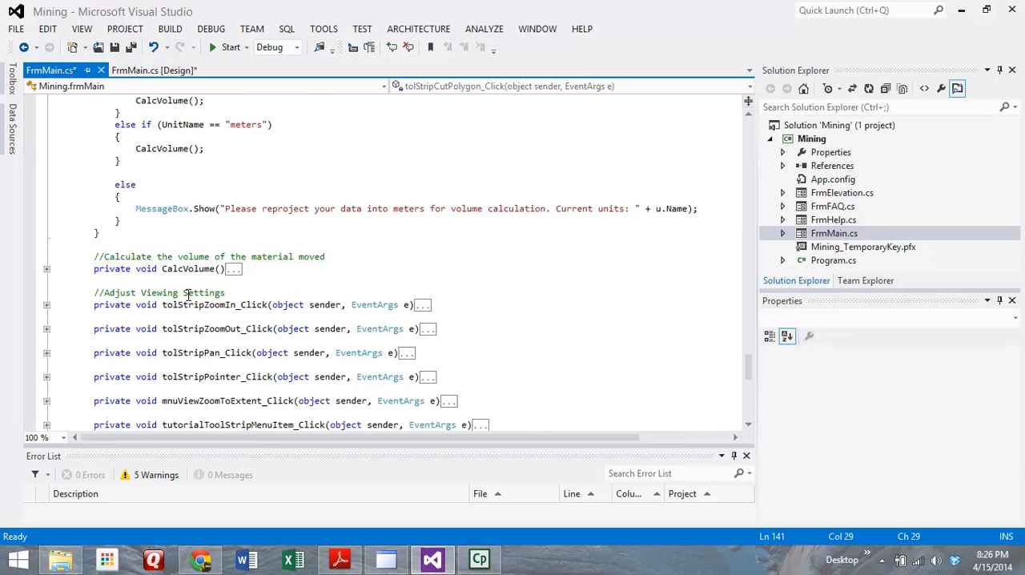
mouse_move(325, 333)
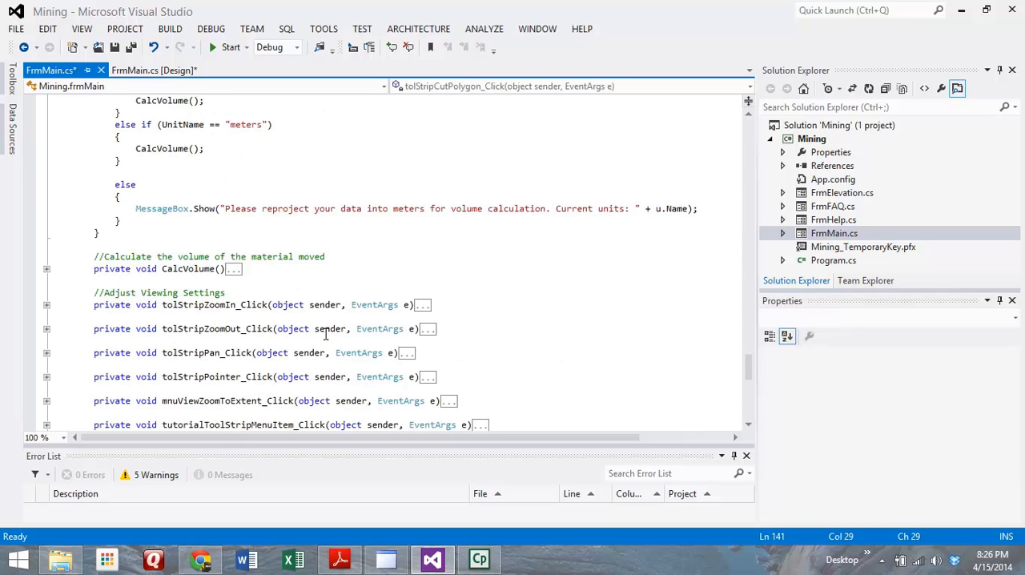
Scroll to the bottom of FrmMain.cs showing the collapsed FAQ, file-new and meters/feet handlers
scroll(down, 3)
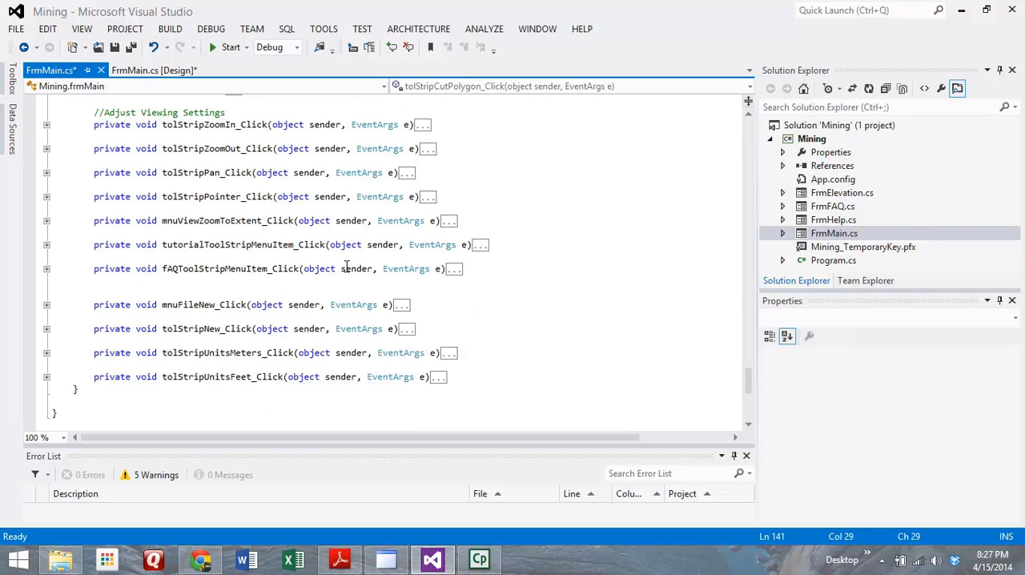
mouse_move(342, 259)
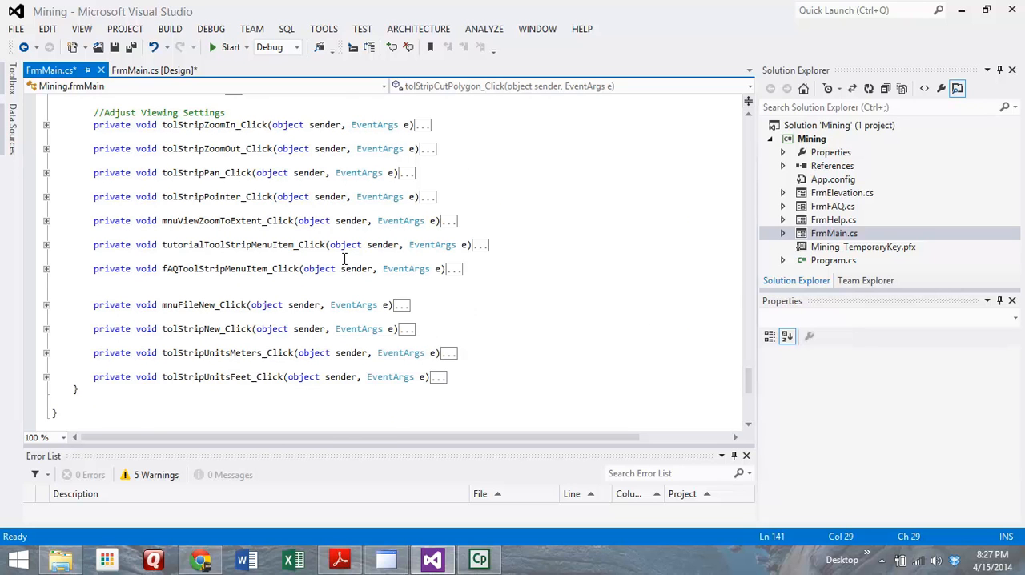